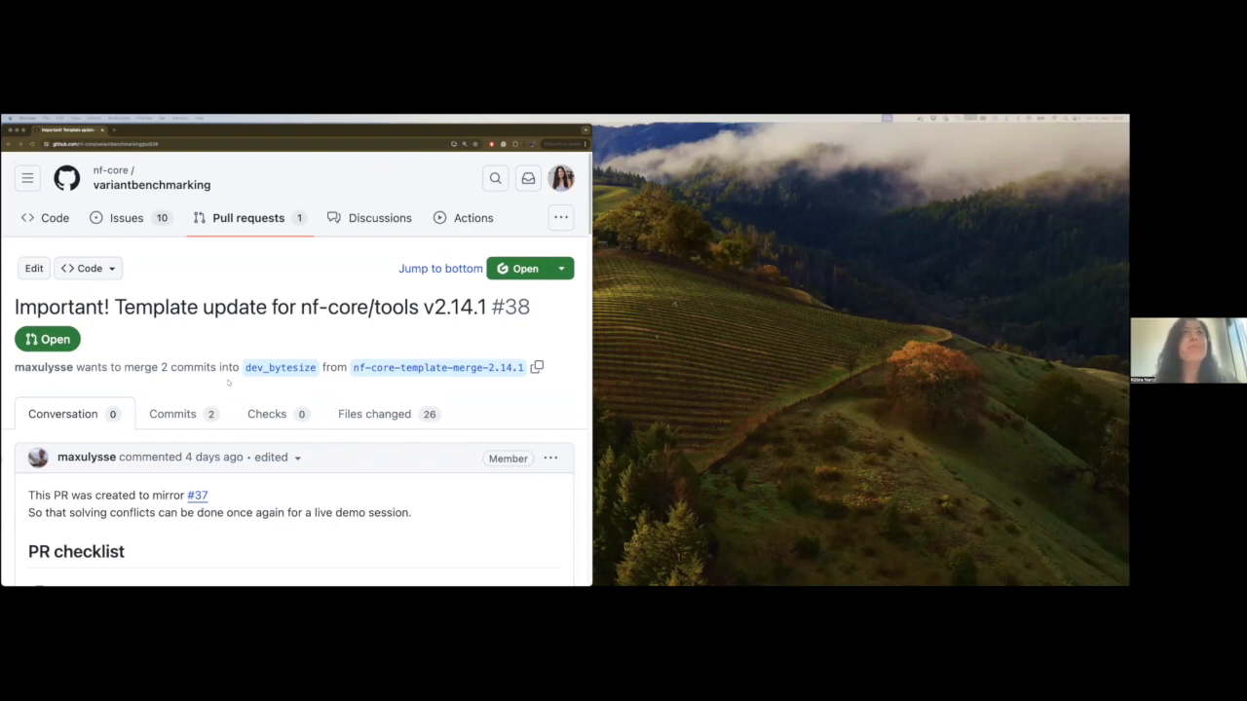
Scroll down through pull request #38's page before viewing its changed files
scroll(down, 3)
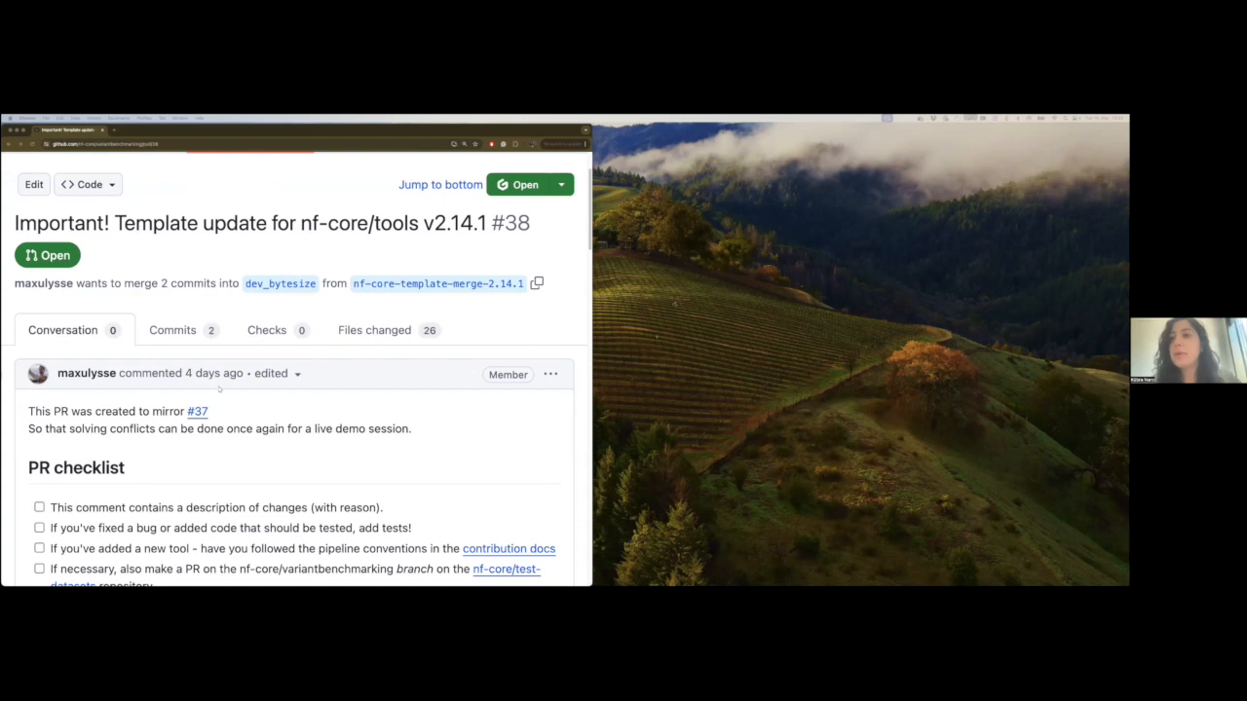
scroll(down, 3)
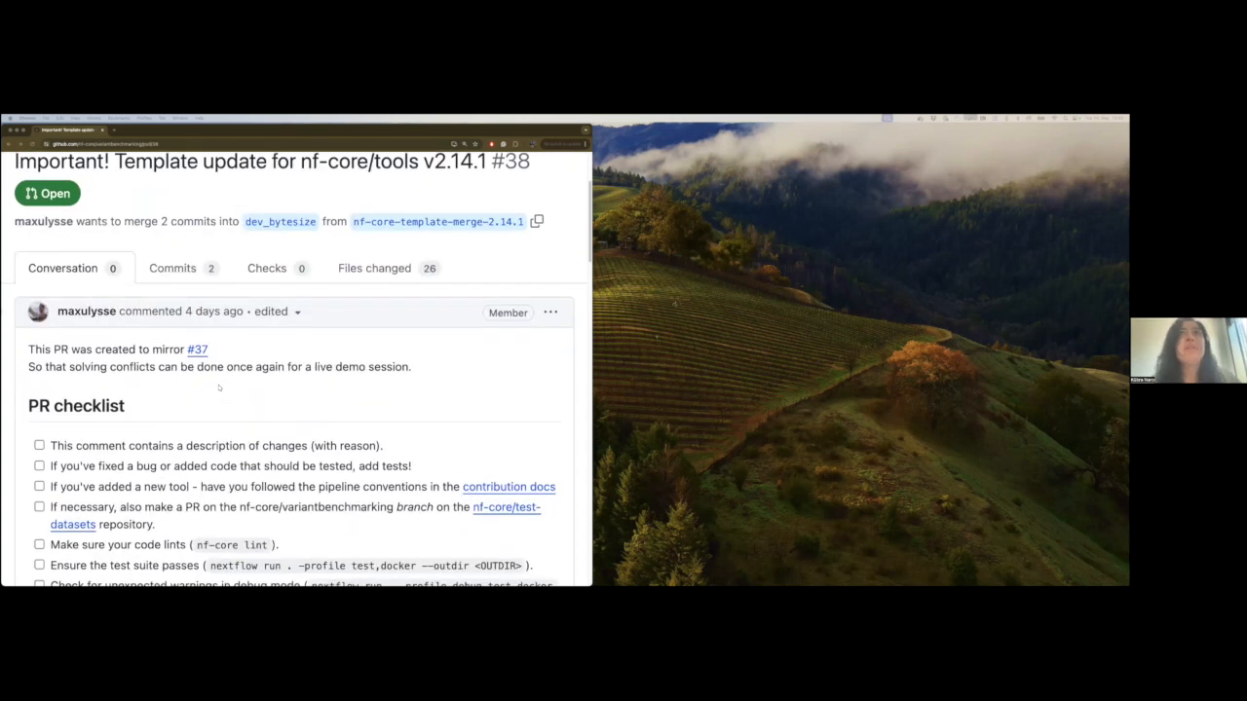
scroll(down, 3)
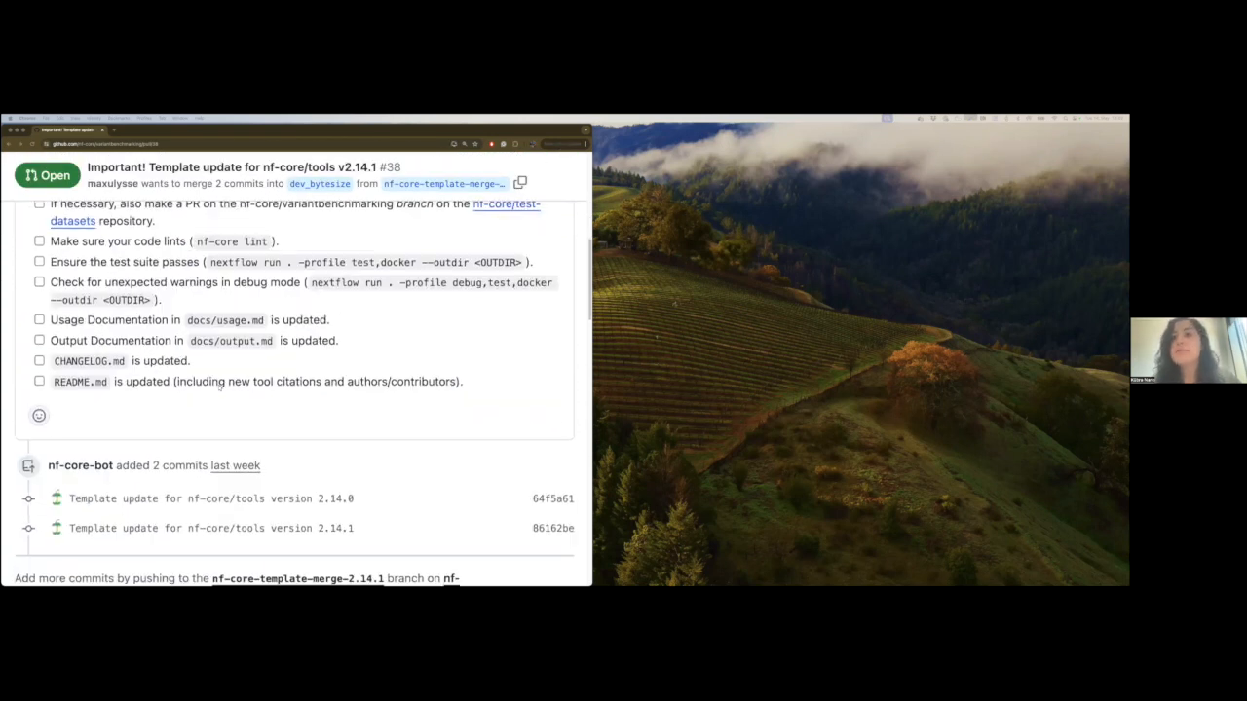
scroll(down, 3)
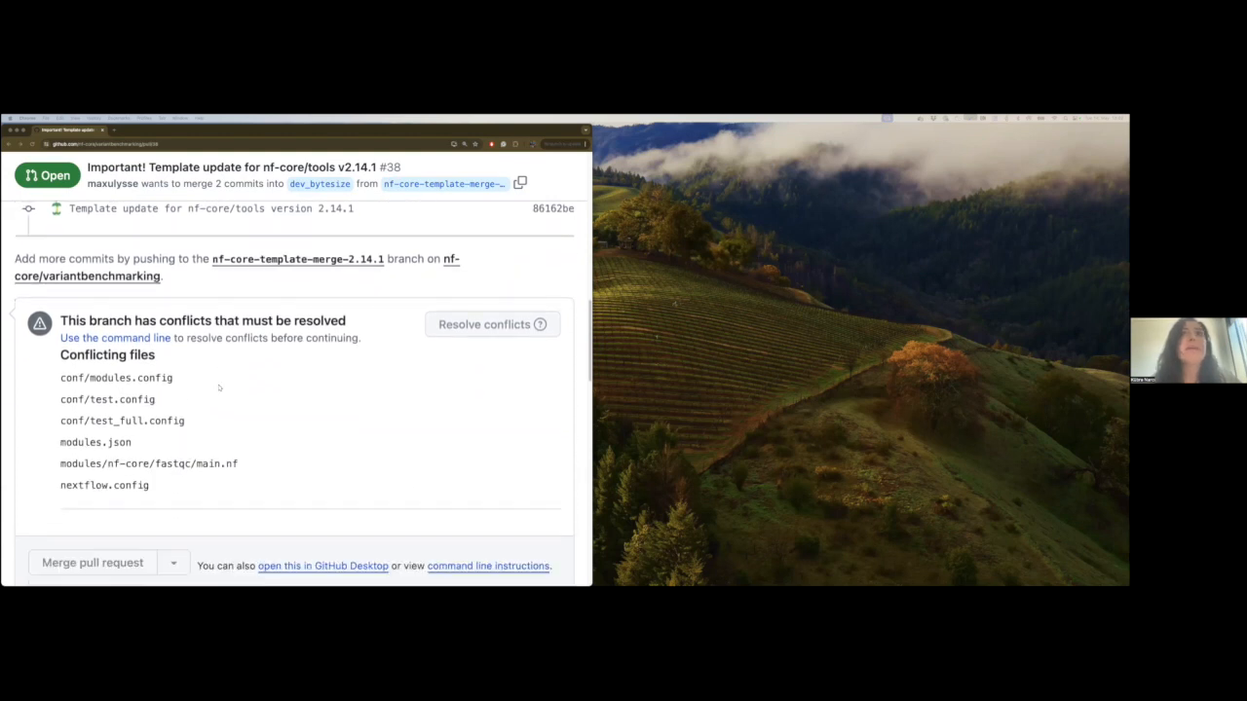
scroll(down, 3)
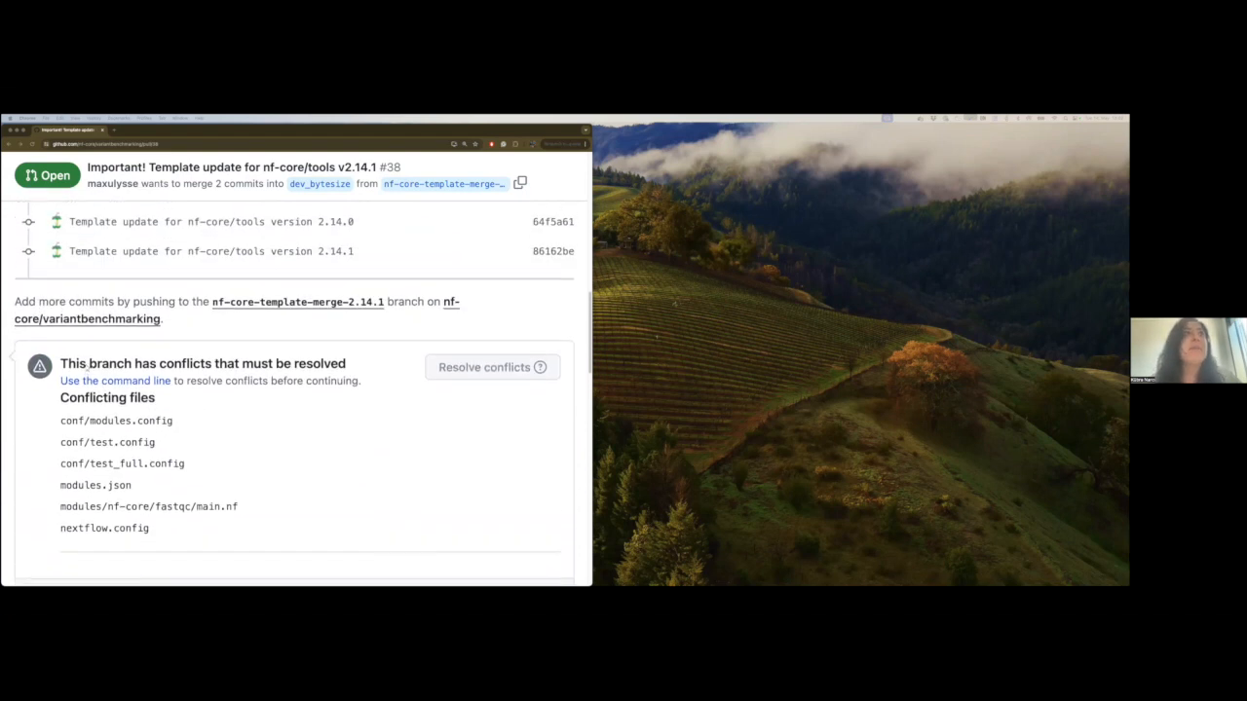
scroll(down, 3)
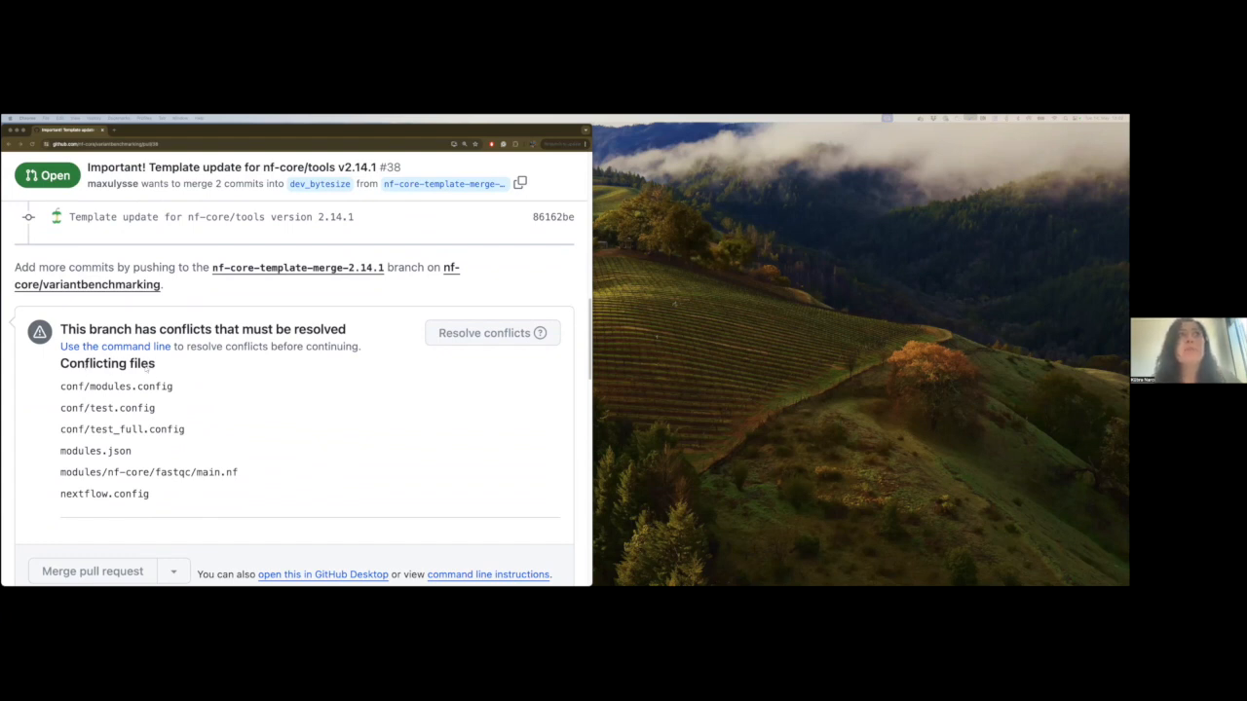
scroll(down, 3)
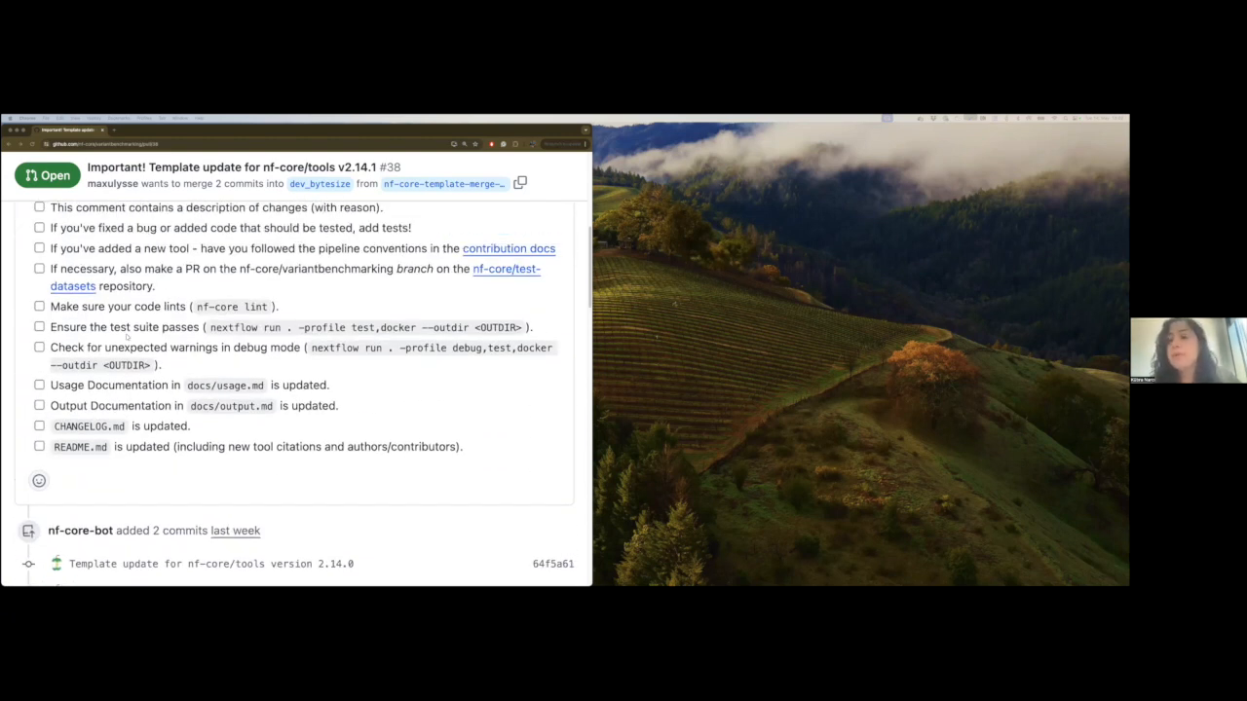
scroll(down, 3)
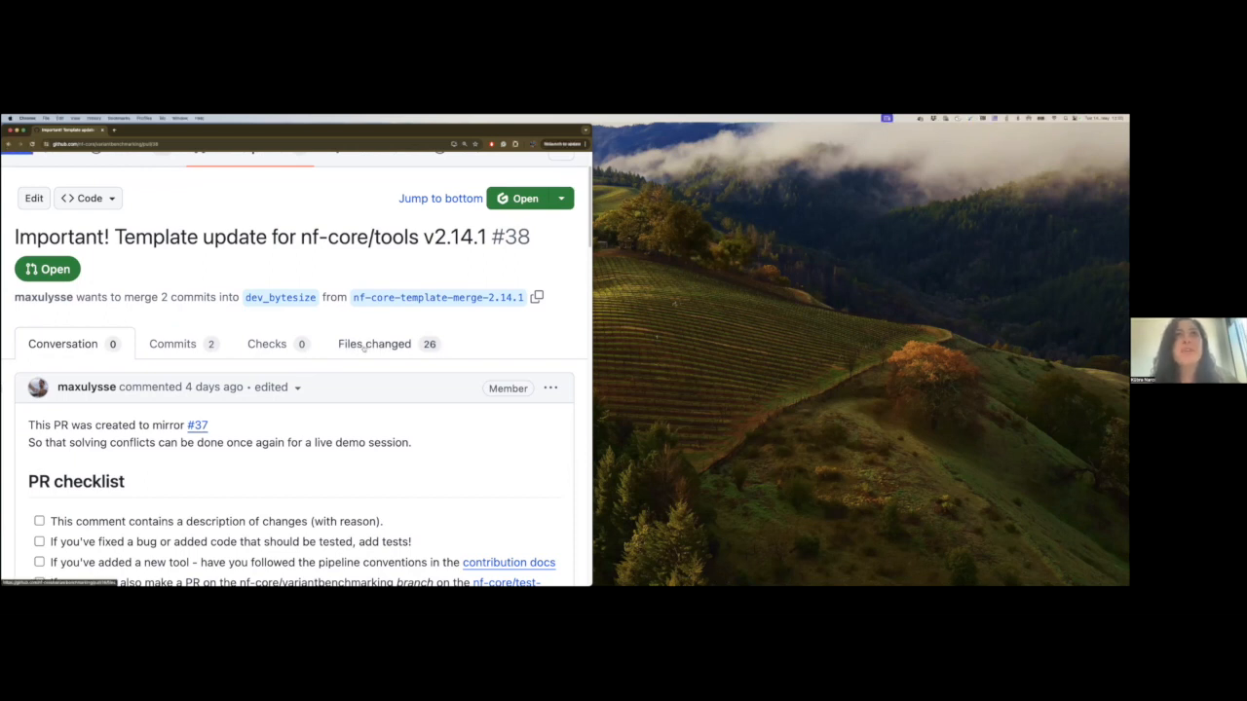
Review the first diffs in the Files changed list of PR #38, starting with .editorconfig
click(374, 343)
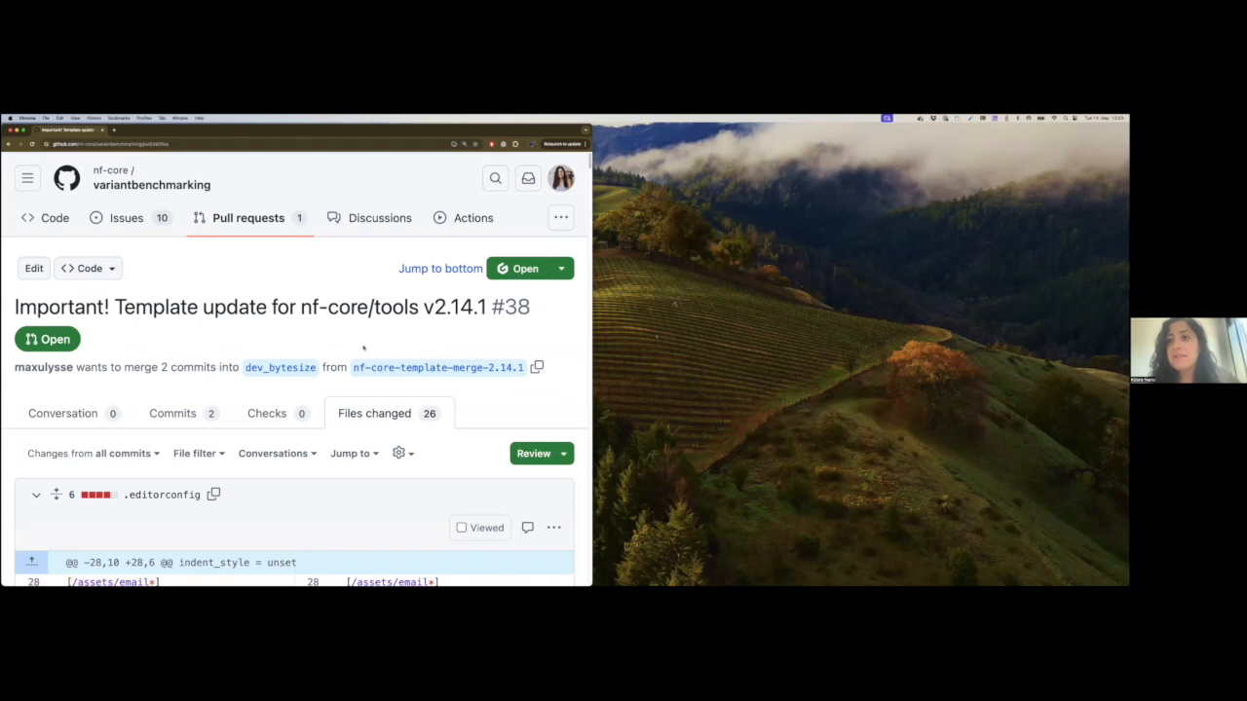
scroll(down, 3)
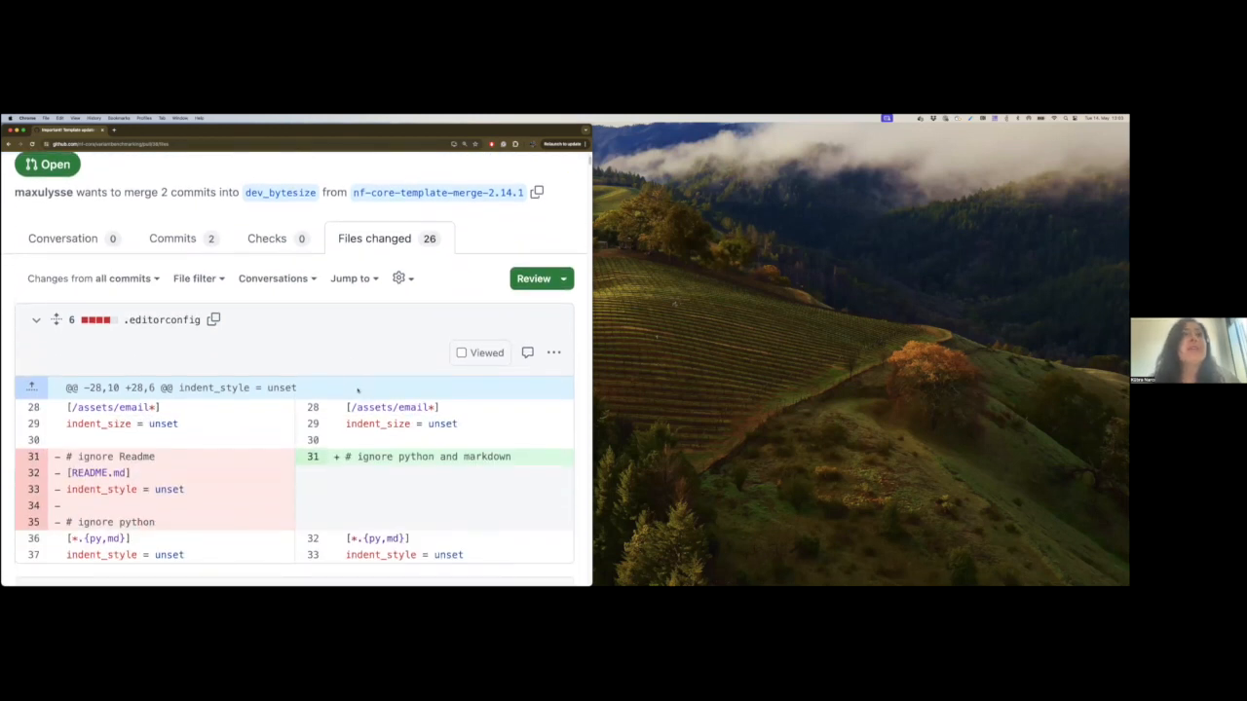
scroll(down, 3)
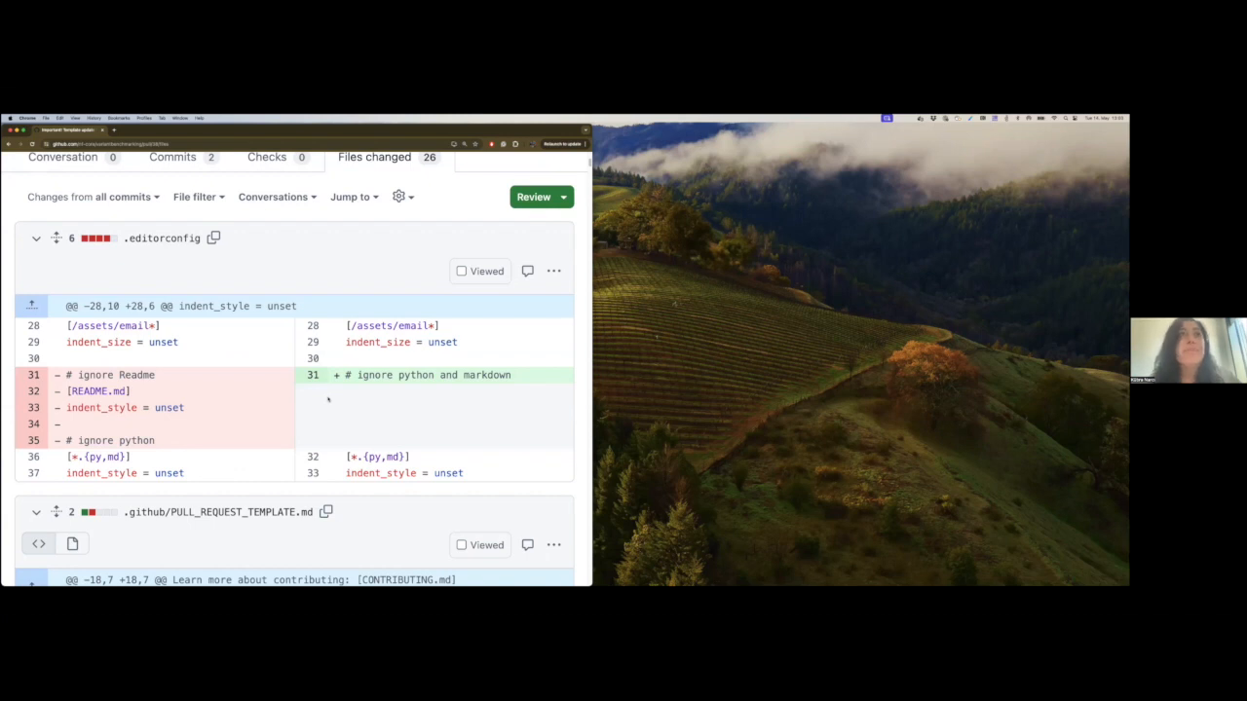
scroll(down, 3)
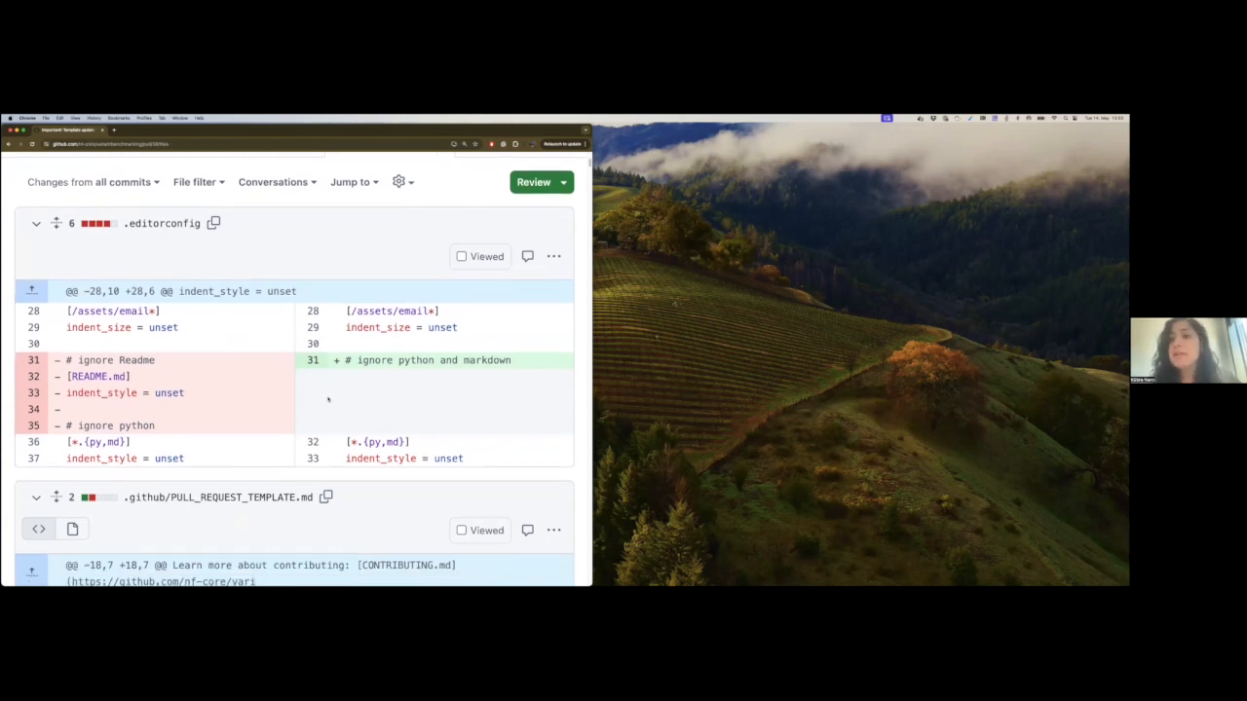
scroll(down, 3)
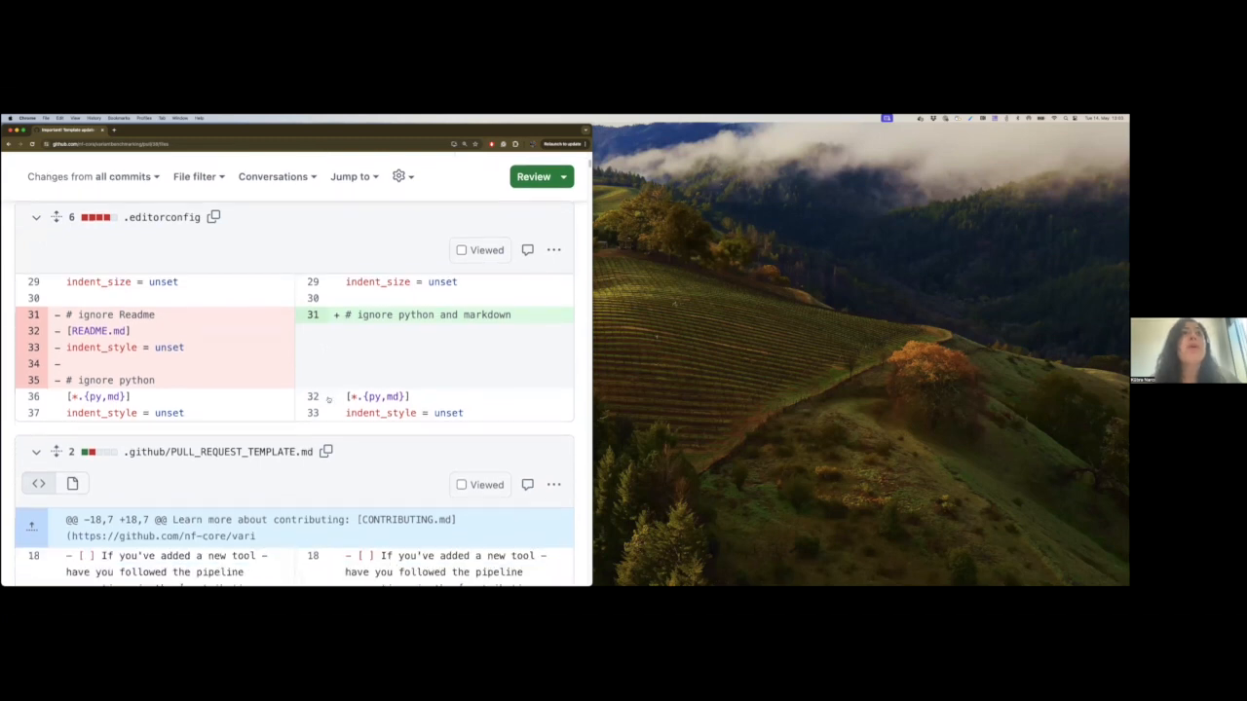
scroll(down, 3)
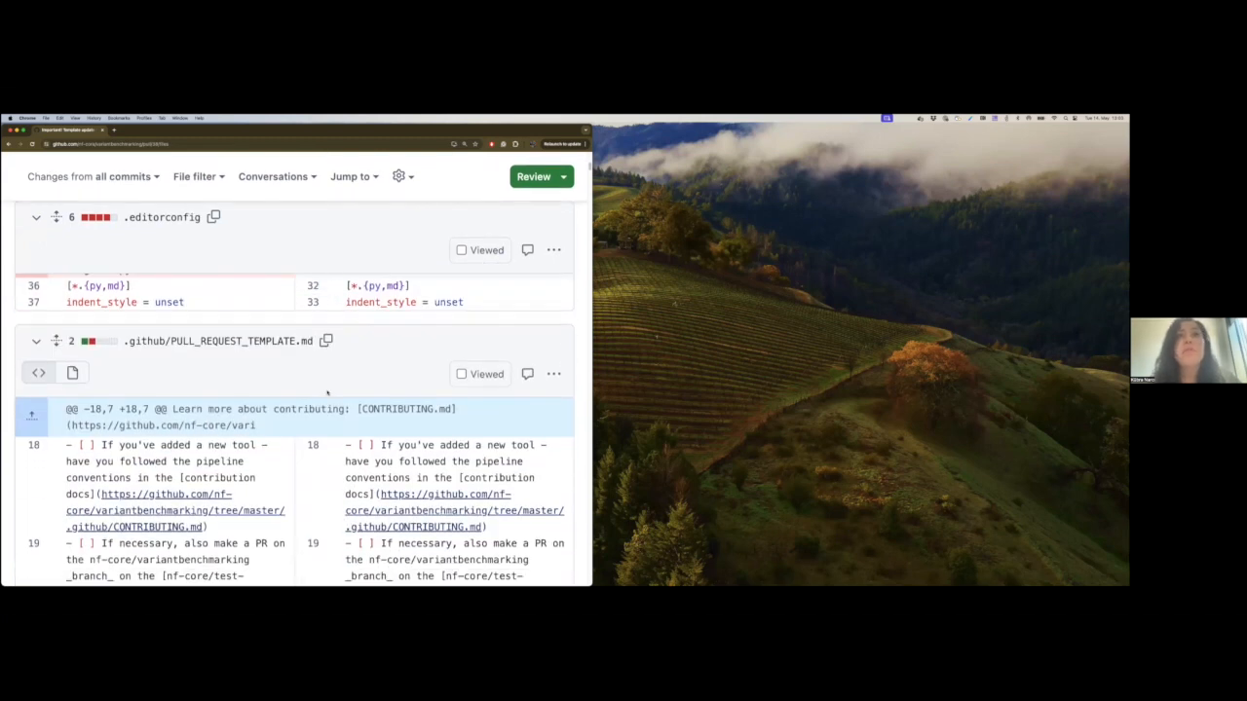
scroll(down, 3)
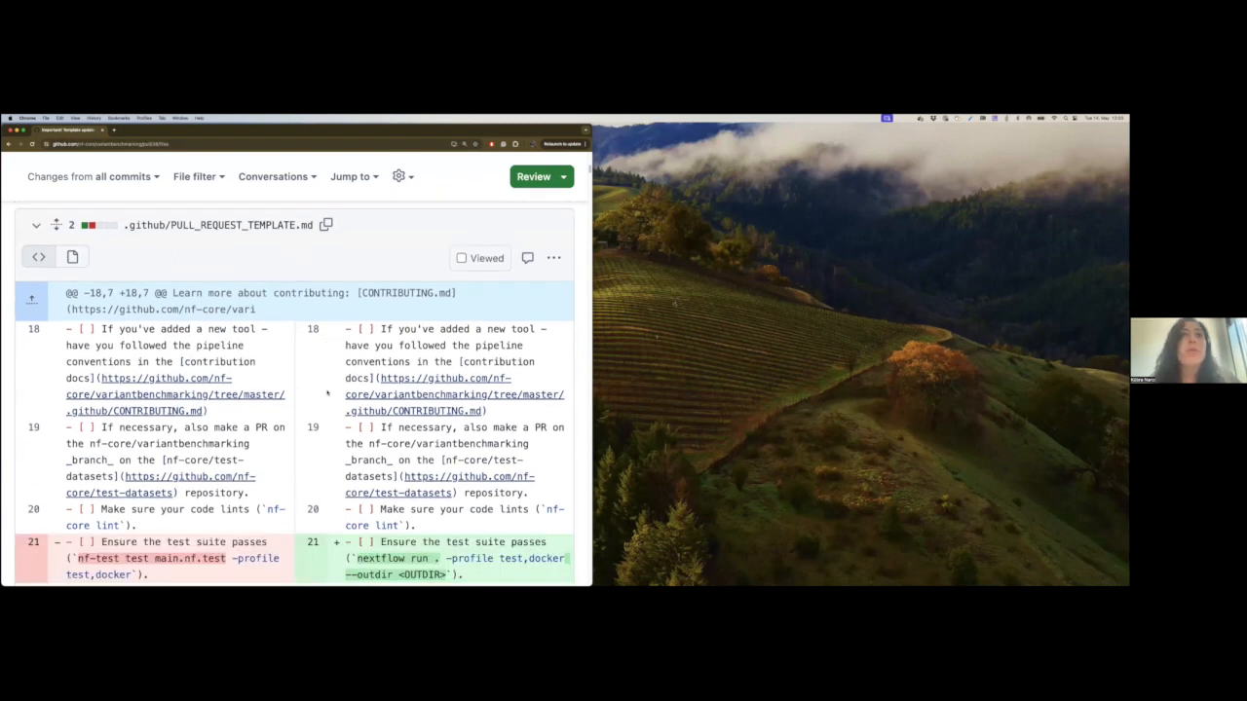
scroll(down, 3)
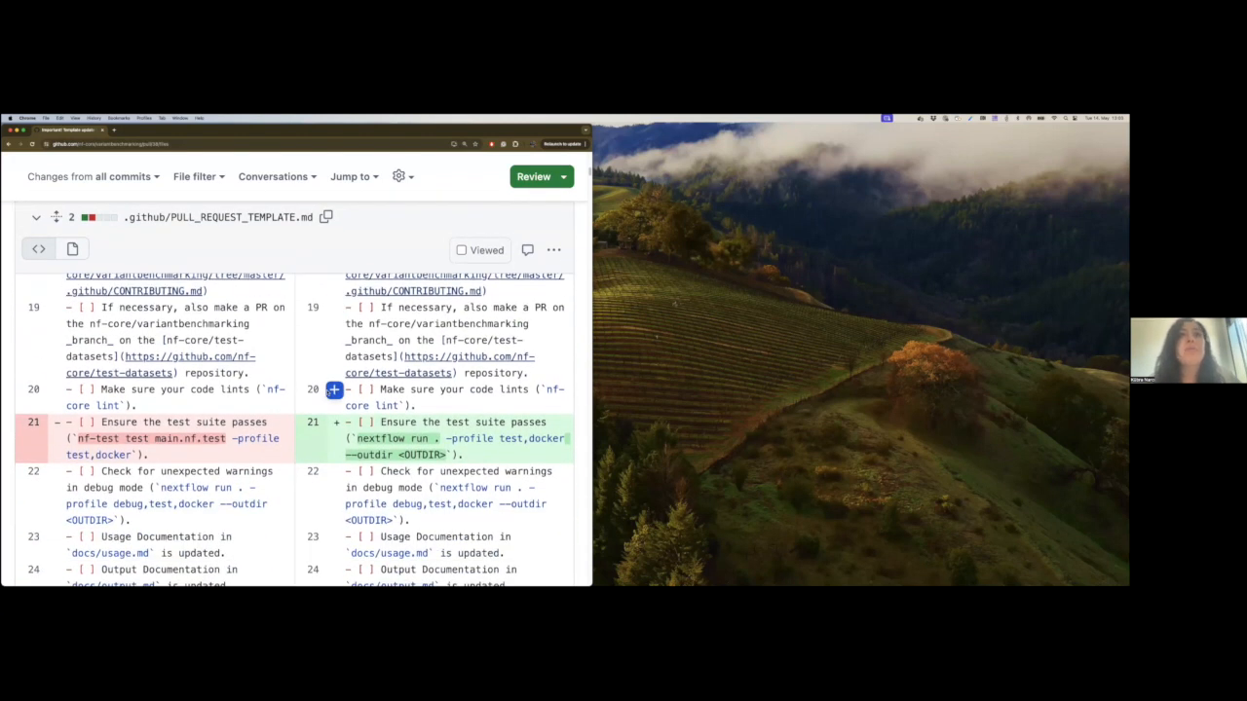
scroll(down, 3)
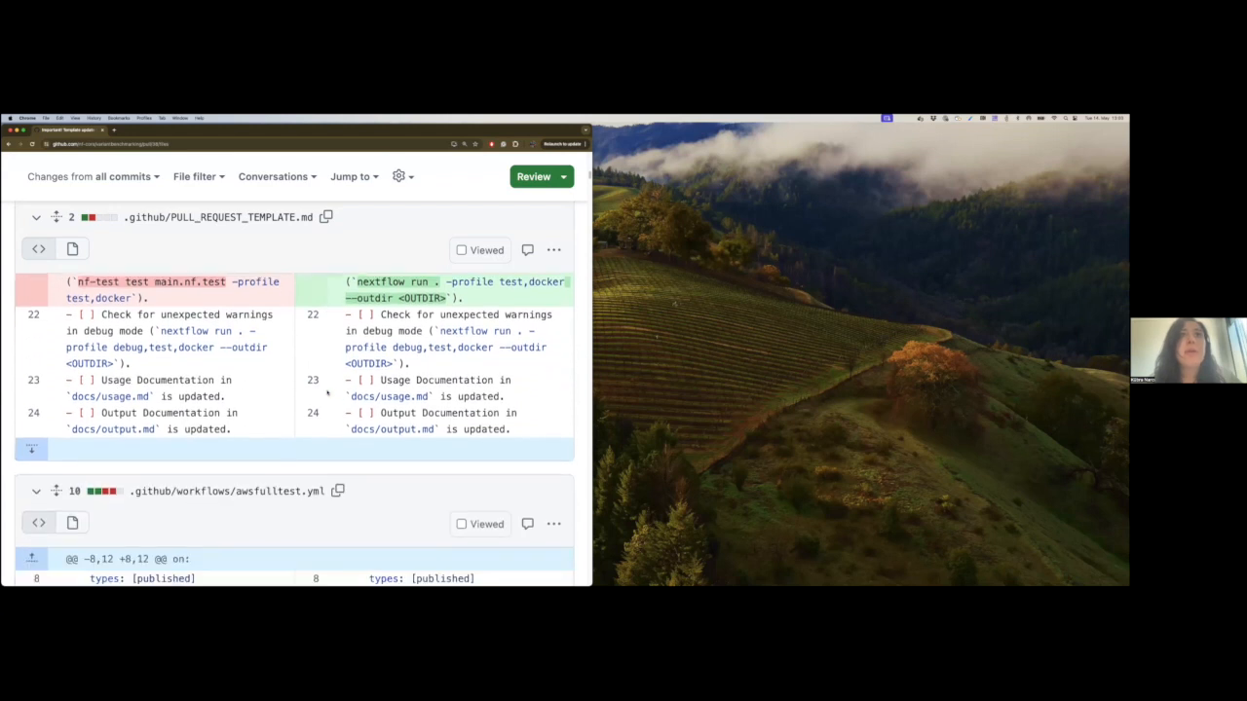
scroll(down, 3)
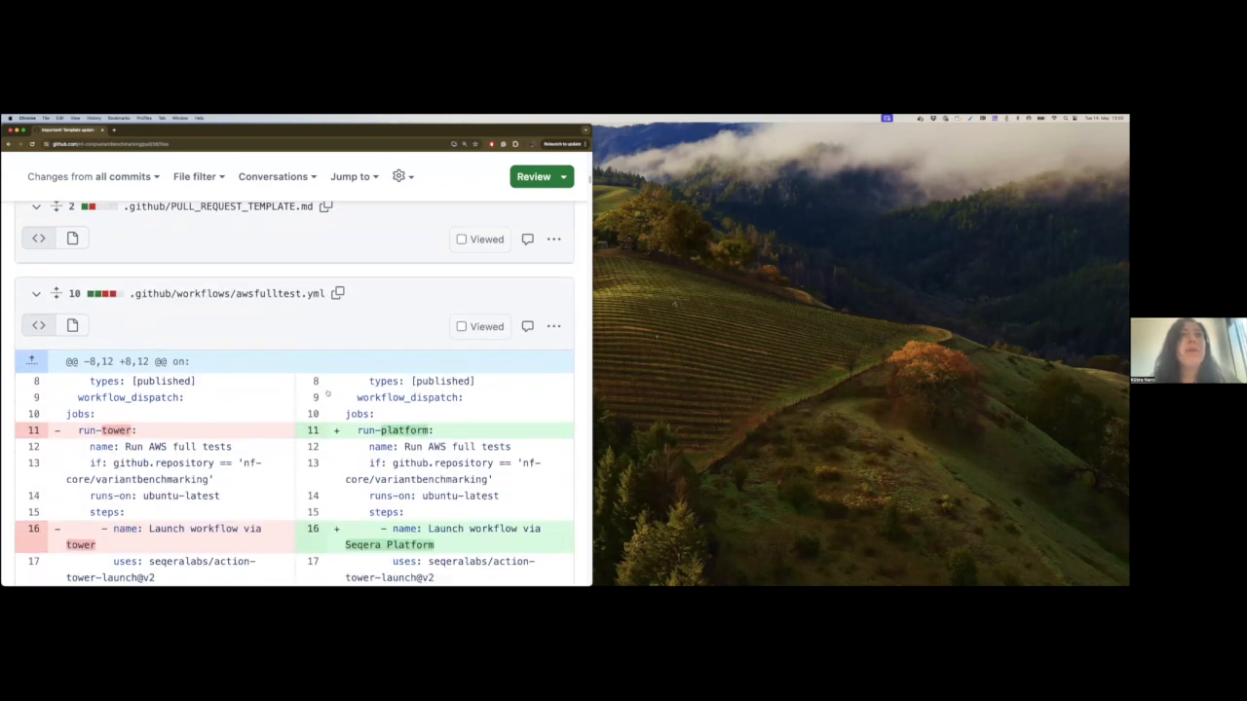
scroll(down, 3)
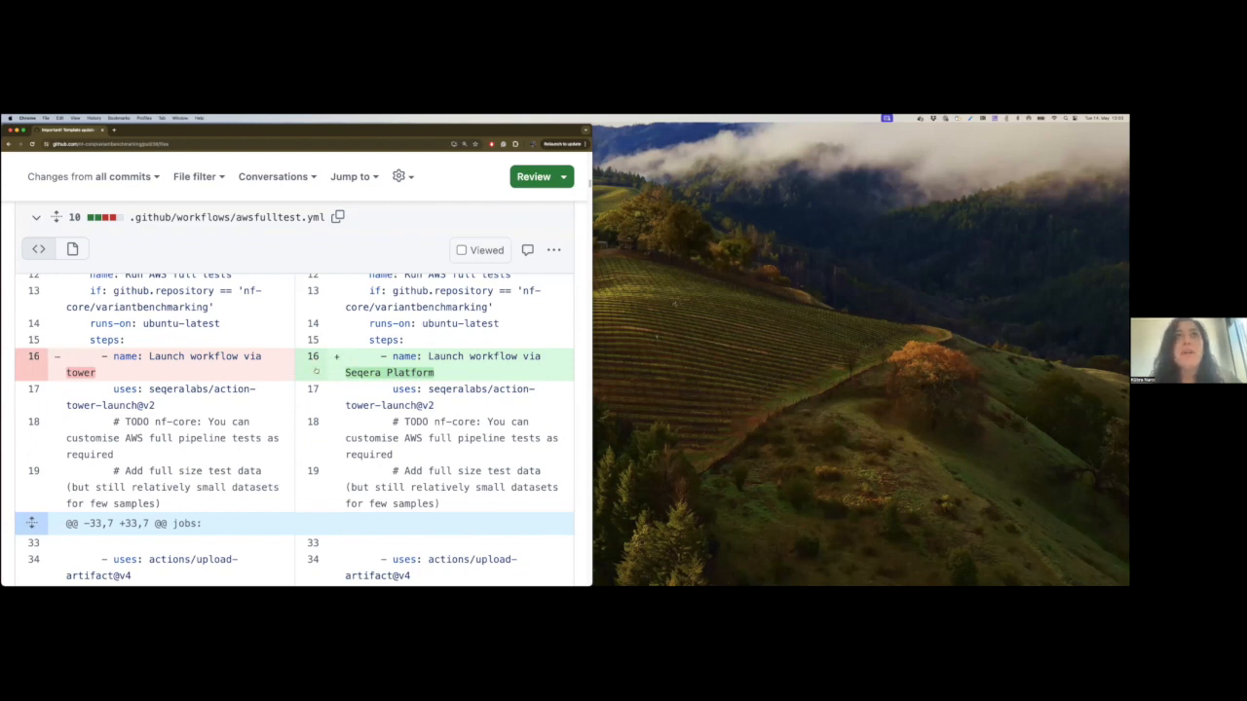
Continue through the remaining diffs of the 26 changed files, including workflow files
scroll(down, 3)
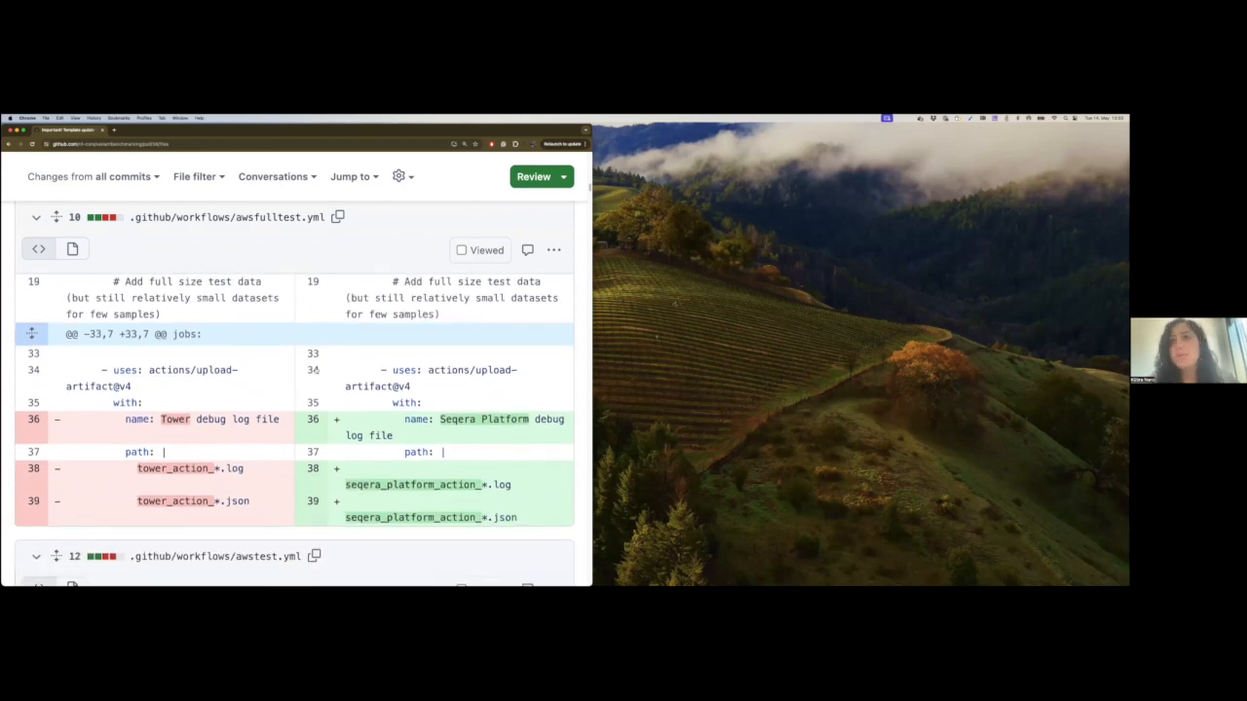
scroll(down, 3)
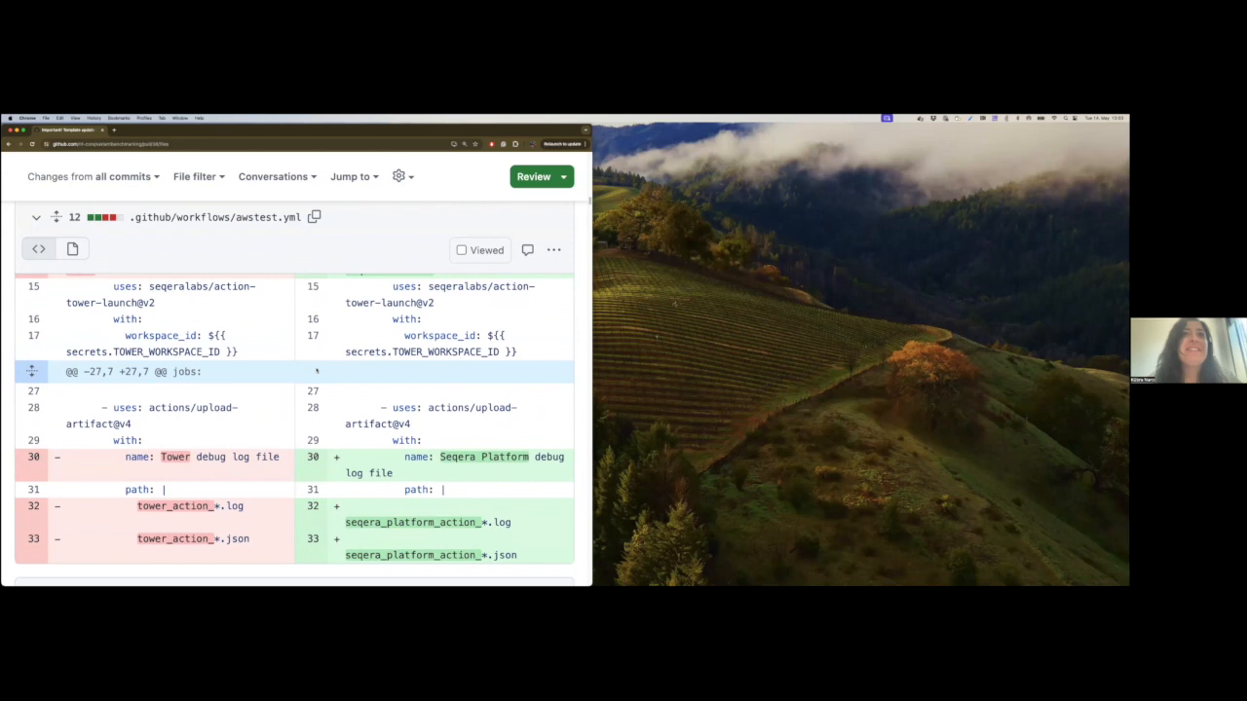
scroll(down, 3)
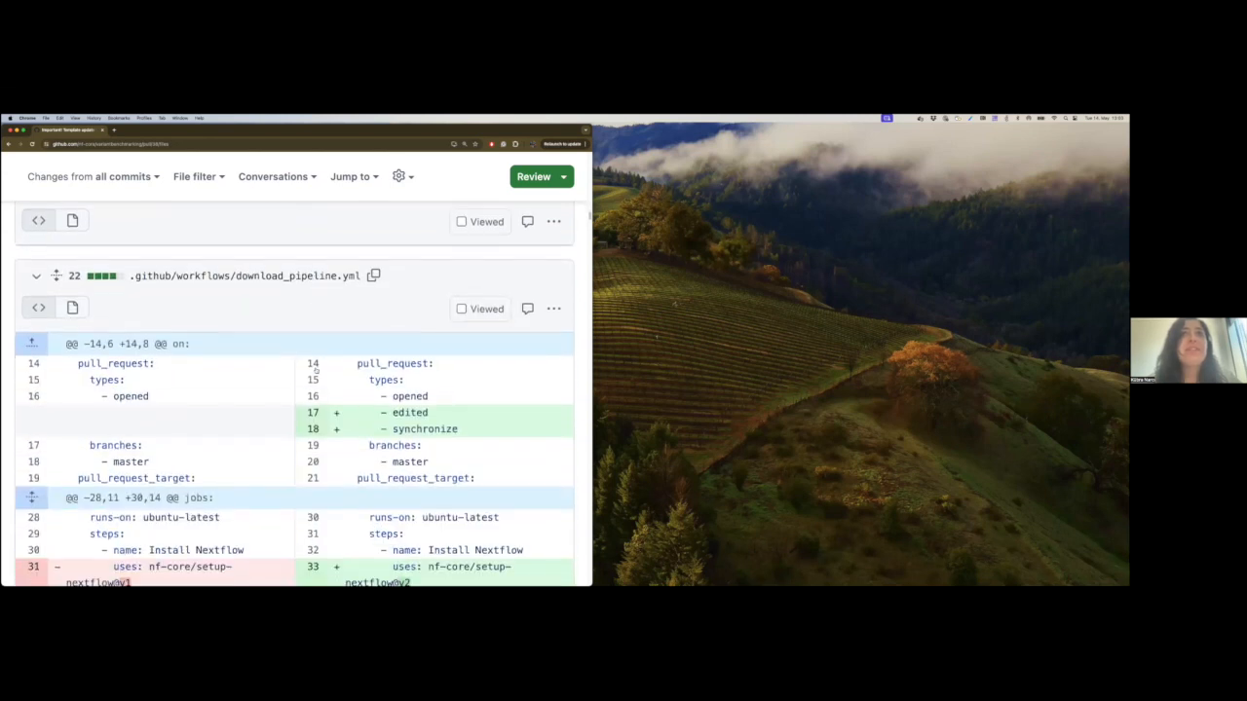
scroll(down, 3)
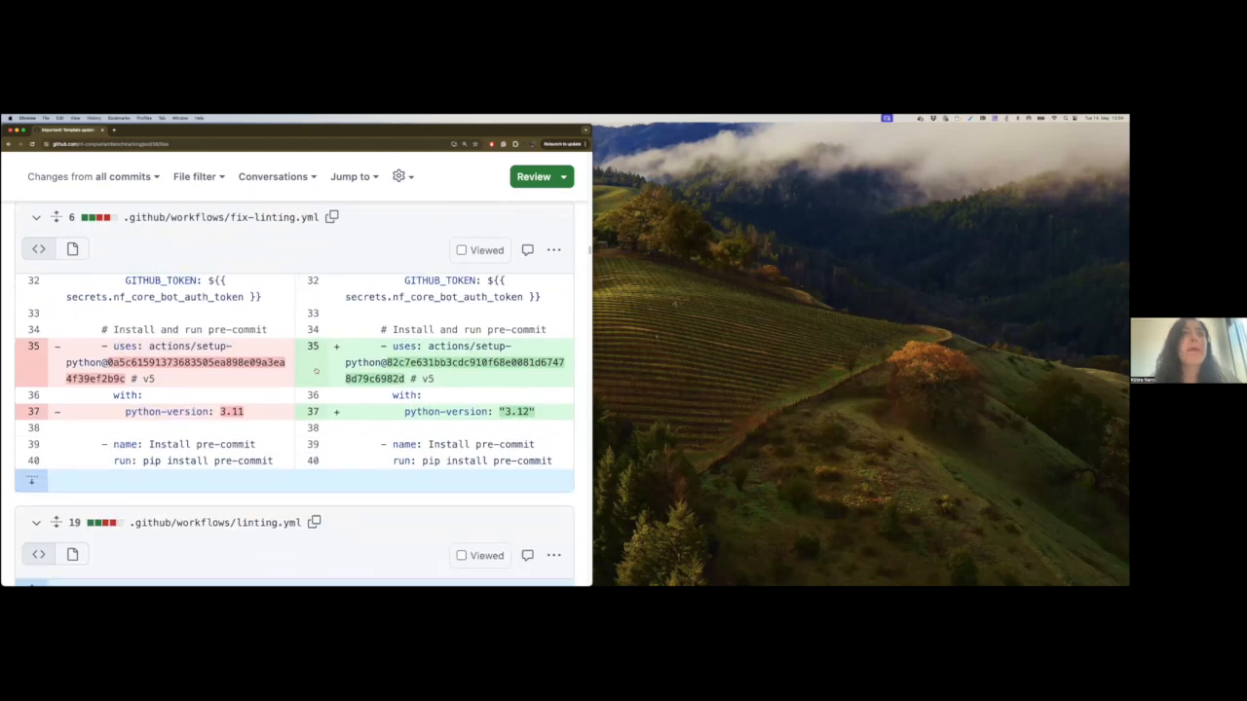
scroll(down, 3)
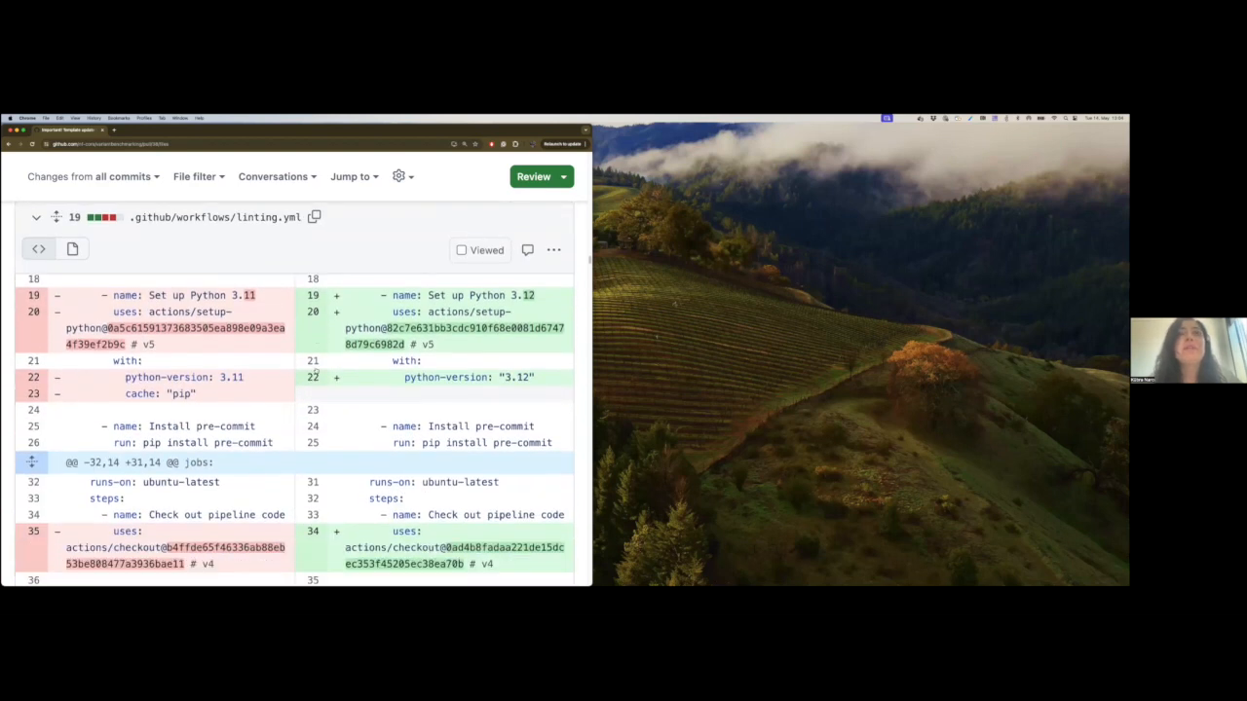
scroll(down, 3)
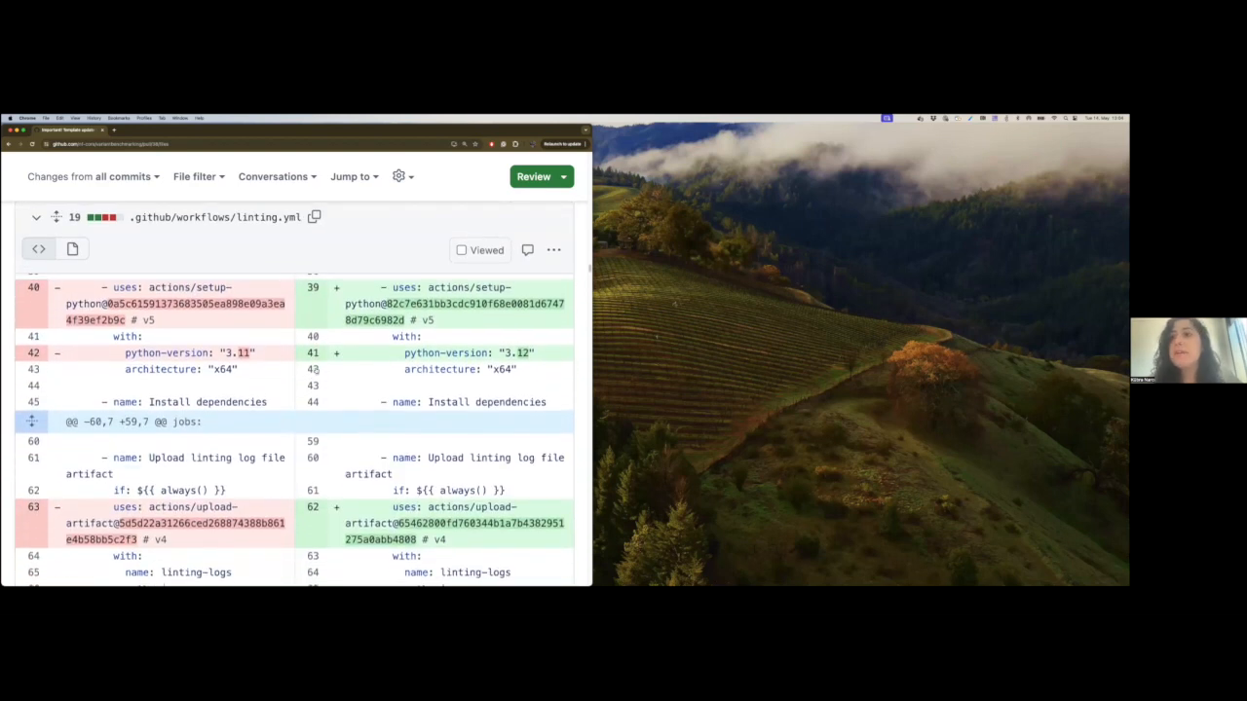
scroll(down, 3)
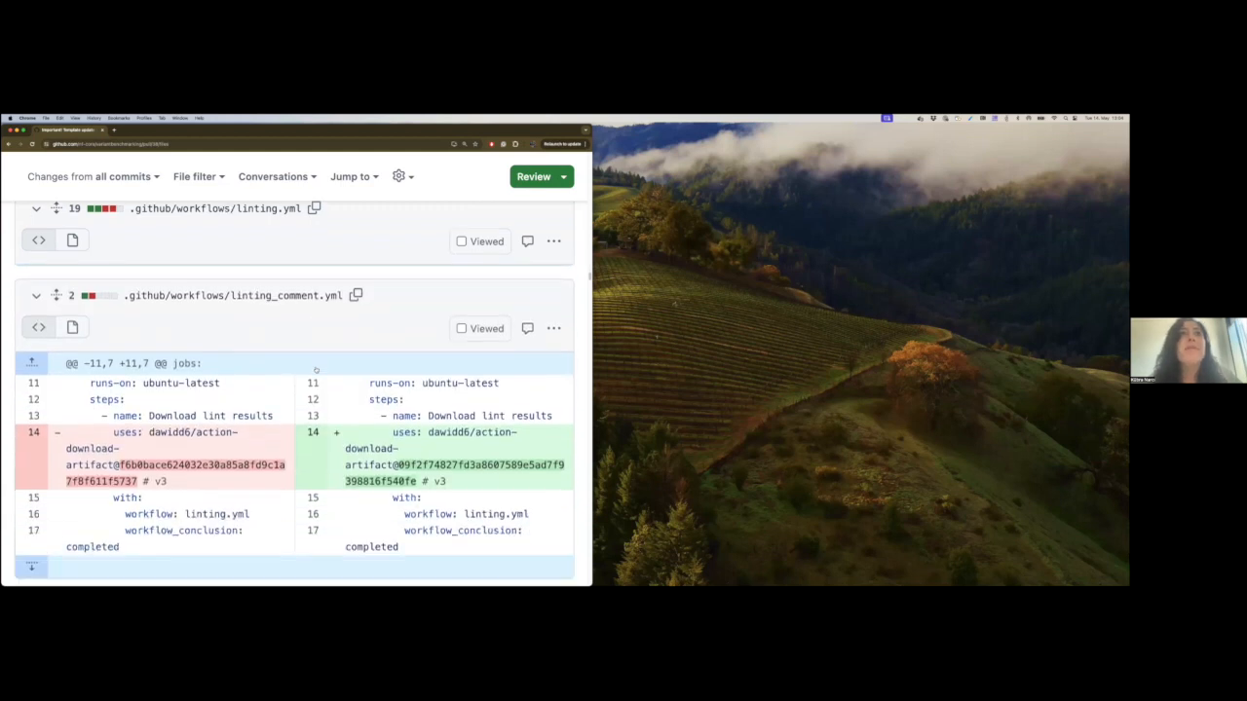
scroll(down, 3)
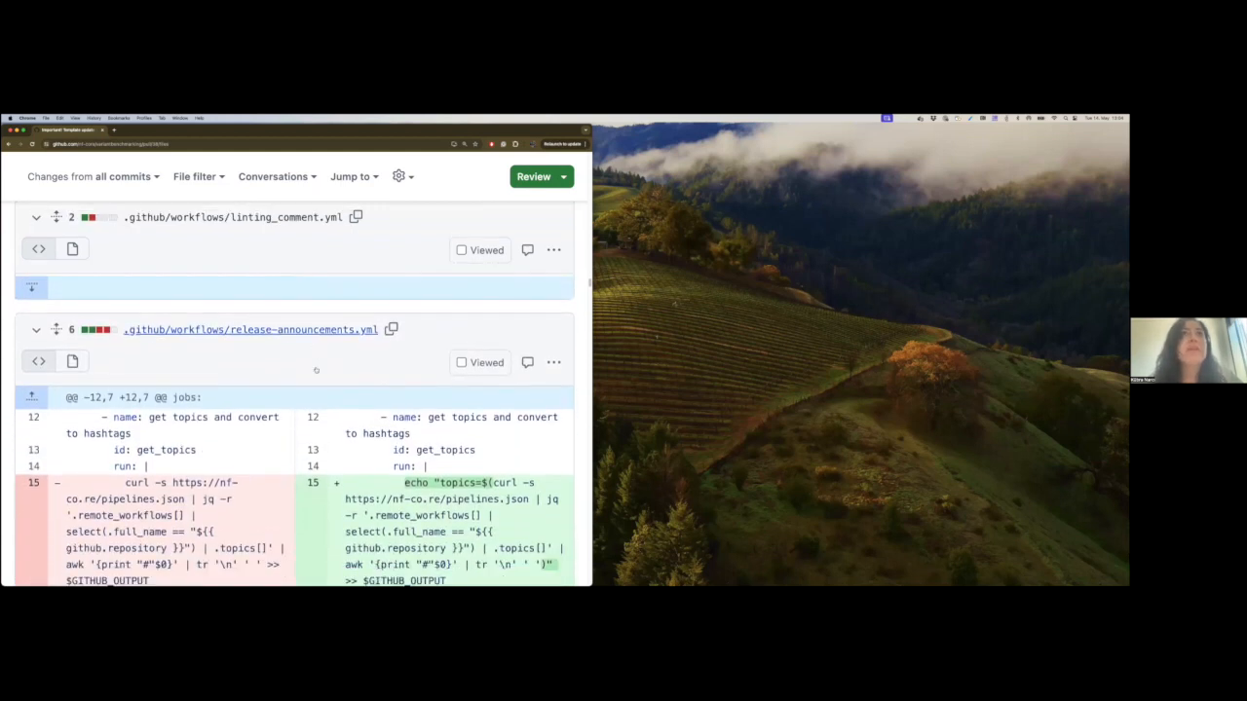
scroll(down, 3)
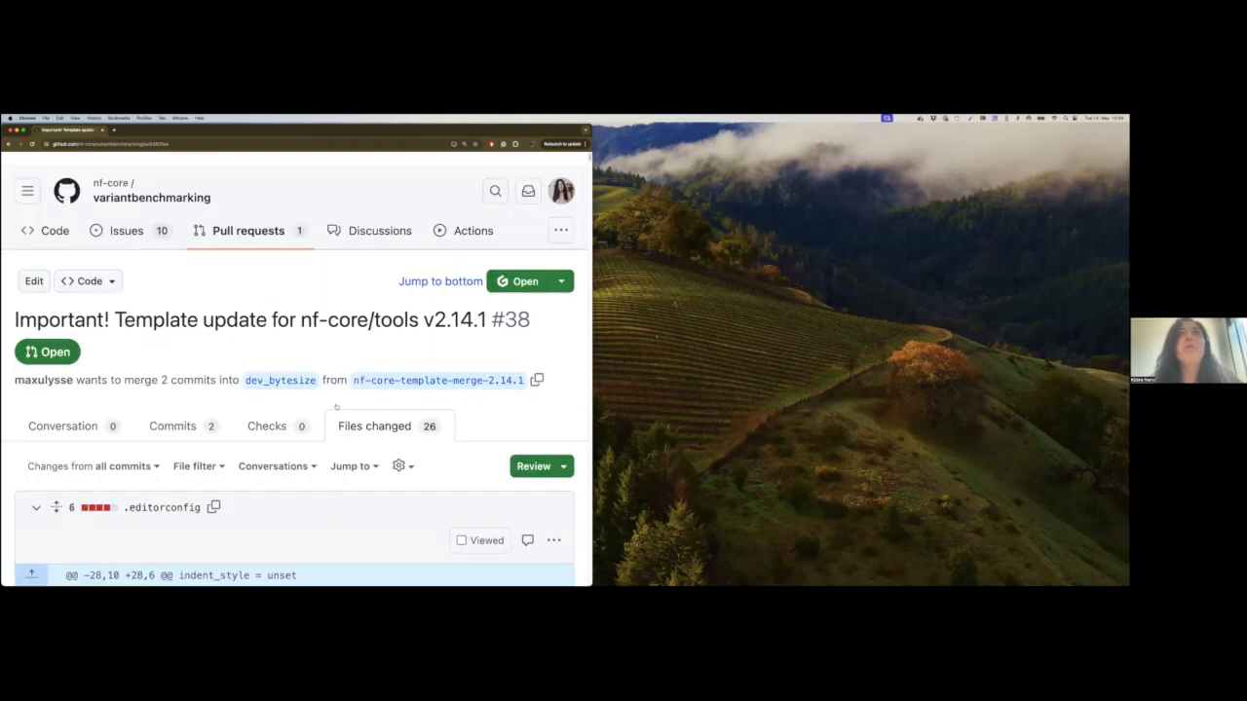
Bring up the Finish your review panel, then return to PR #38's Conversation
scroll(down, 3)
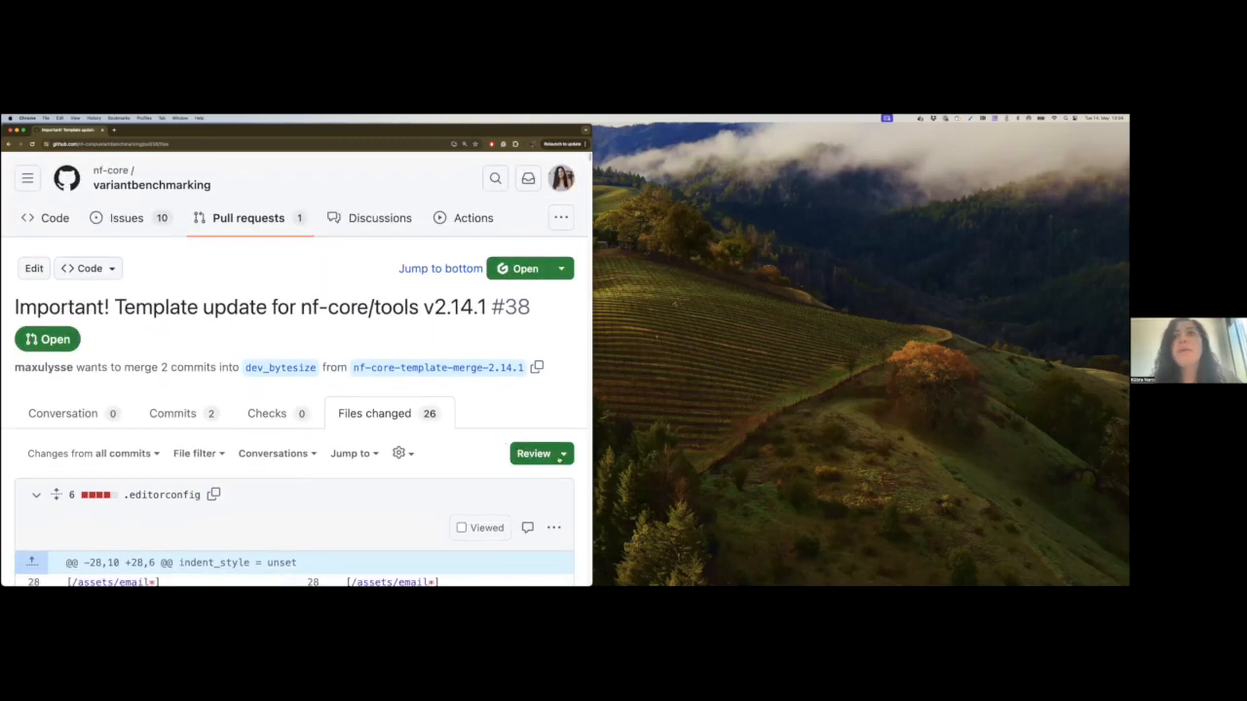
click(534, 452)
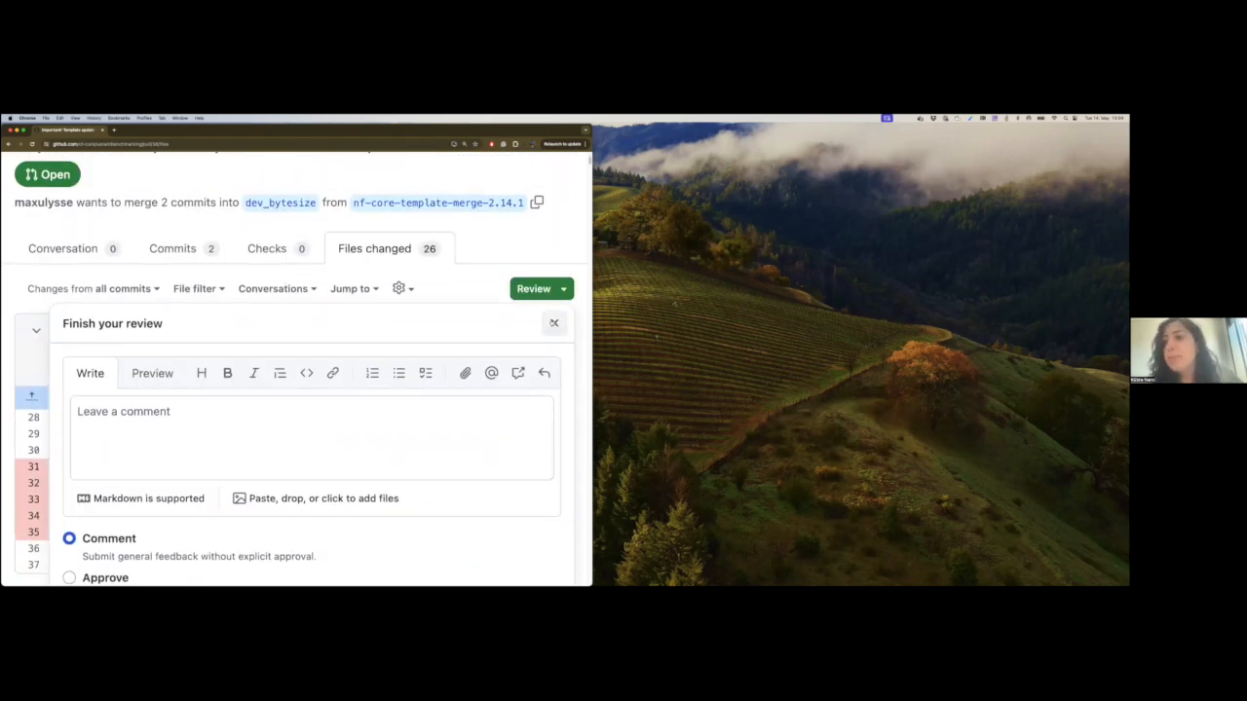
click(554, 324)
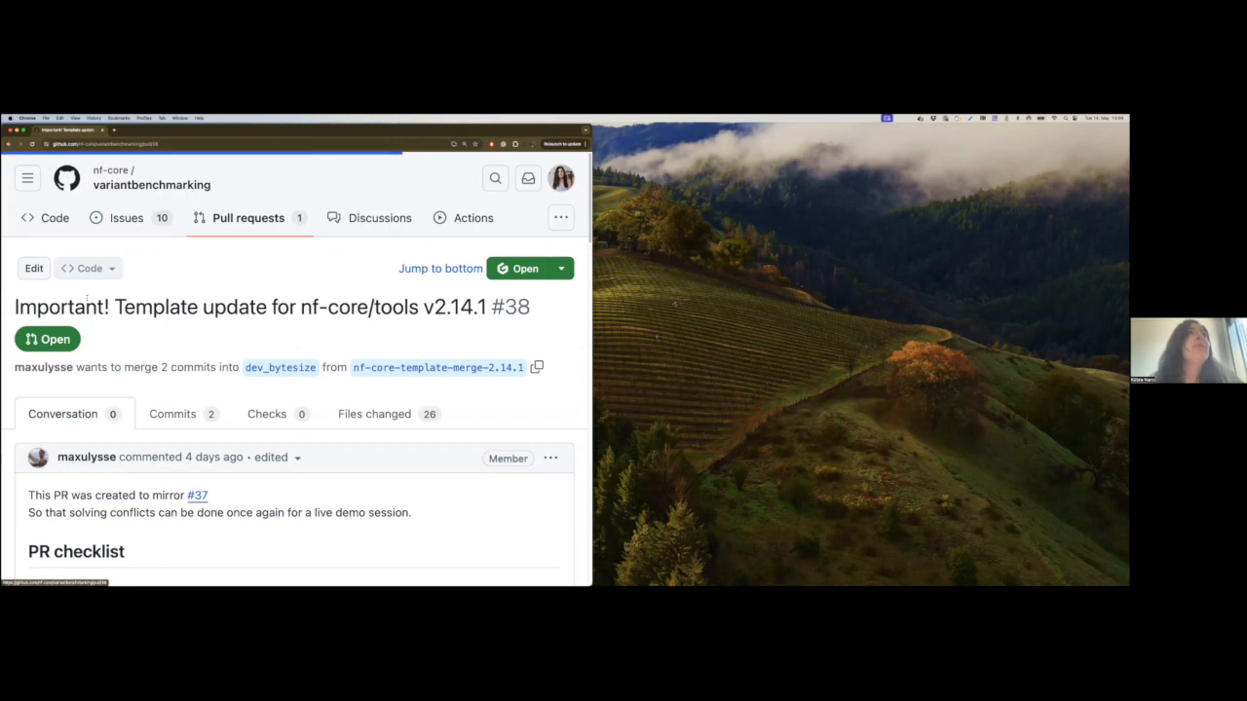
Scroll to the merge conflicts box listing six conflicting files including nextflow.config
scroll(down, 3)
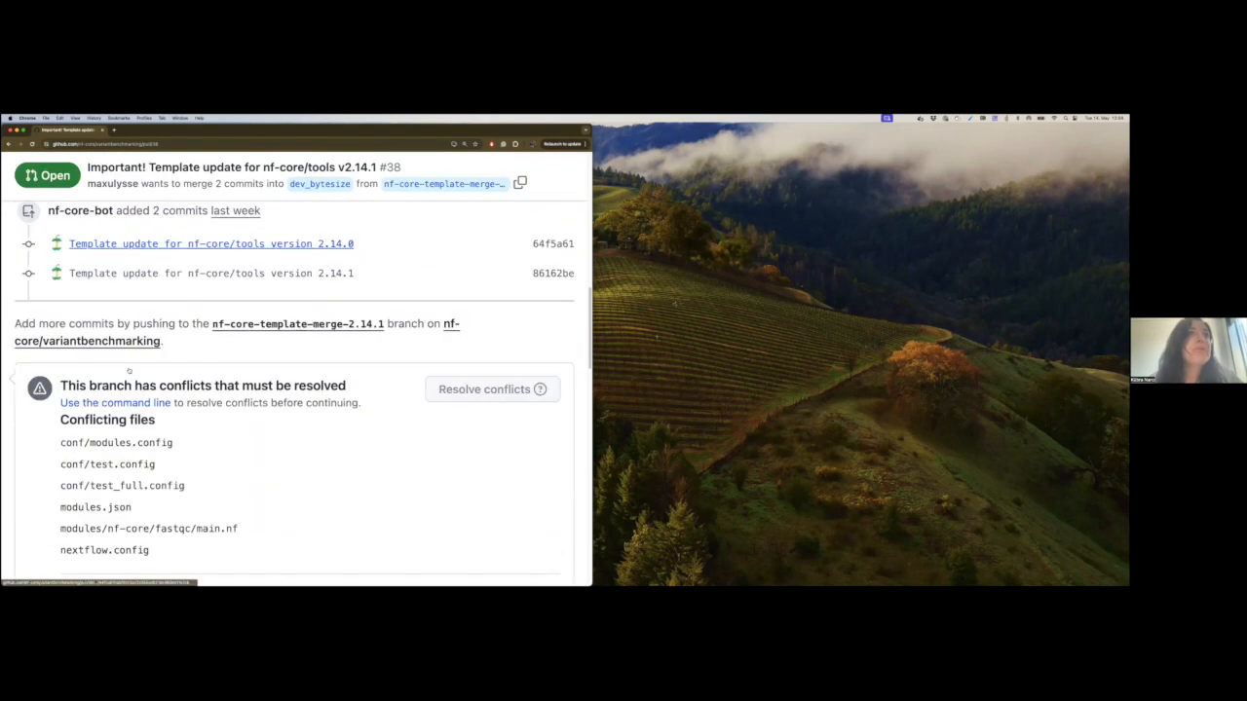
scroll(down, 3)
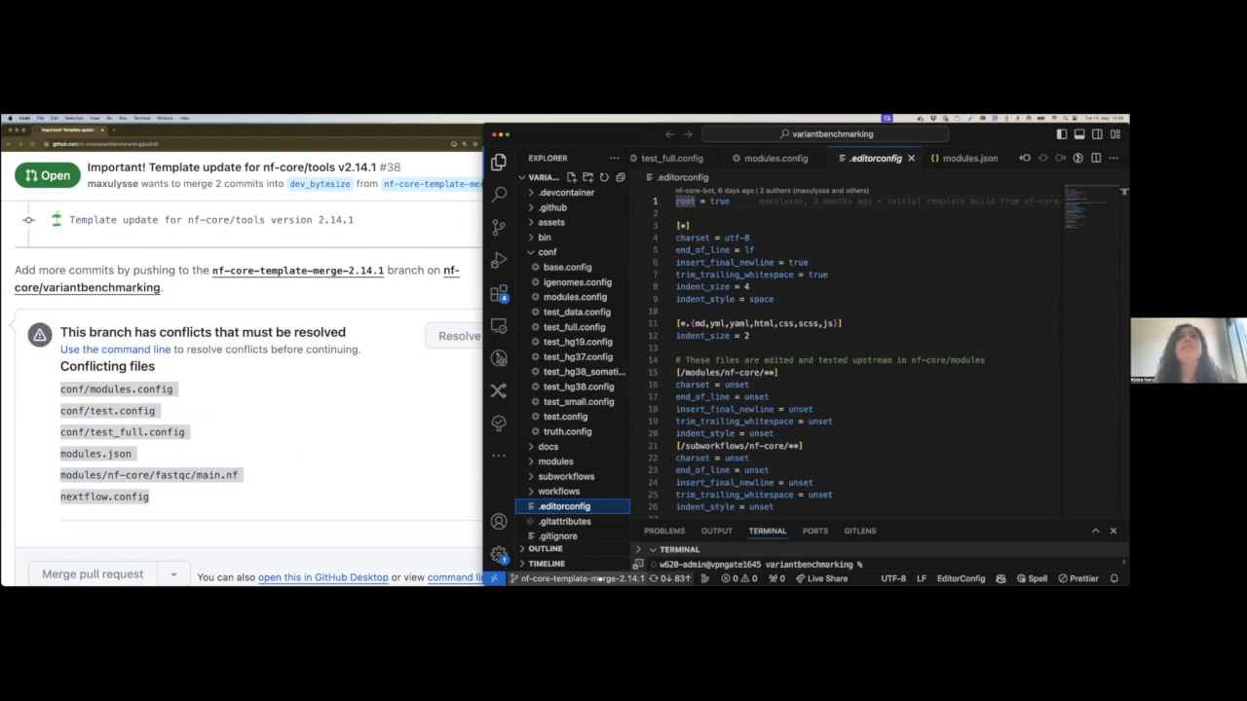
Return to the pull request page showing the 'Checkout via command line' steps beside VS Code
click(581, 579)
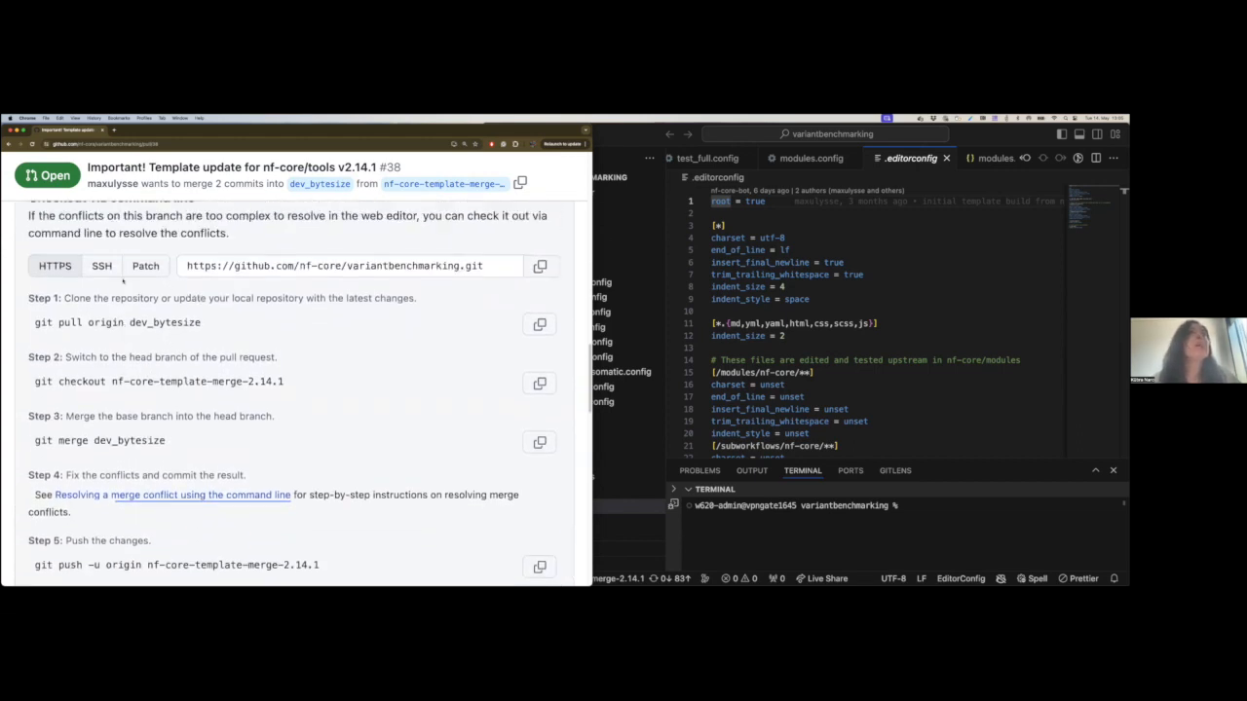
Copy the git merge dev_bytesize command from the command-line checkout instructions
scroll(down, 3)
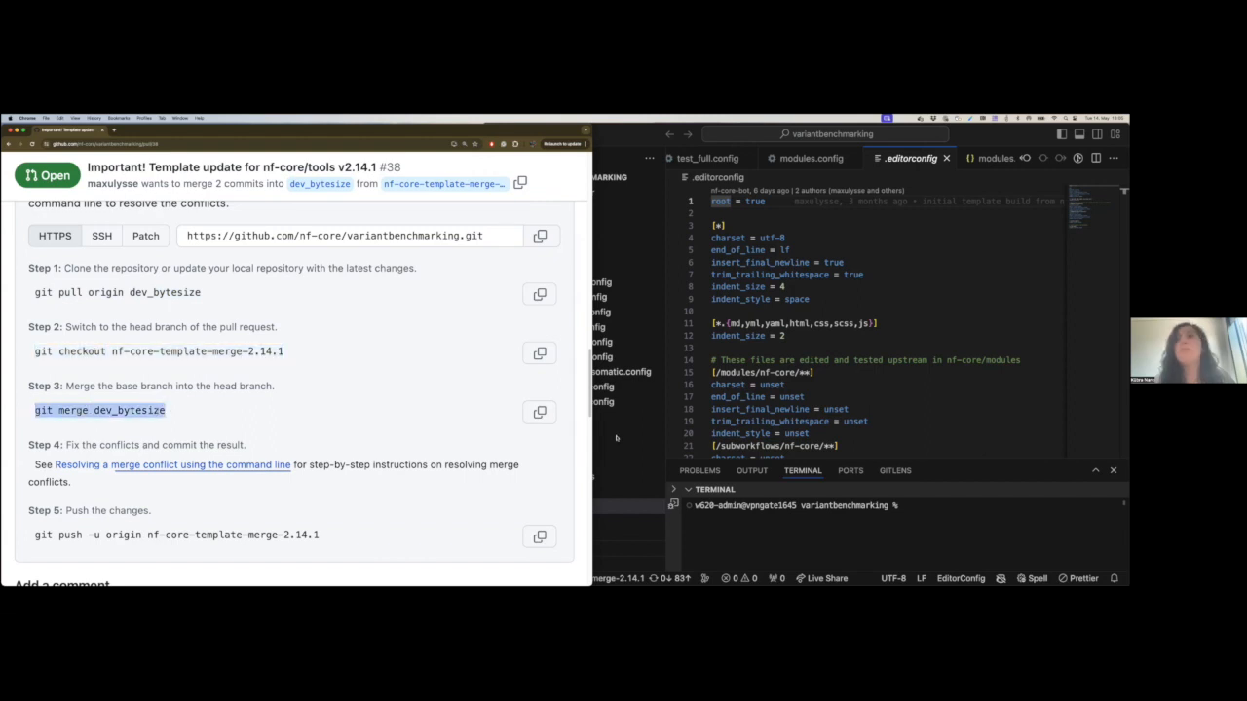
click(499, 161)
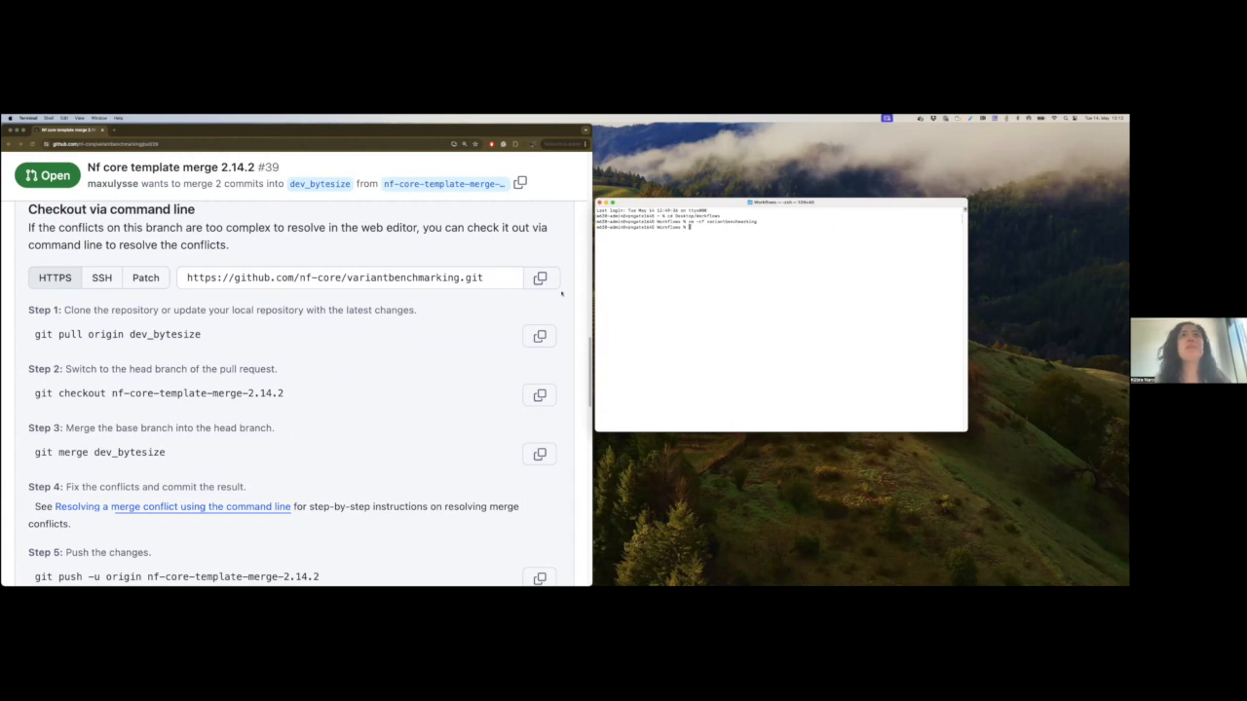
Run git clone of nf-core/variantbenchmarking in Terminal to create a local copy
click(540, 277)
text(git clone https://github.com/nf-core/variantbenchmarking.git)
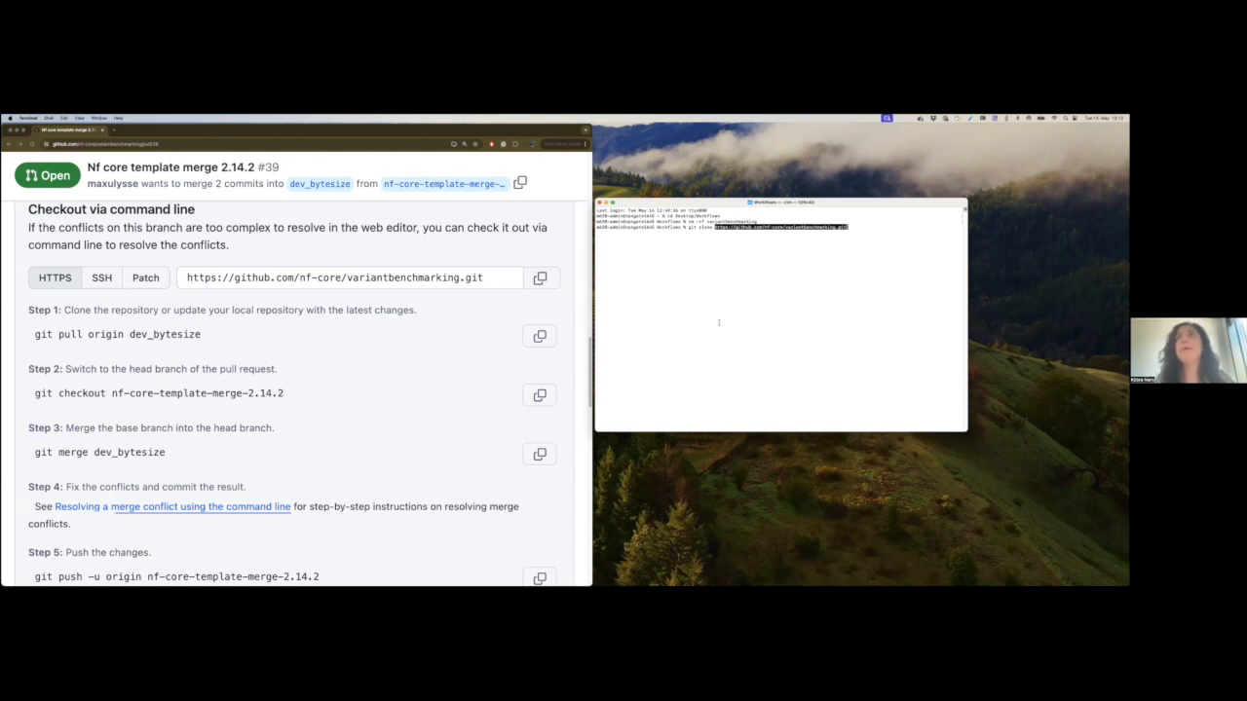
key(enter)
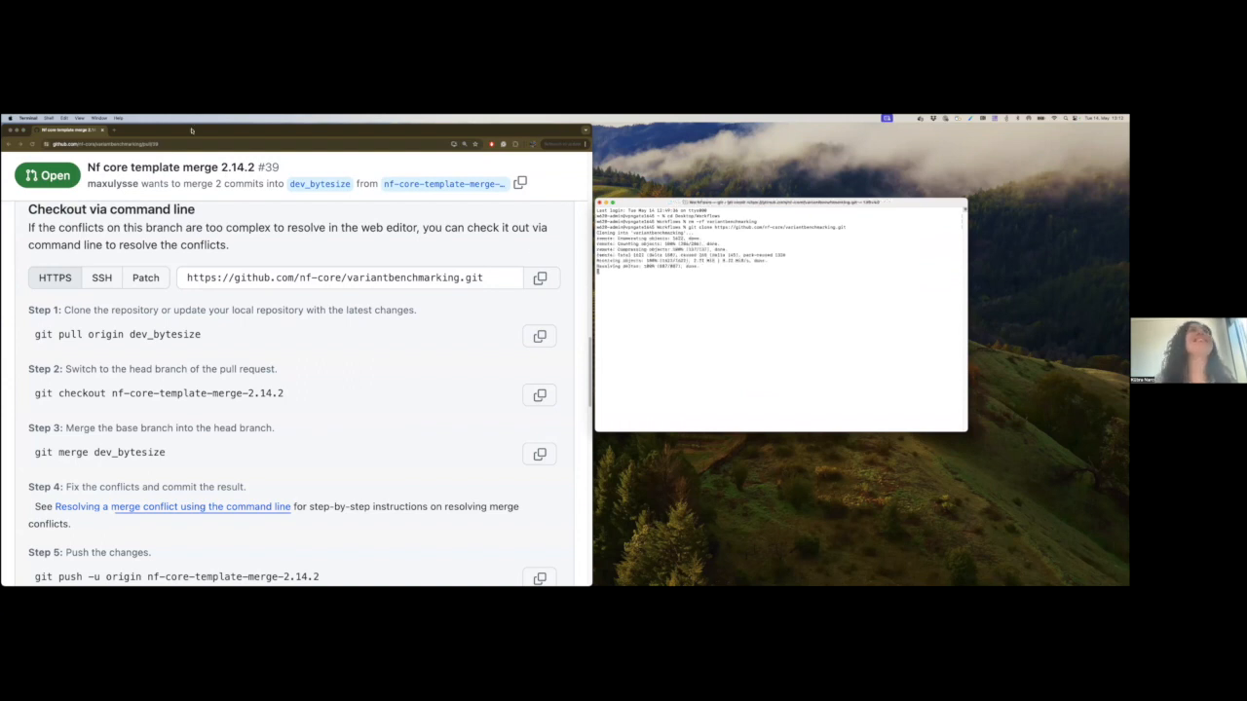
click(78, 119)
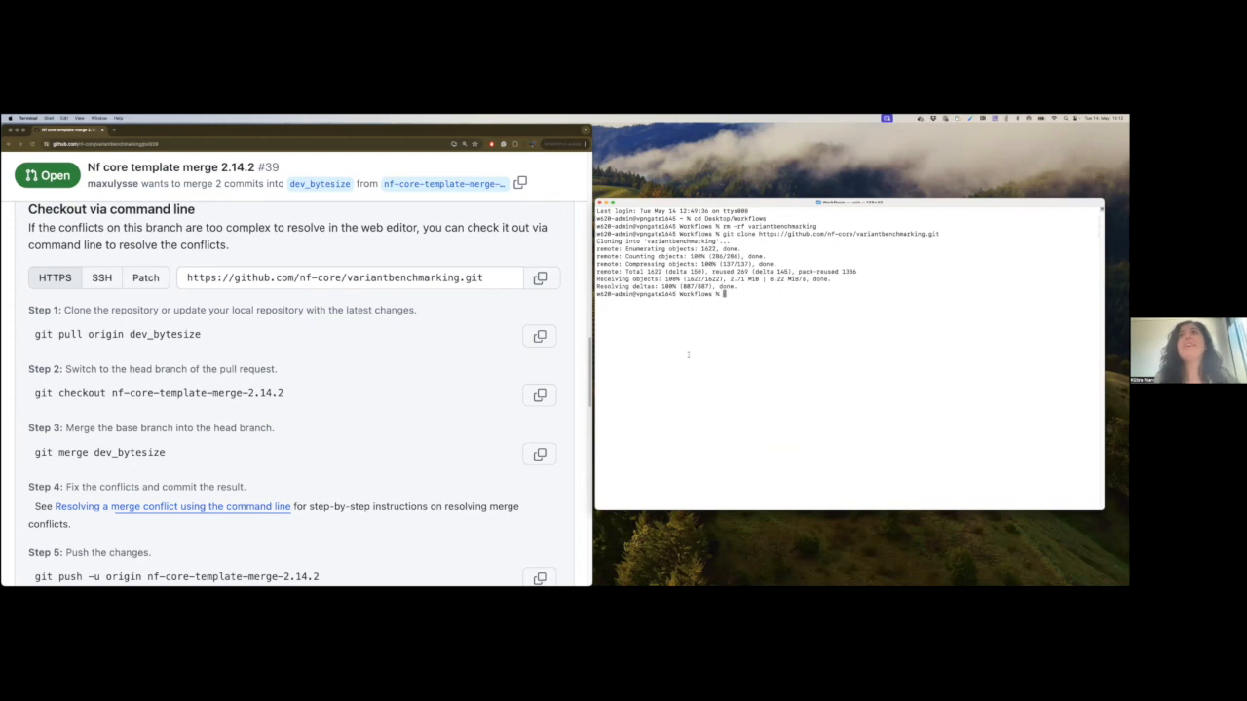
cd into the repo, pull origin dev_bytesize, check out the template branch and merge dev_bytesize, hitting conflicts
scroll(down, 3)
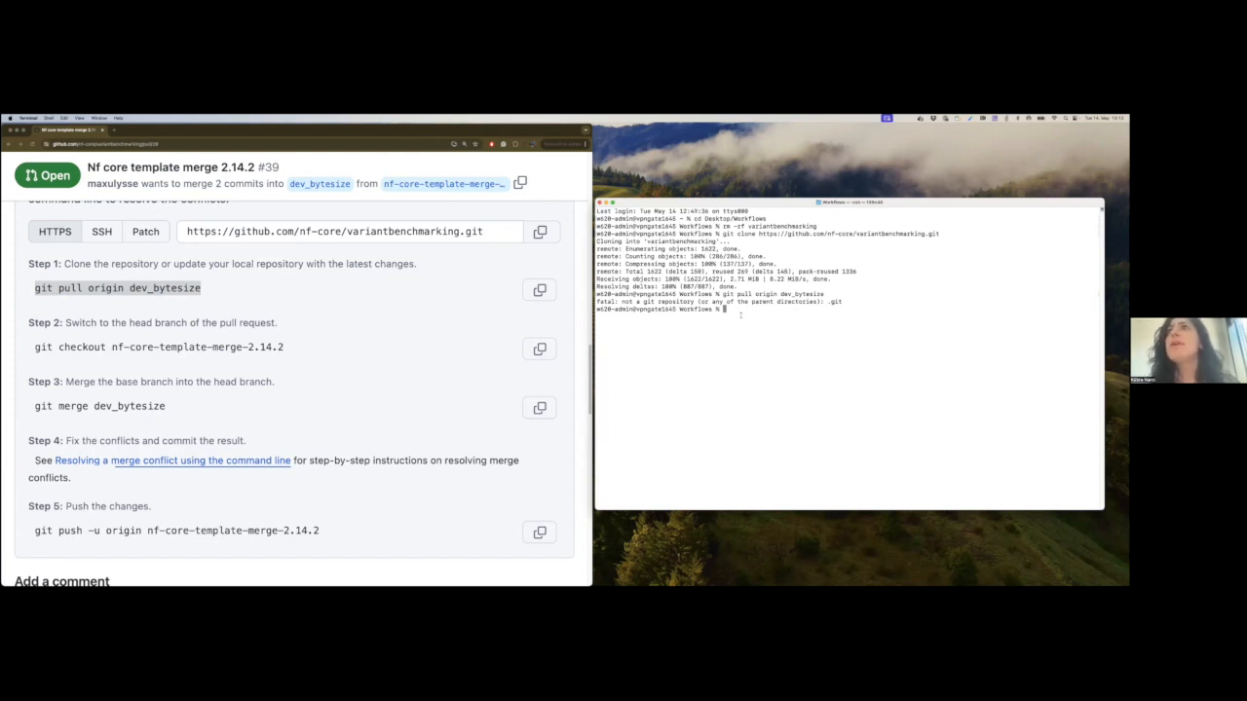
text(git pull origin dev_bytesize)
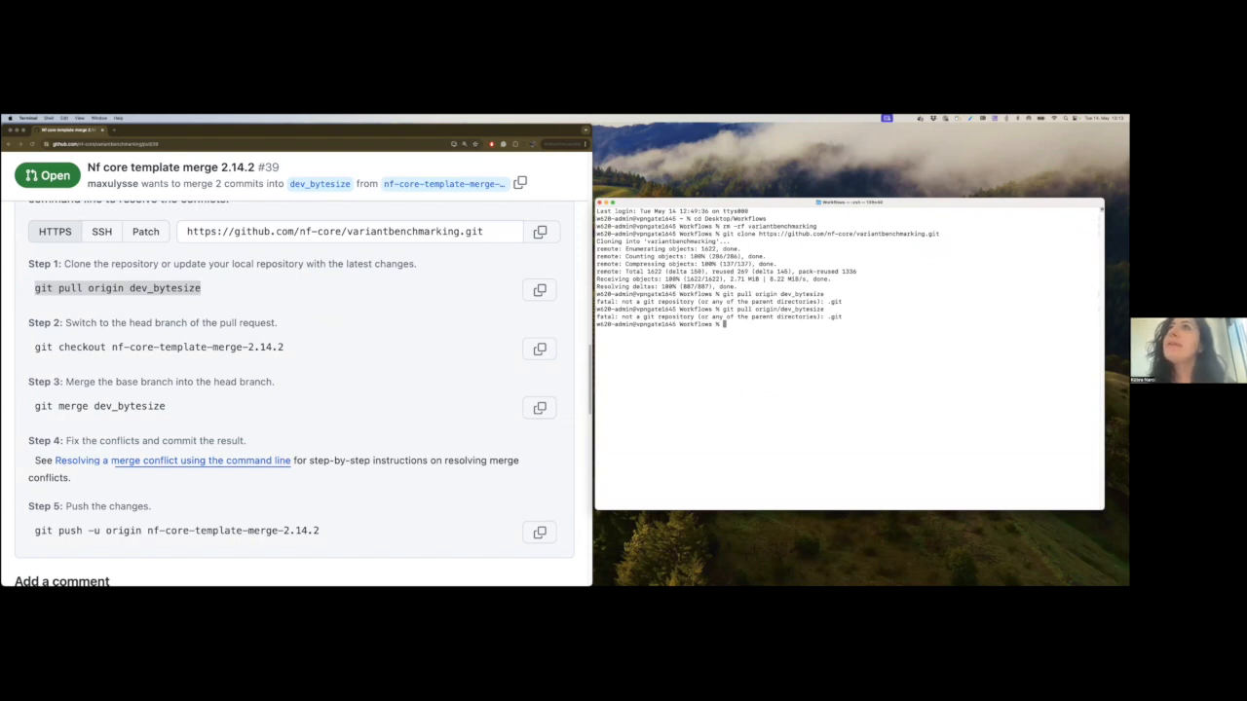
text(cd variantbenchmarking)
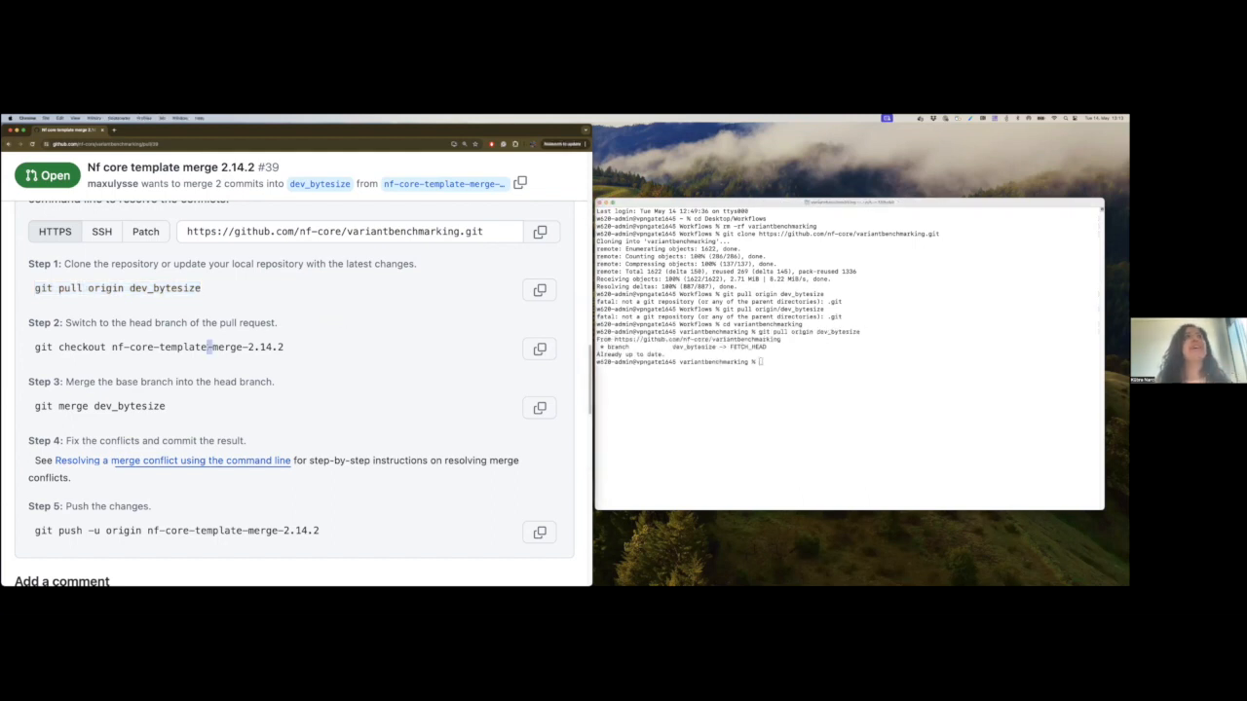
triple_click(156, 347)
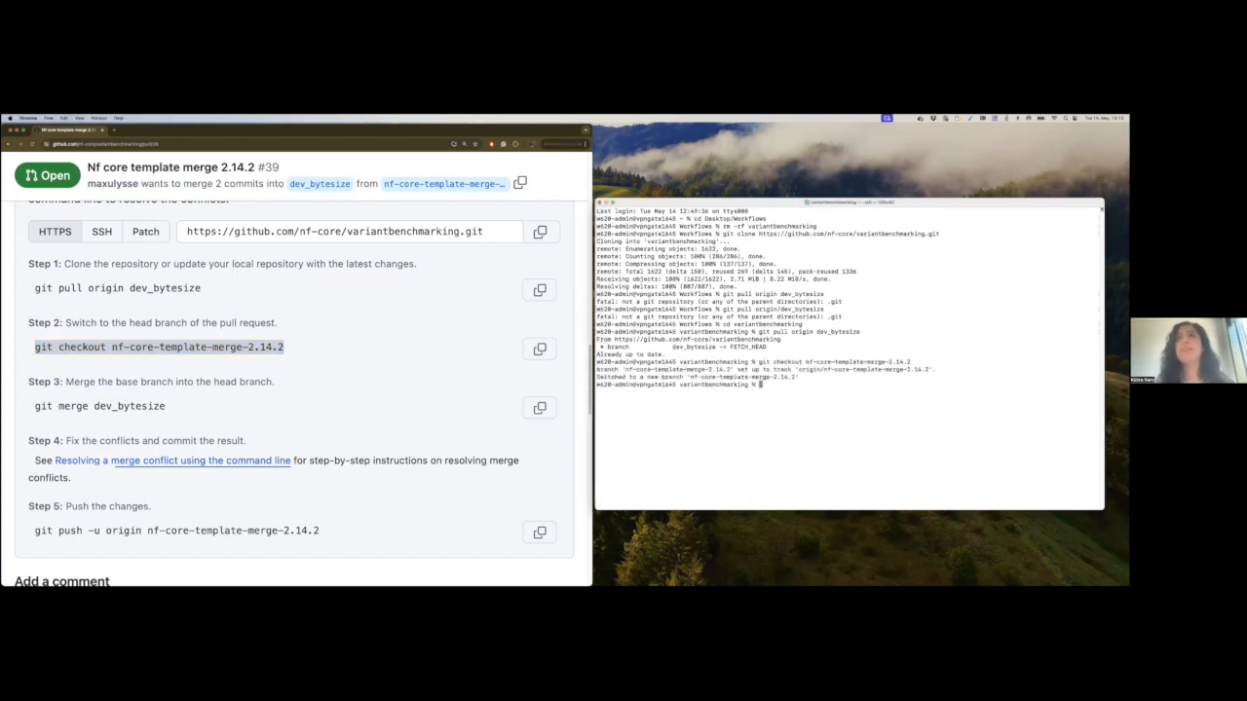
mouse_move(300, 389)
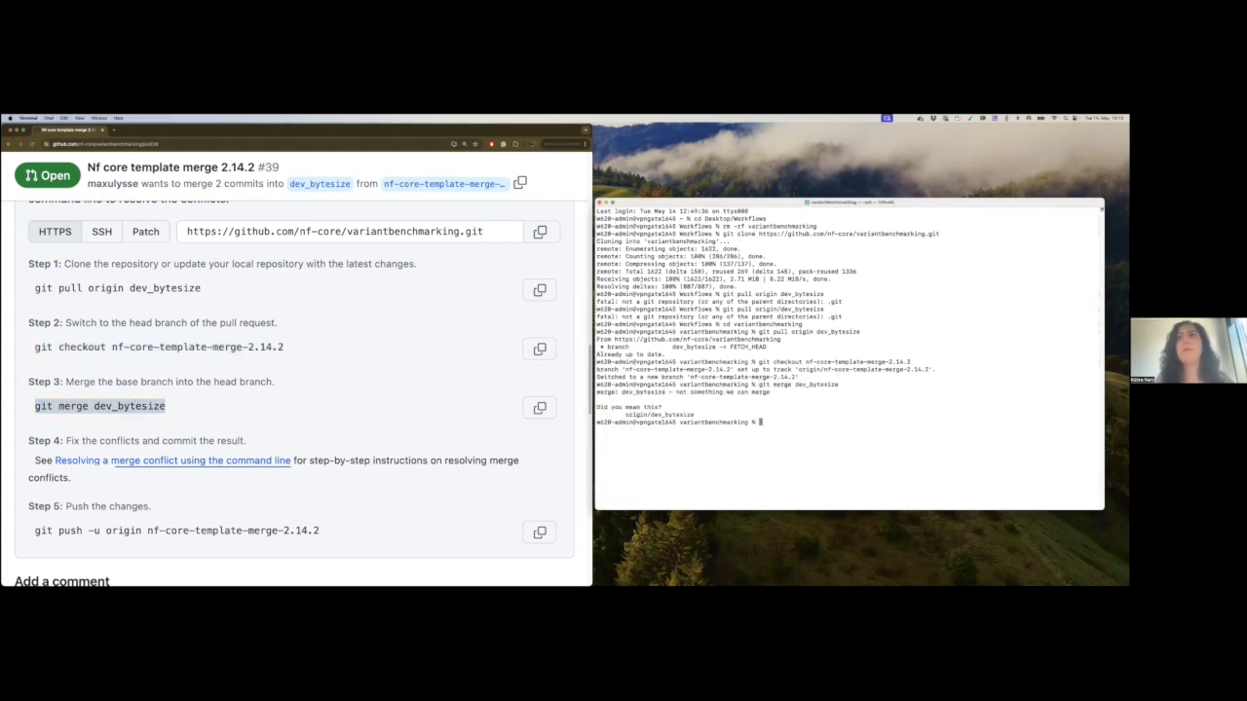
text(git merge dev_bytesize)
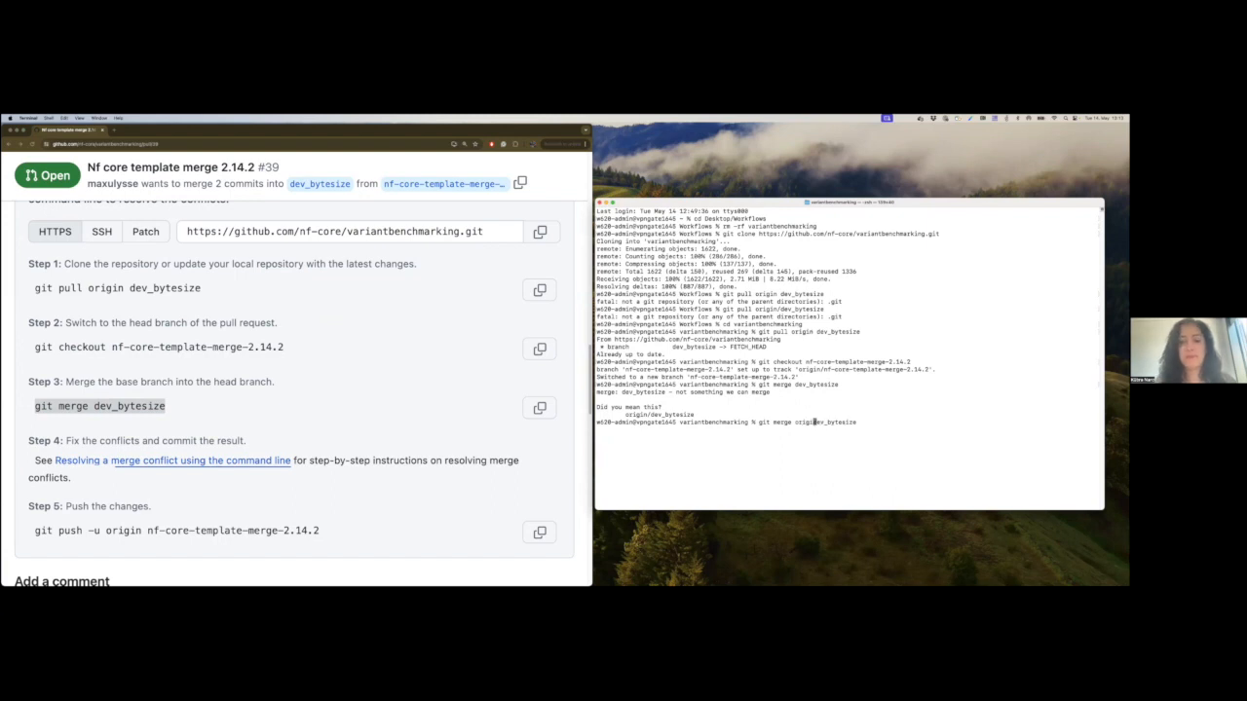
text(n/)
key(enter)
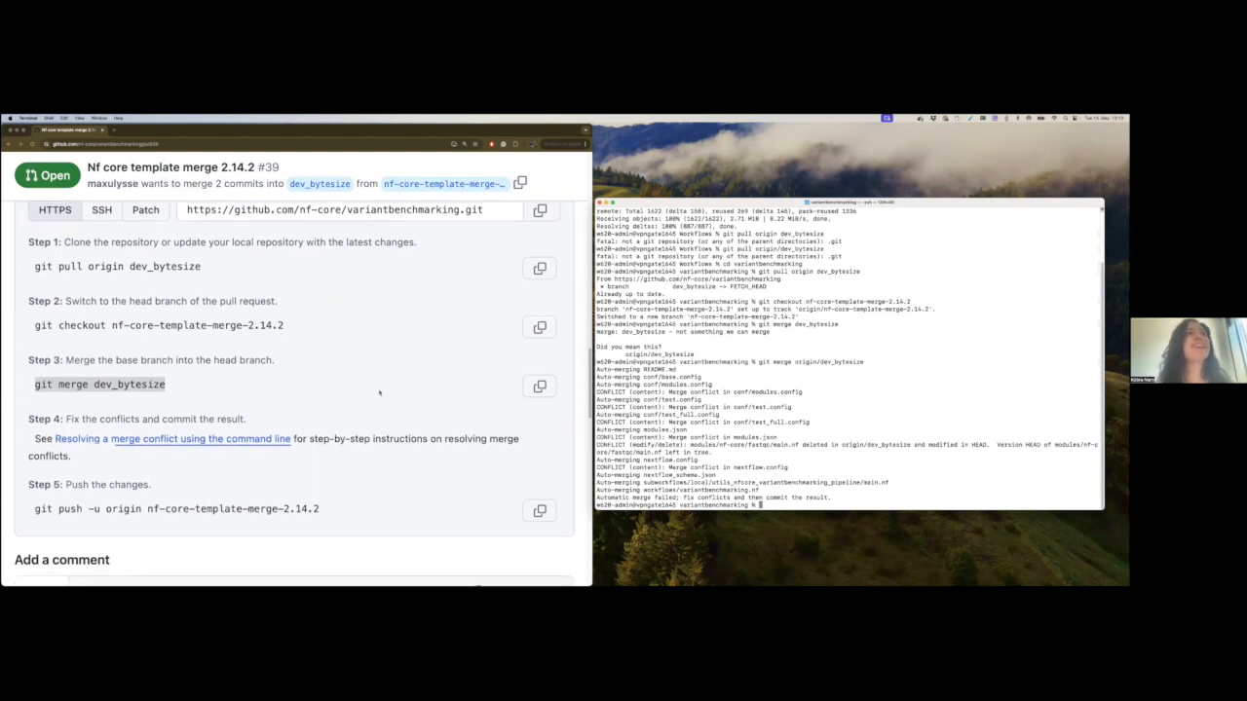
View the cloned repository in VS Code with nextflow.config flagged 'Conflict: Both Modified'
scroll(down, 3)
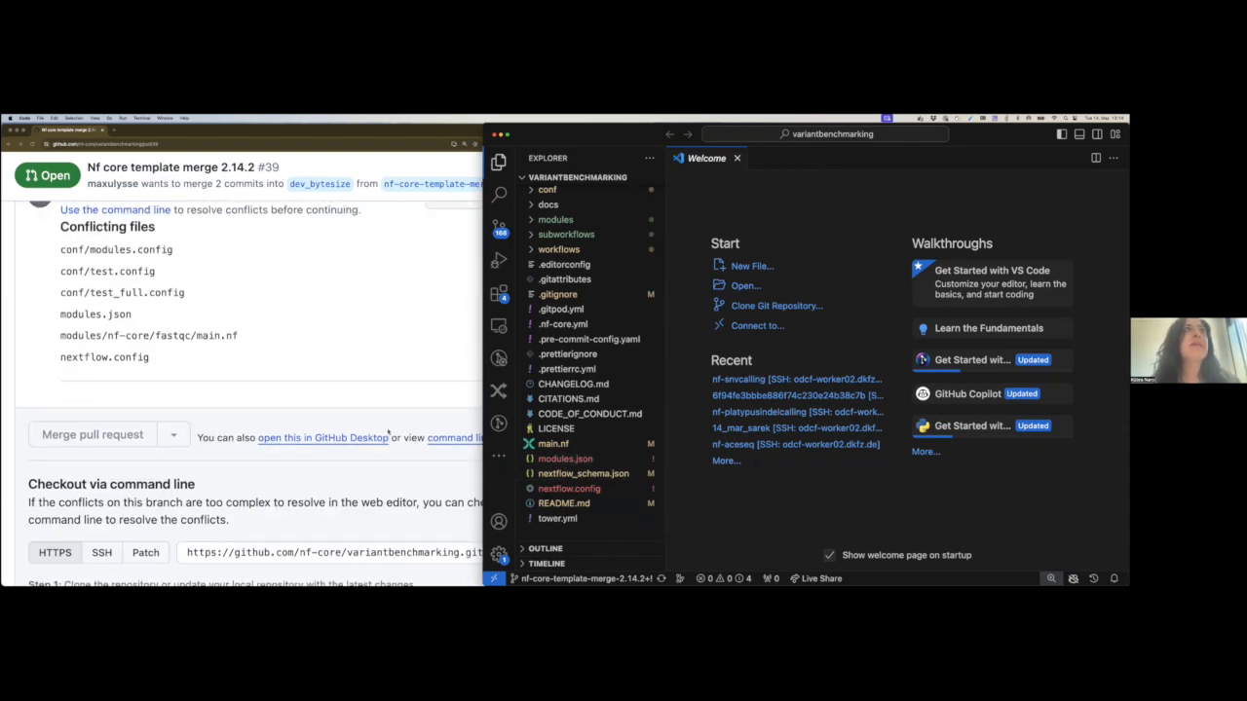
scroll(down, 3)
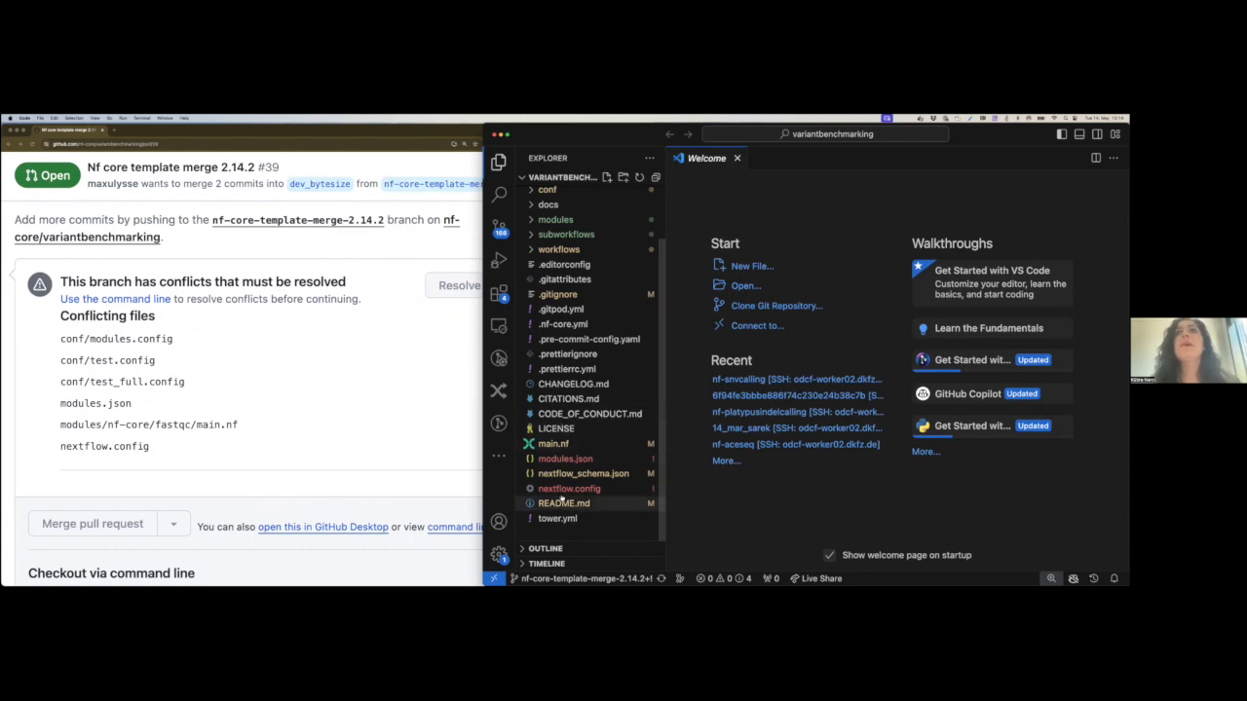
mouse_move(569, 487)
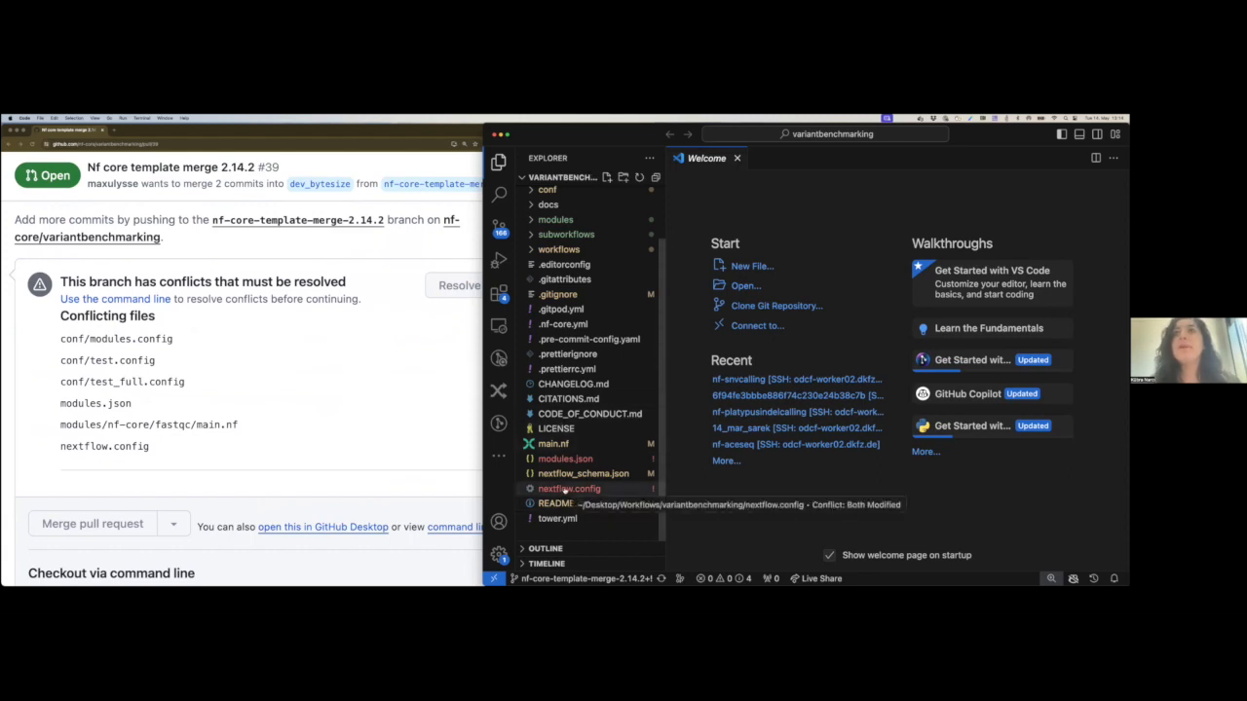
Open nextflow.config's analysis/fasta parameter conflict in the three-way Merge Editor
click(569, 488)
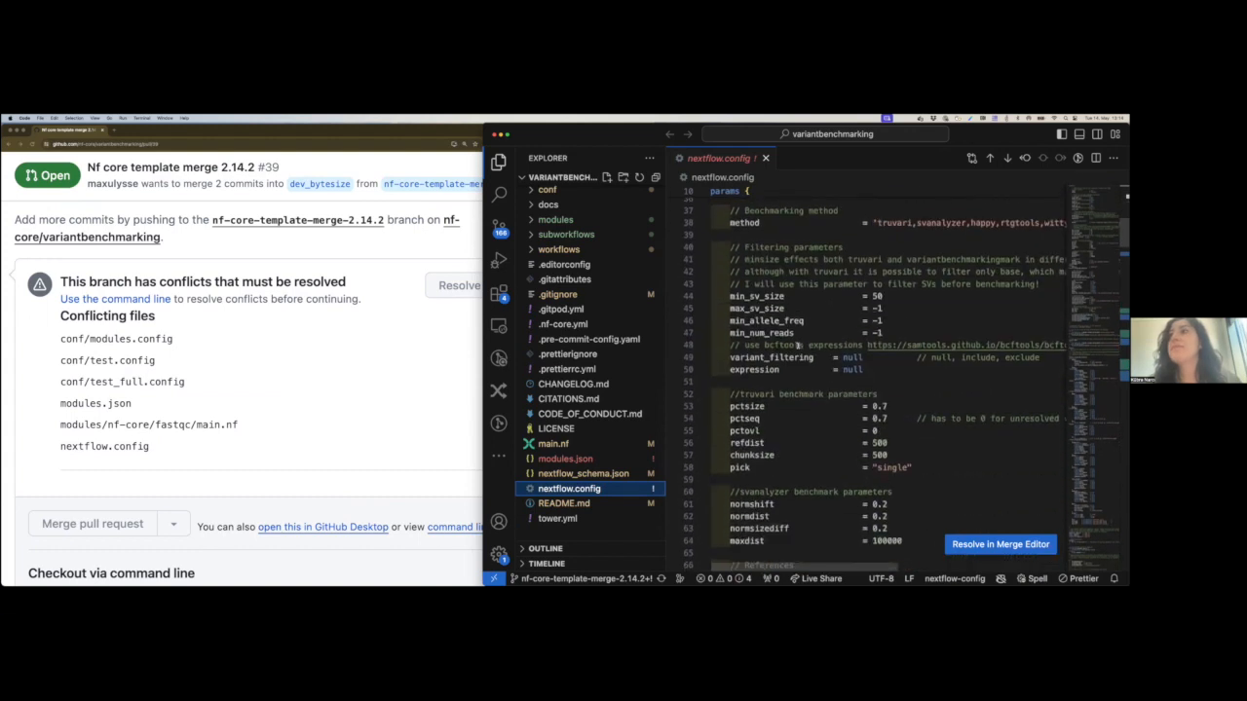
scroll(down, 3)
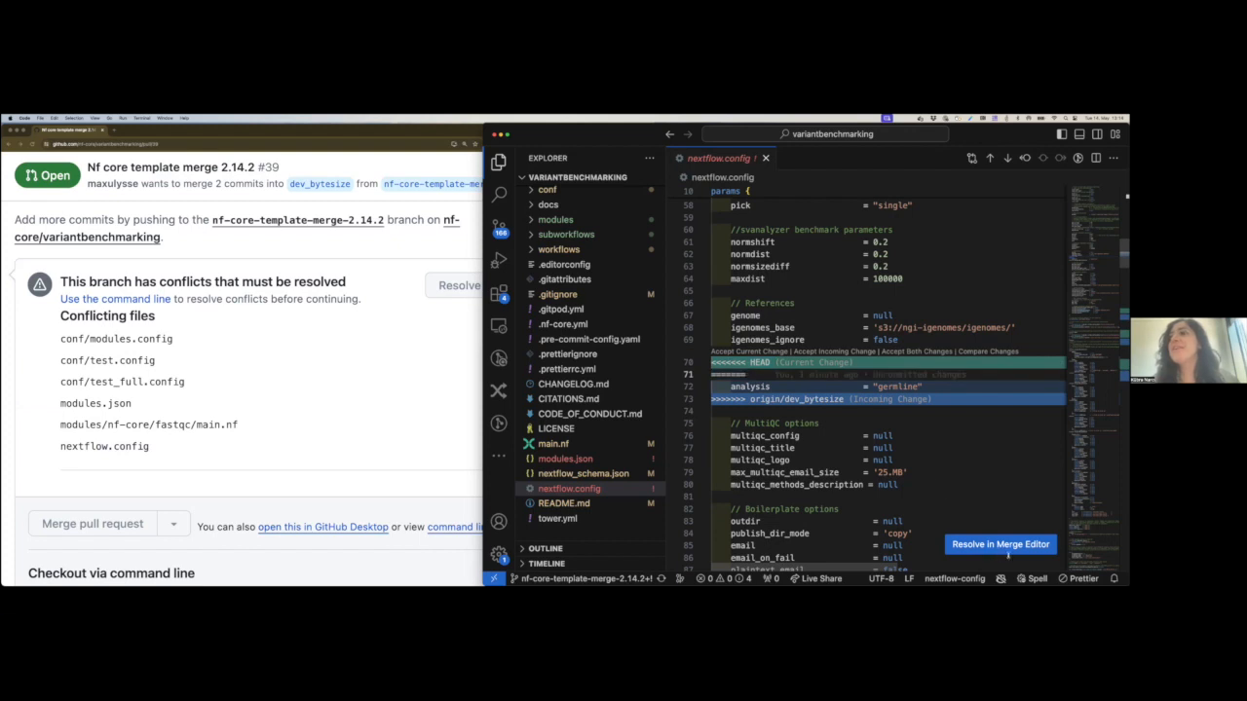
click(999, 544)
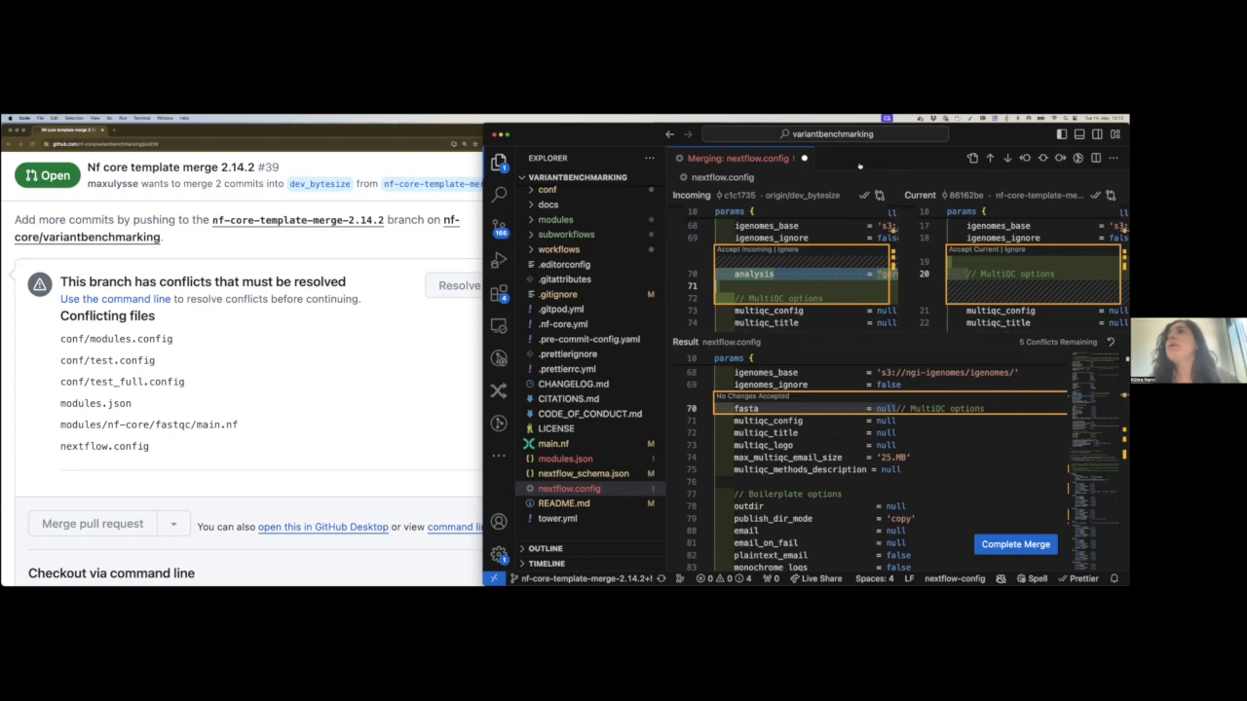
Look through the resolved nextflow.config contents to confirm the conflict markers are gone
click(569, 487)
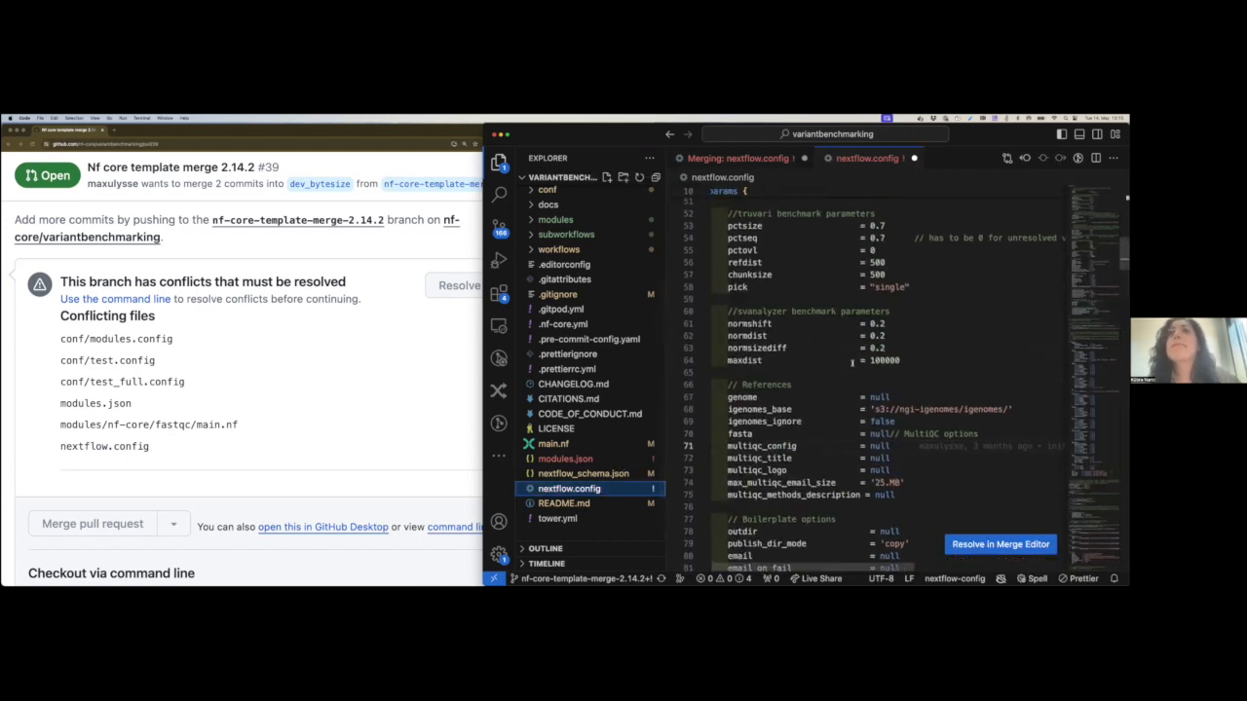
scroll(down, 3)
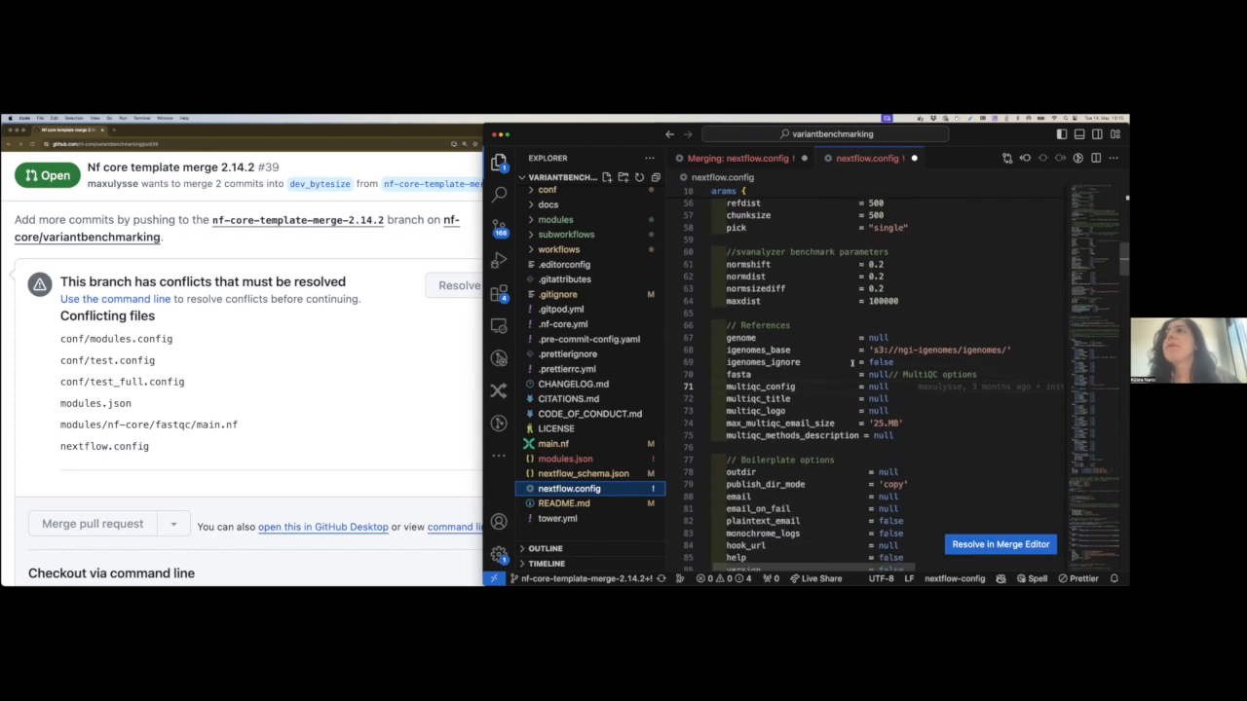
scroll(down, 3)
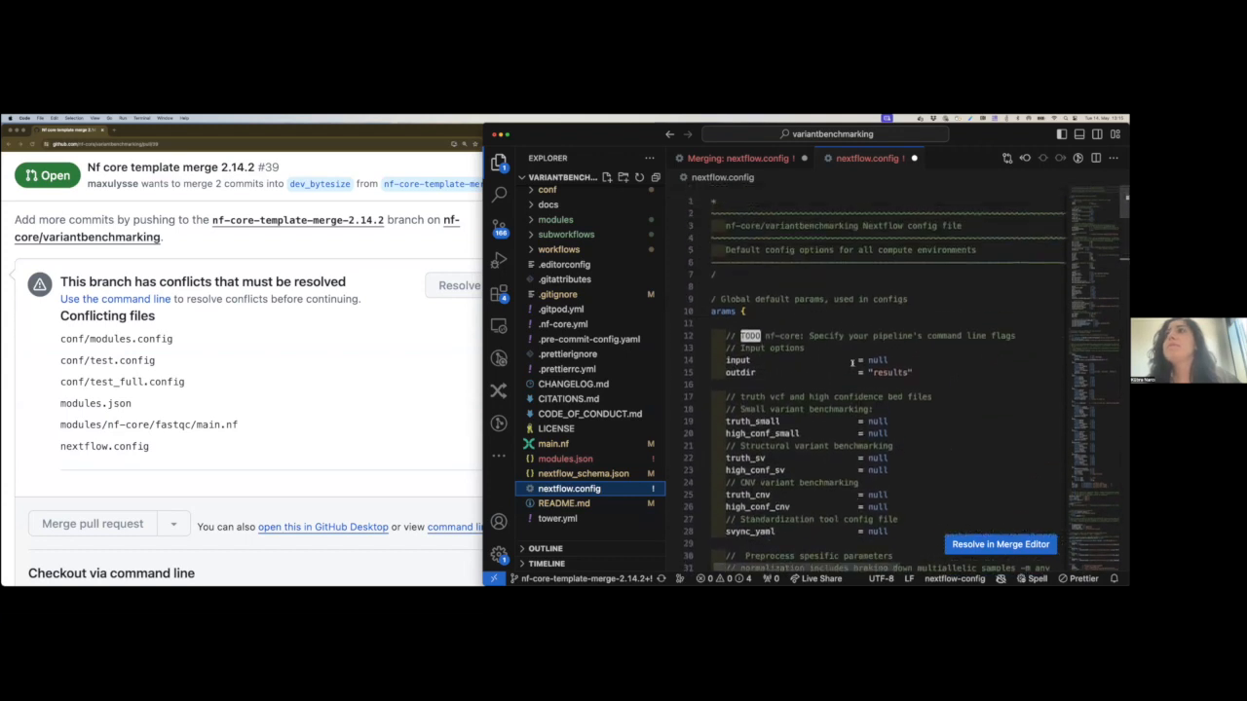
scroll(down, 3)
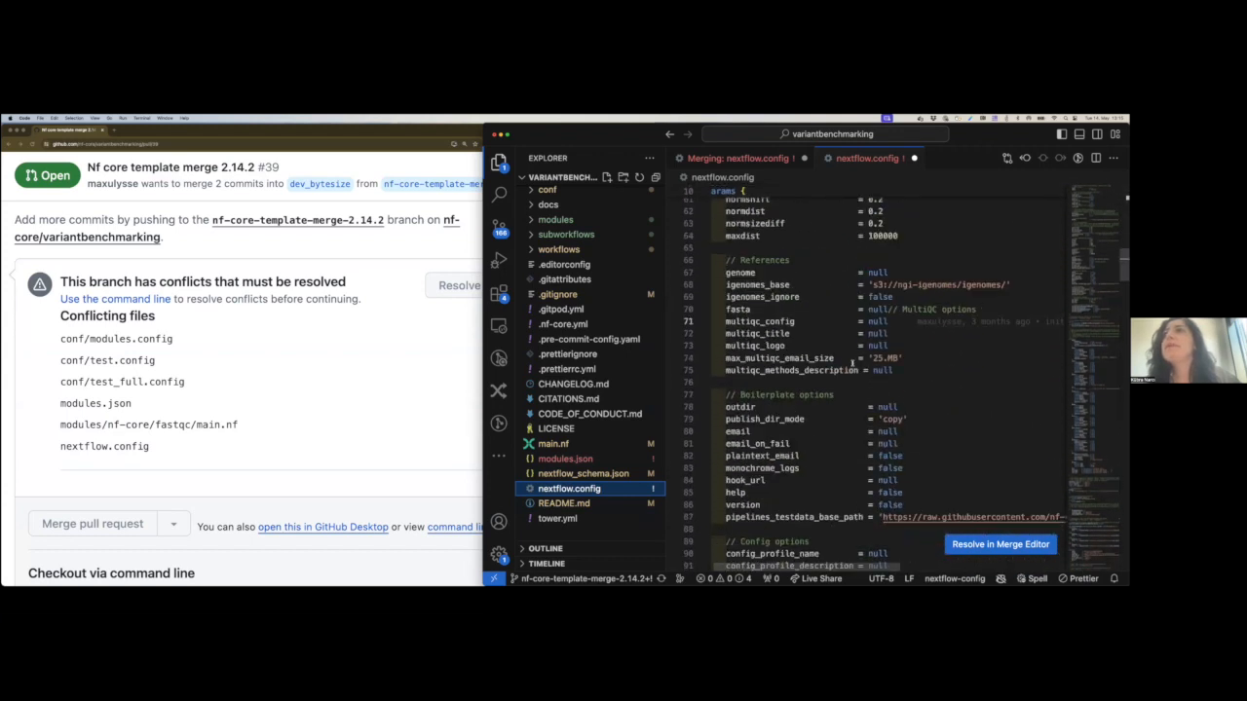
Stage nextflow.config in Source Control, close its editor and return to the Explorer file tree
click(999, 543)
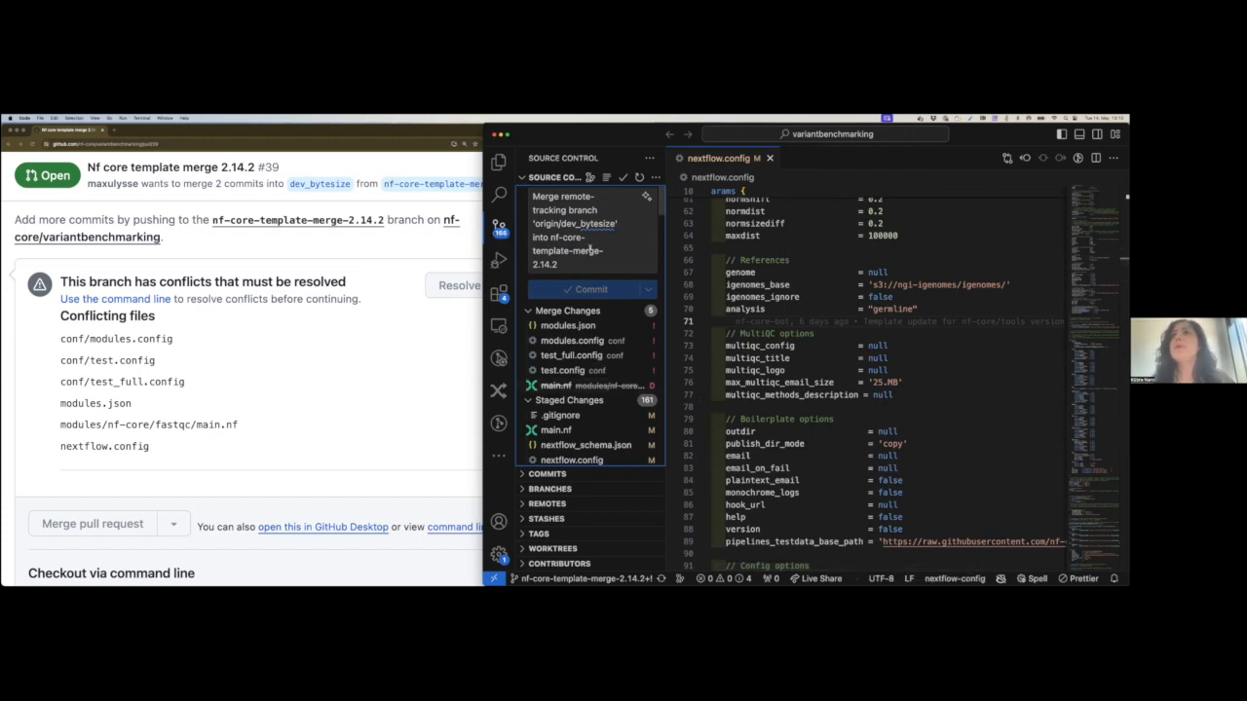
click(772, 157)
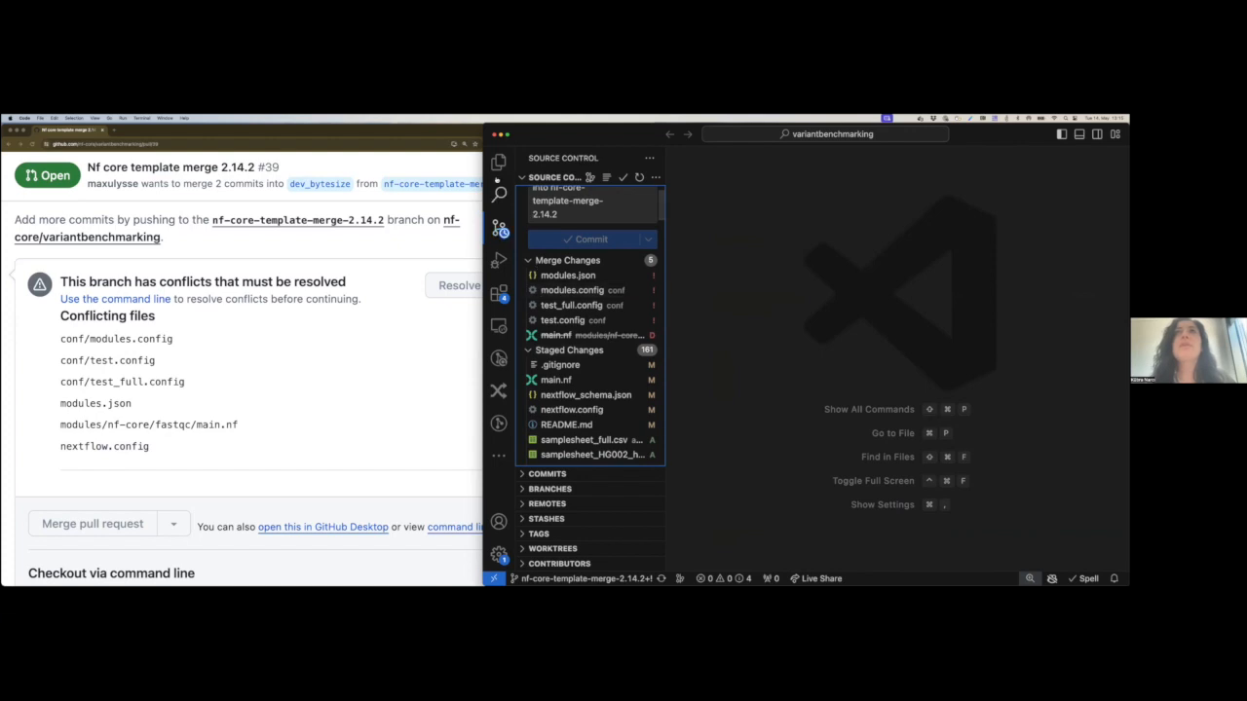
click(499, 161)
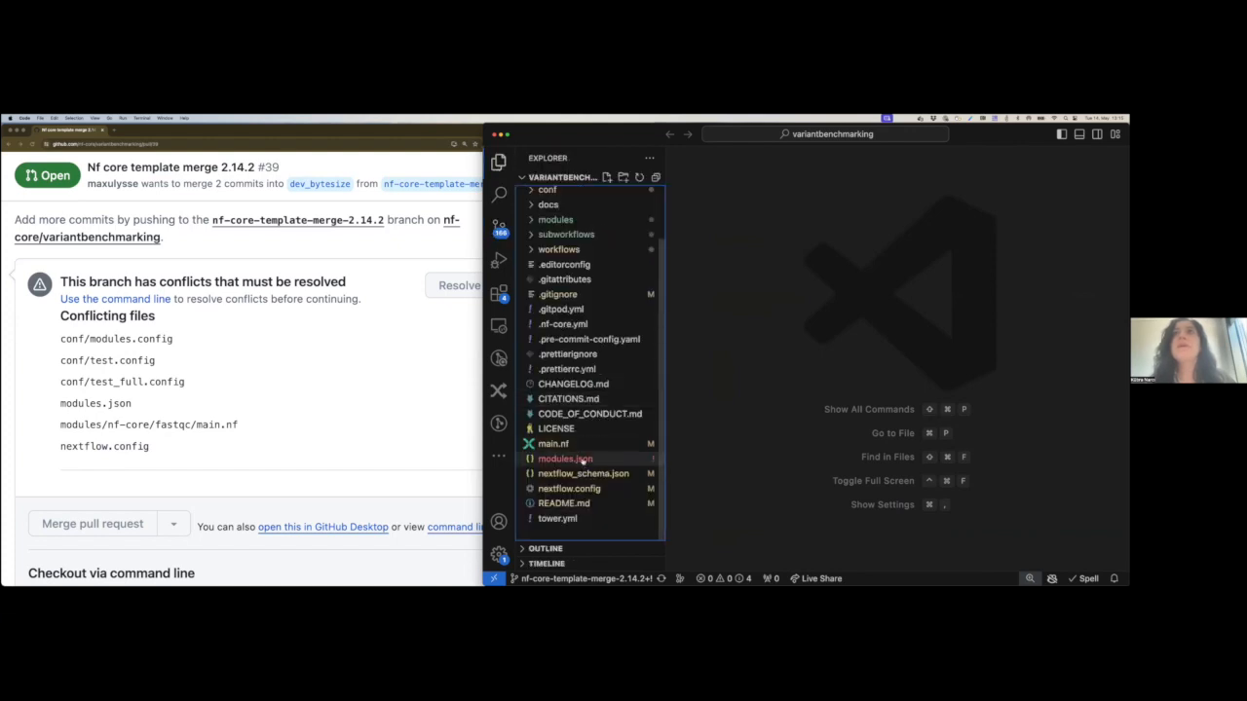
Review modules.json's conflict markers and bring it into the three-way merge editor
click(565, 458)
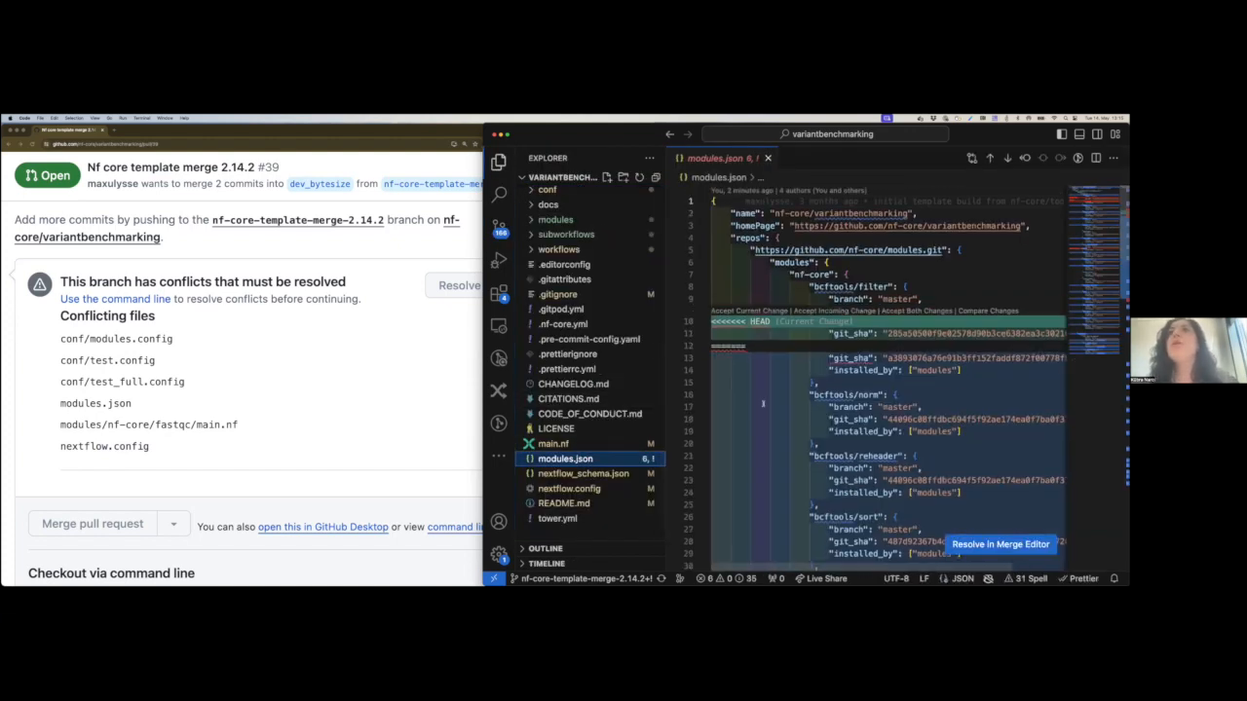
scroll(down, 3)
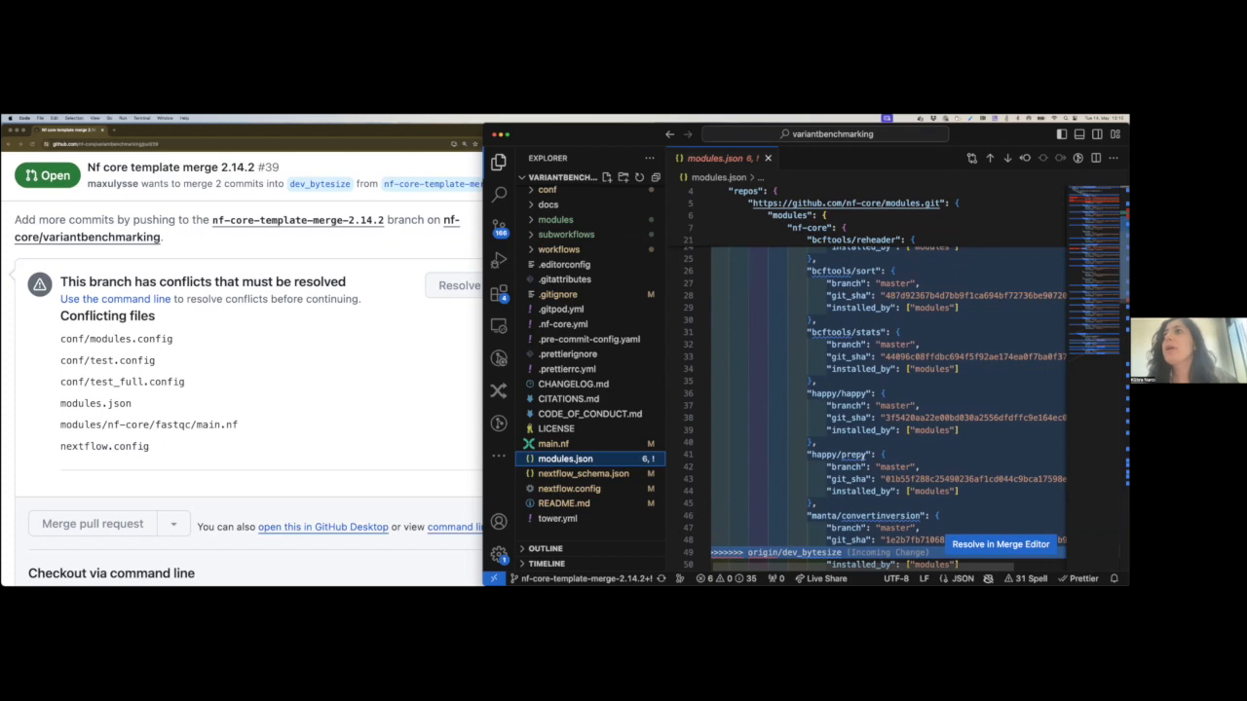
scroll(down, 3)
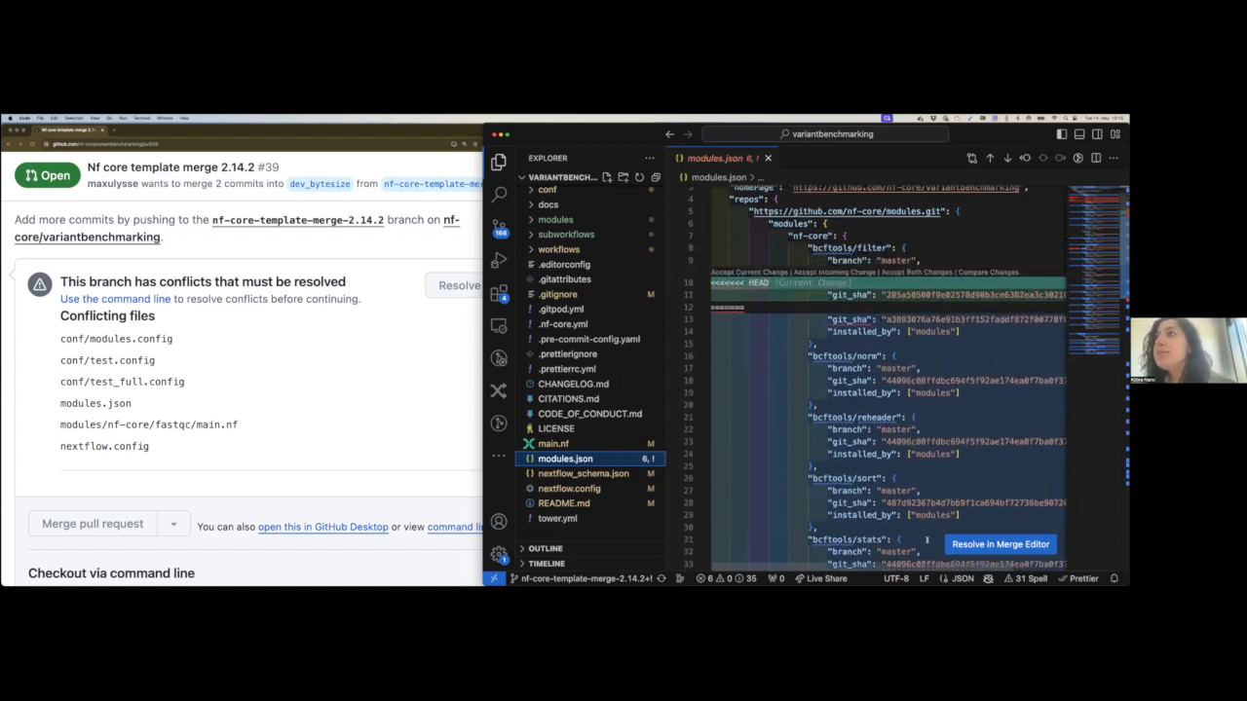
click(1000, 544)
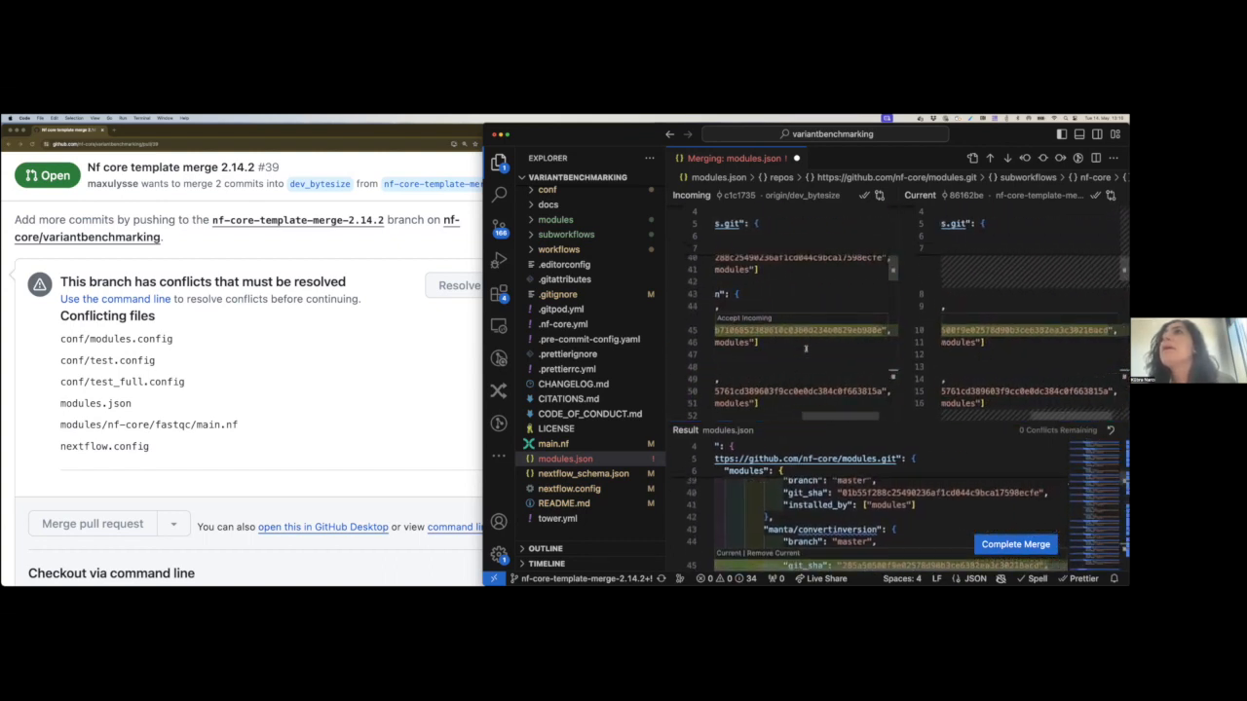
Scroll through the merged modules.json result to check the module list
scroll(down, 3)
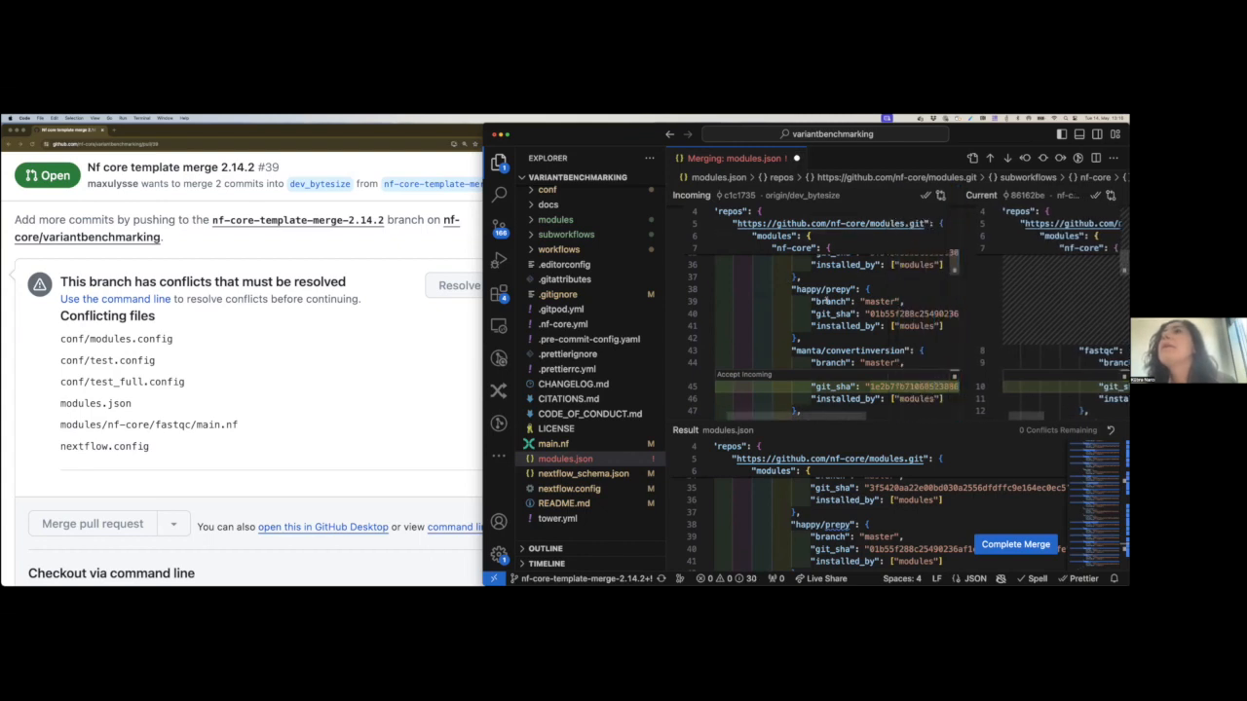
scroll(down, 3)
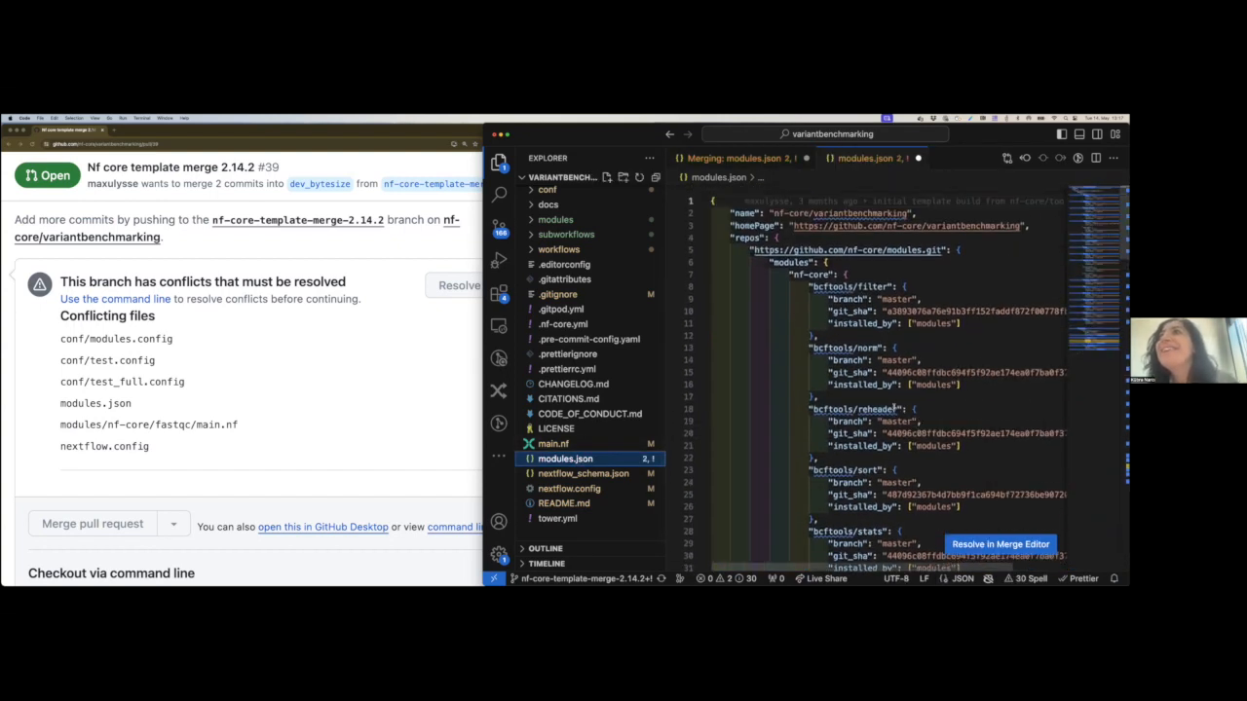
Finish reviewing modules.json and expand the modules folder into local and nf-core
scroll(down, 3)
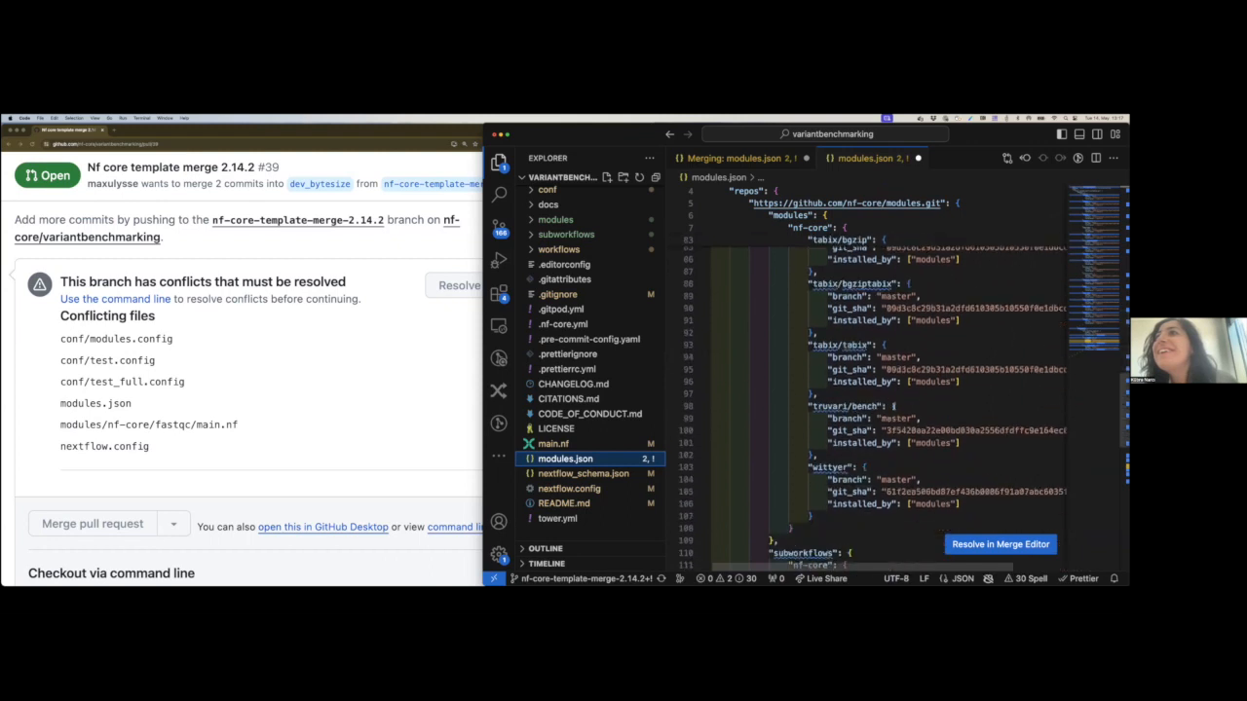
scroll(down, 3)
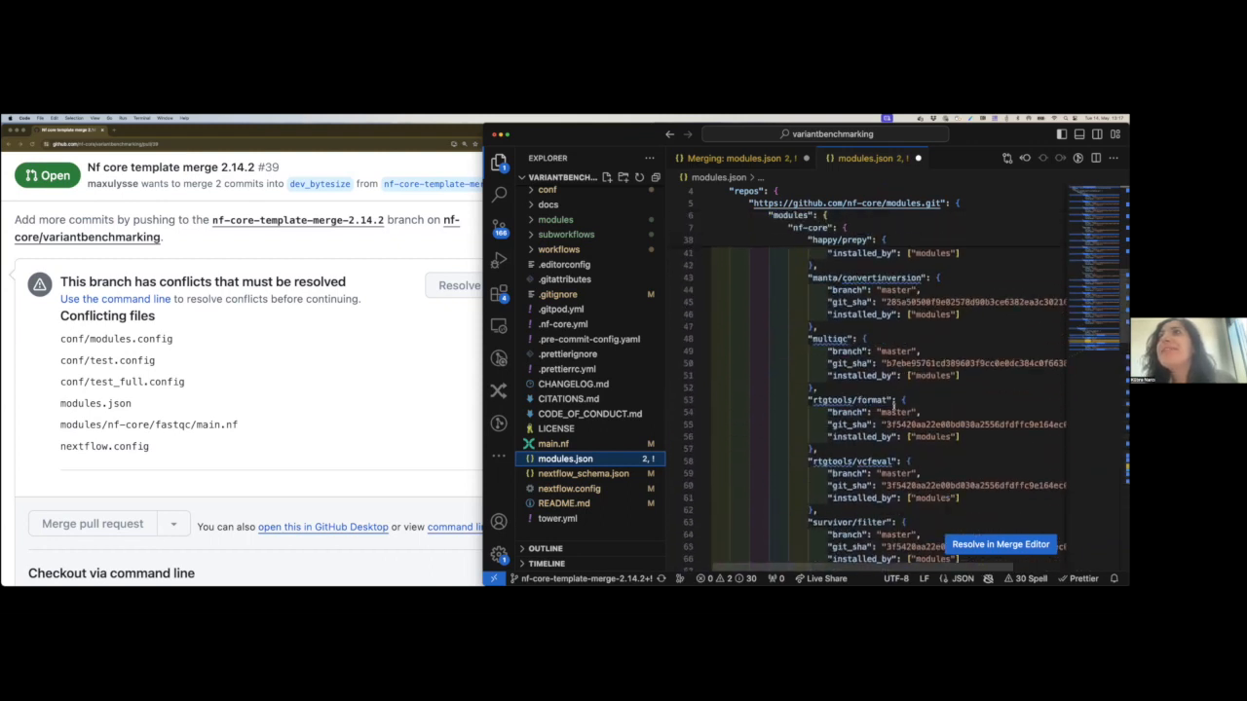
scroll(down, 3)
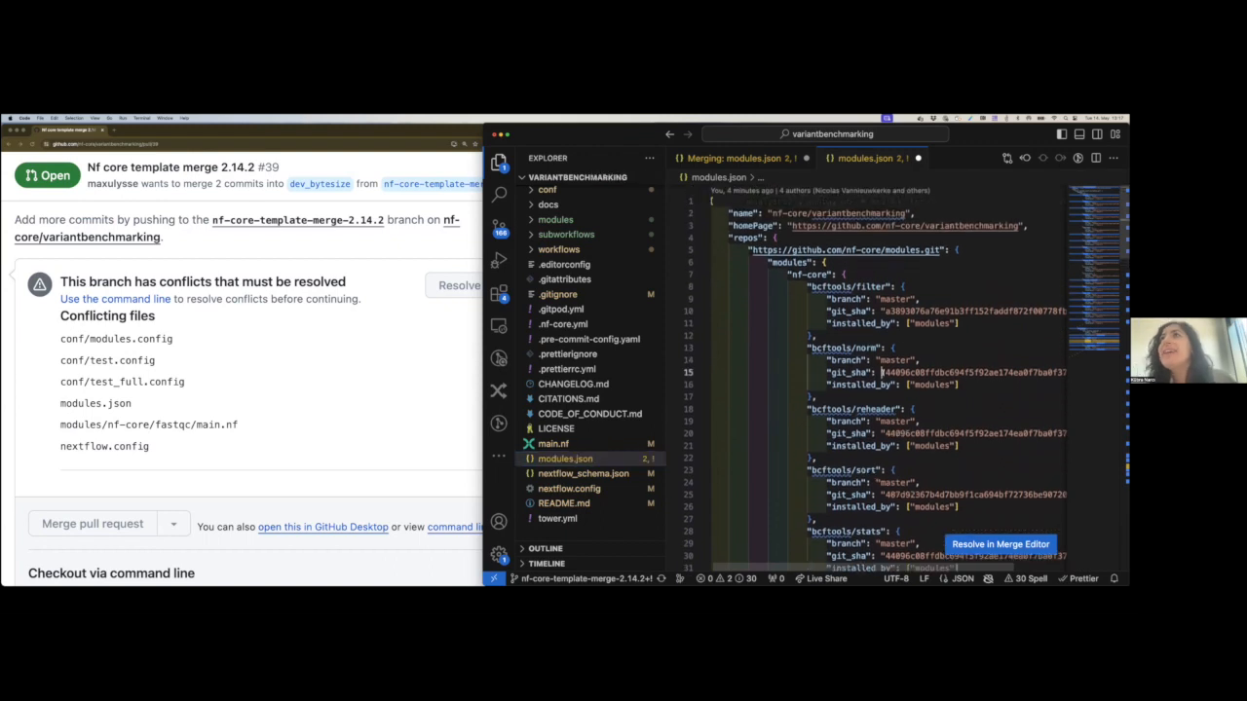
scroll(down, 3)
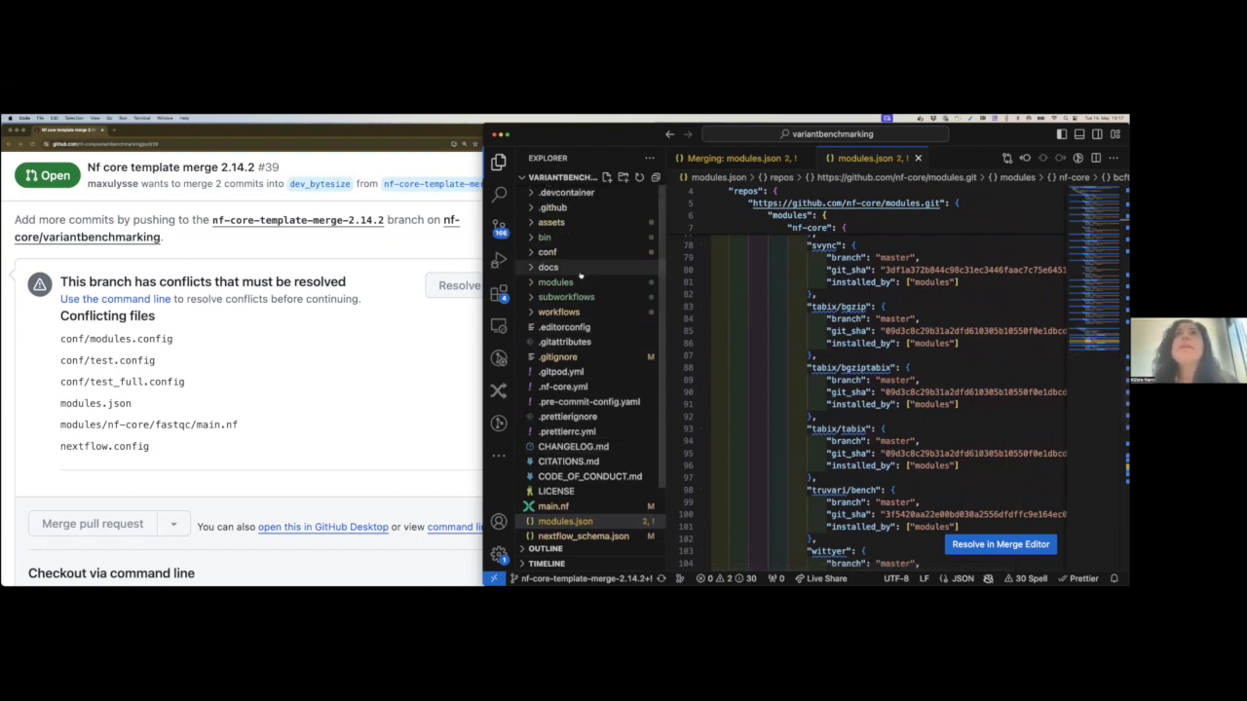
mouse_move(550, 267)
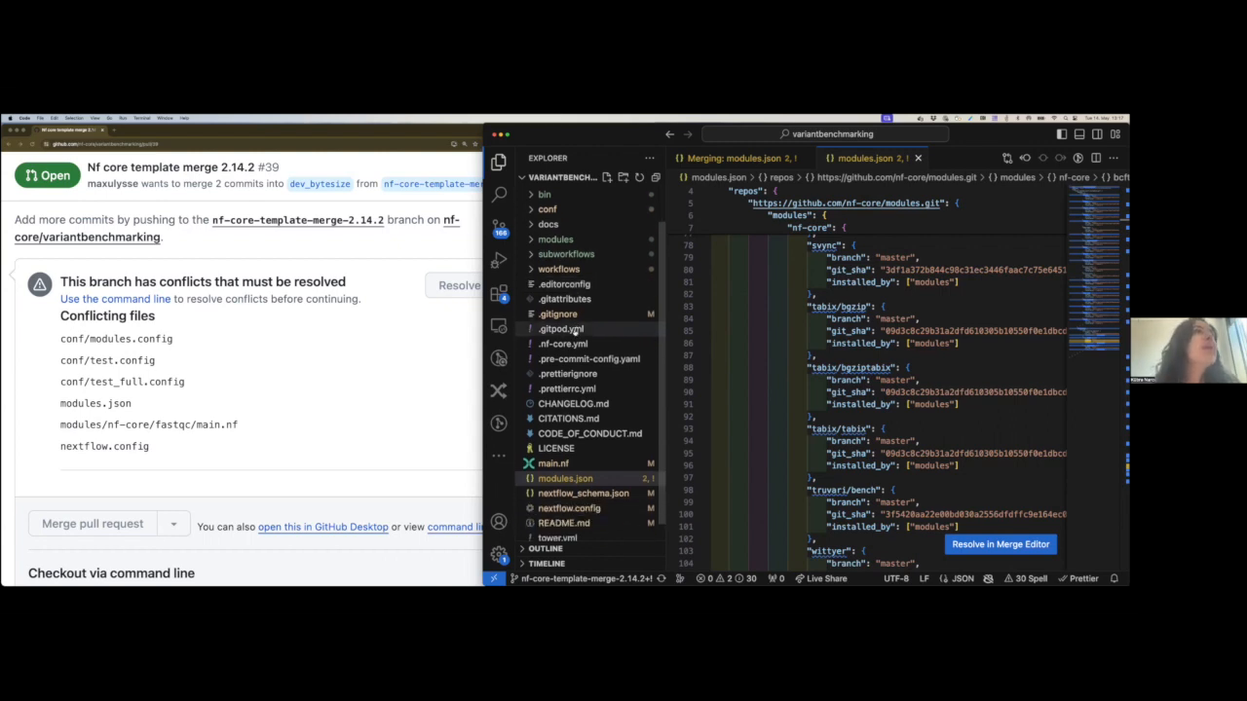
click(555, 280)
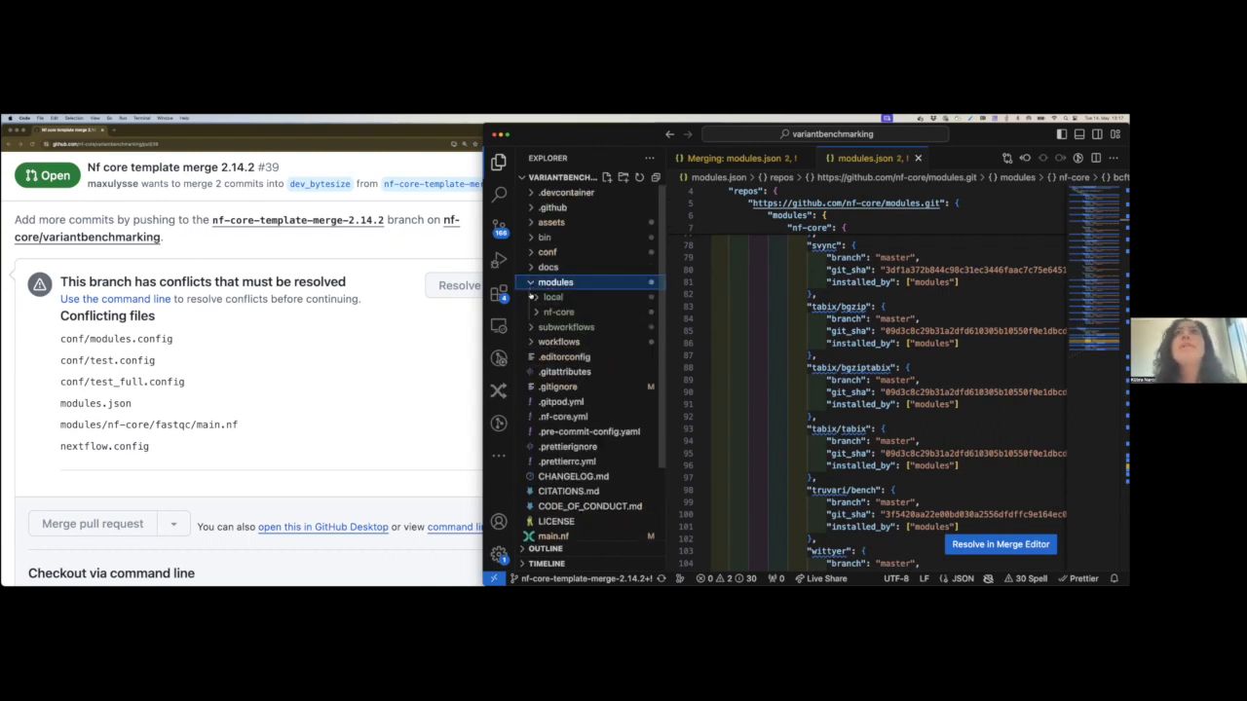
click(553, 296)
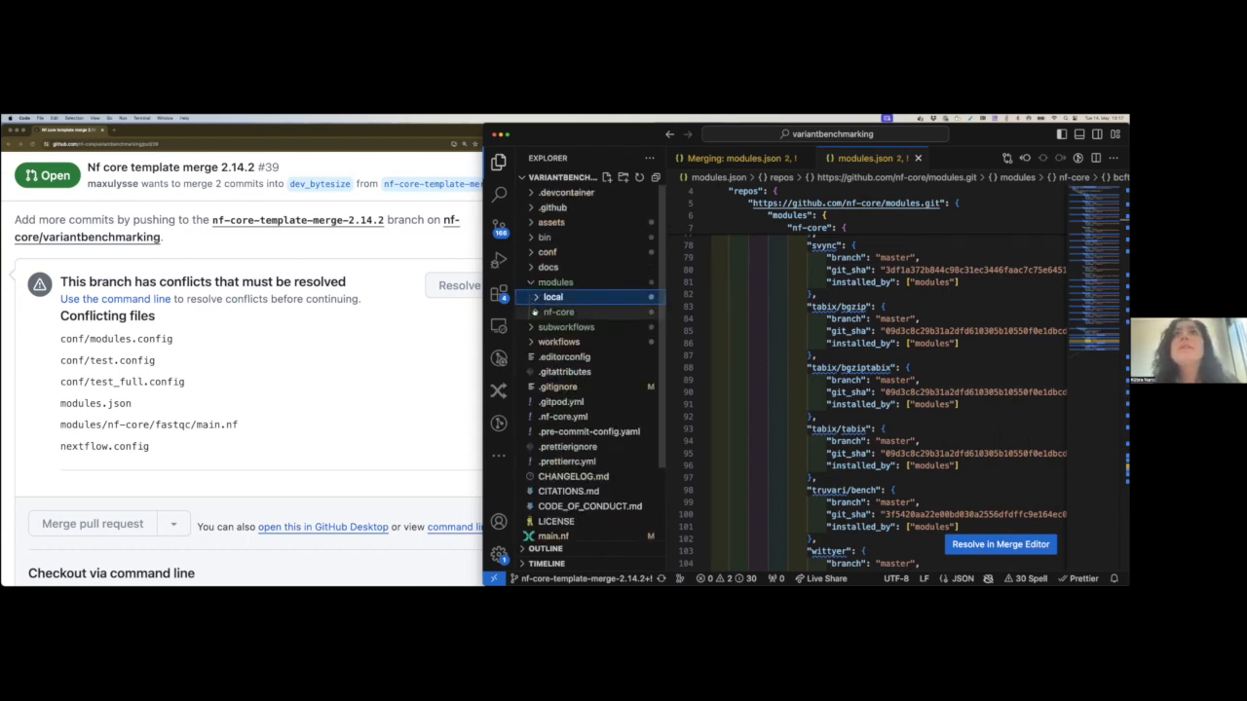
Delete the fastqc module folder with rm -rf modules/nf-core/fastqc in the terminal
click(557, 312)
text(rm -)
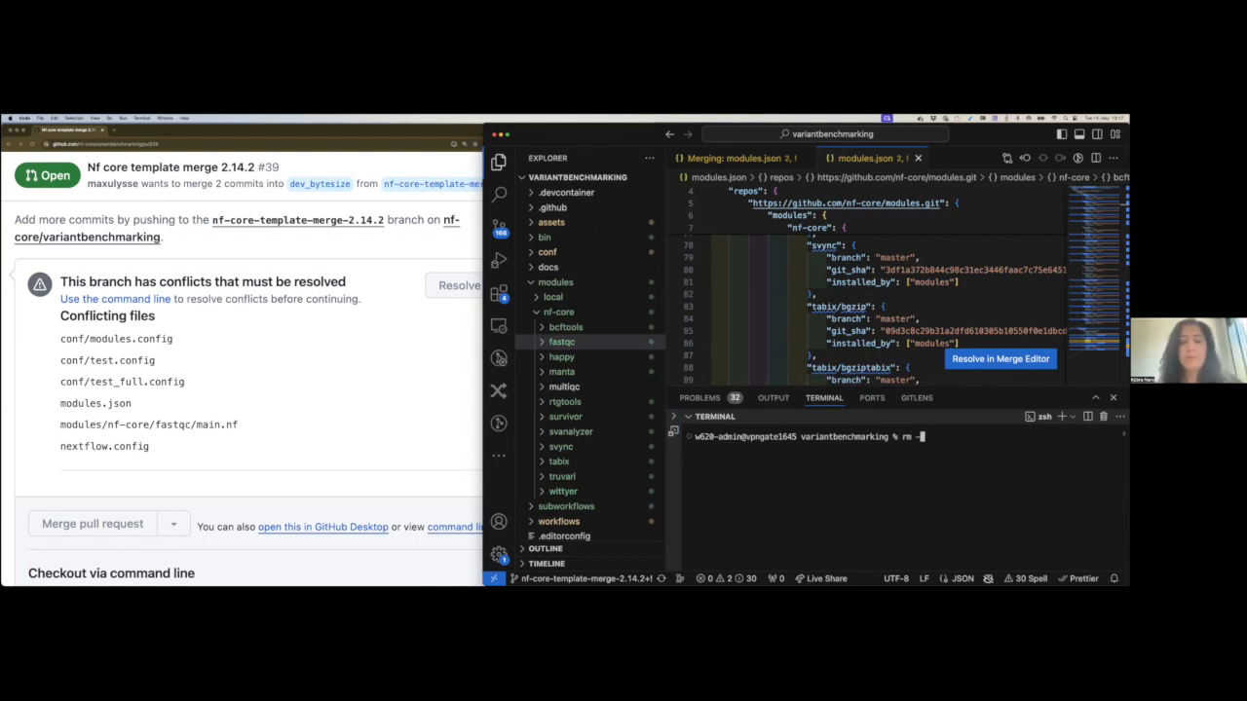
text(rf modulesn)
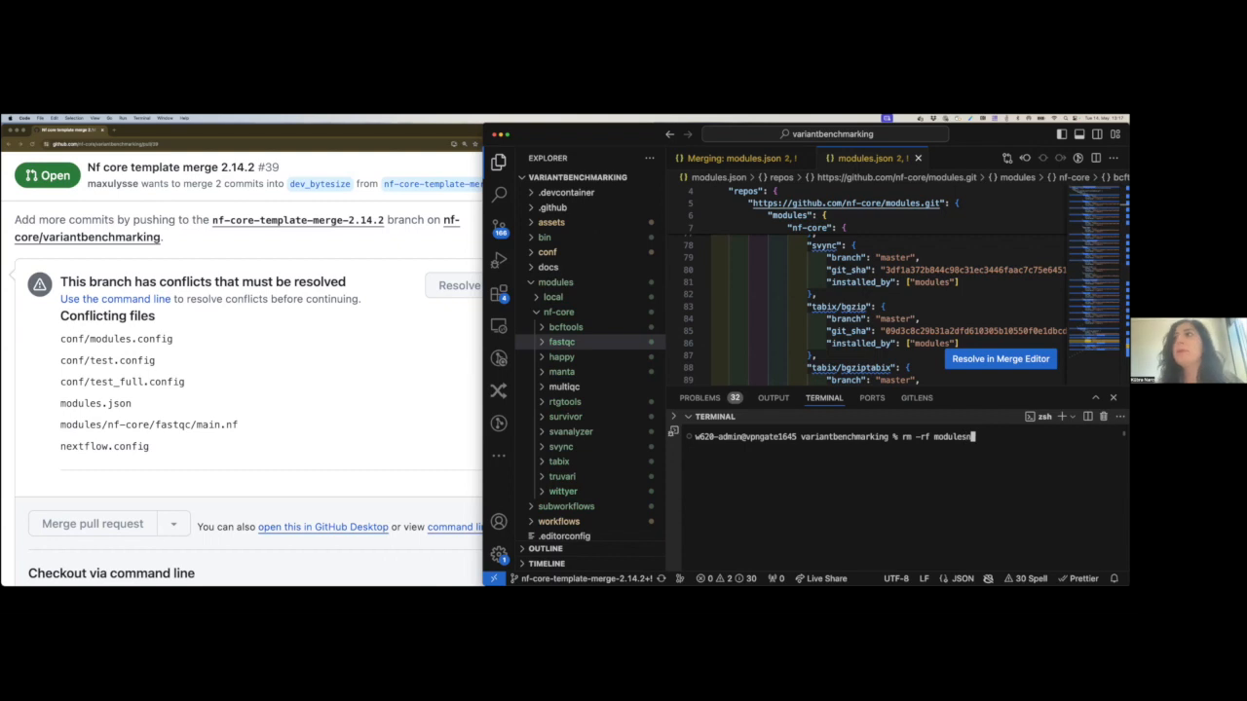
key(Tab)
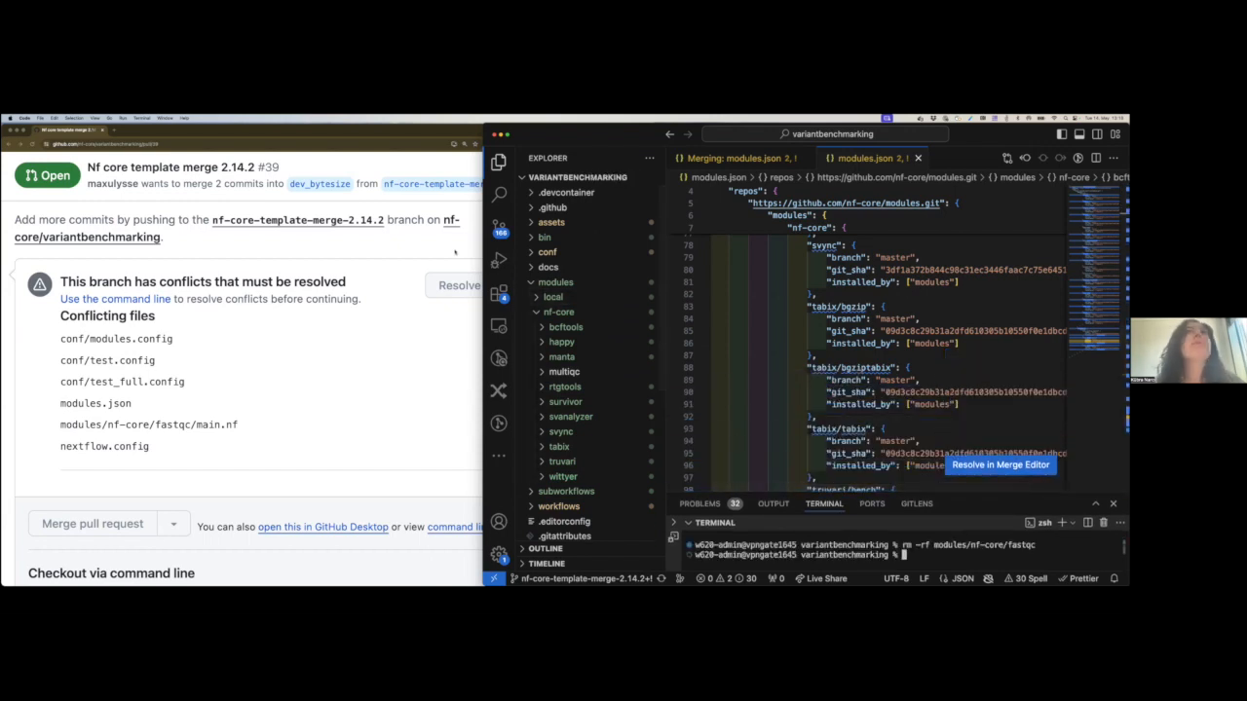
Review conf/modules.config's conflict markers around the FASTQC block and bcftools settings
click(548, 253)
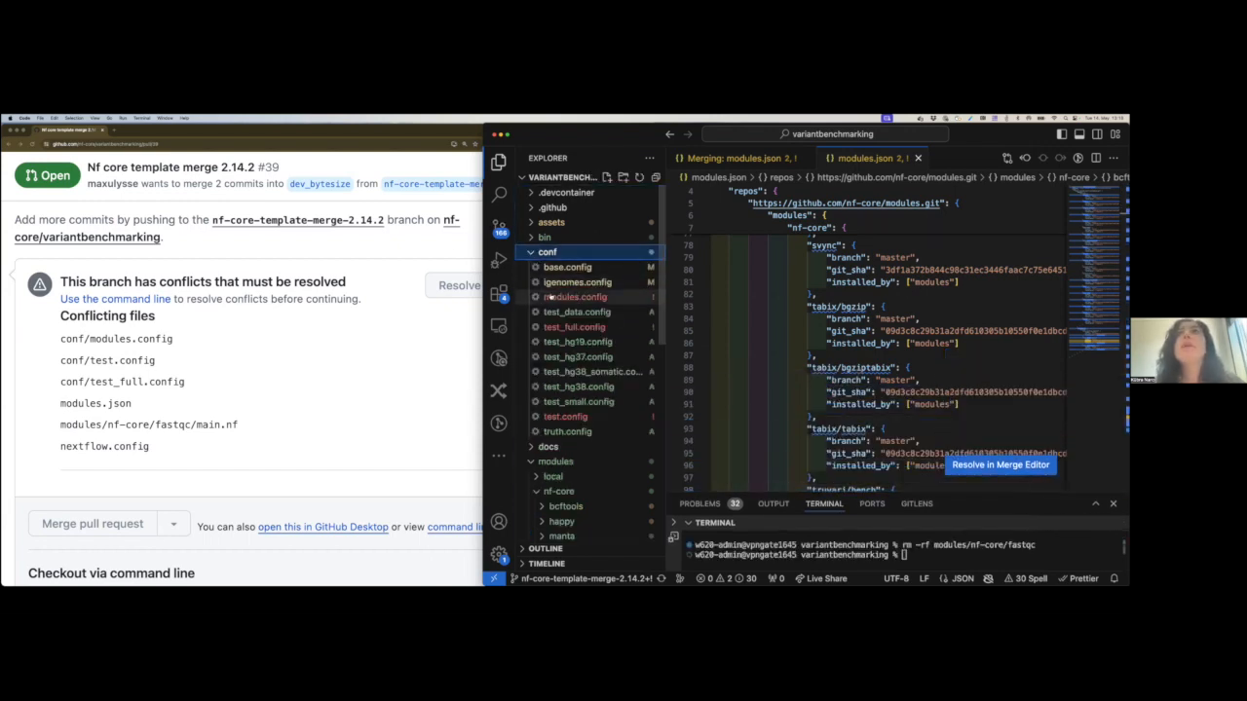
click(575, 296)
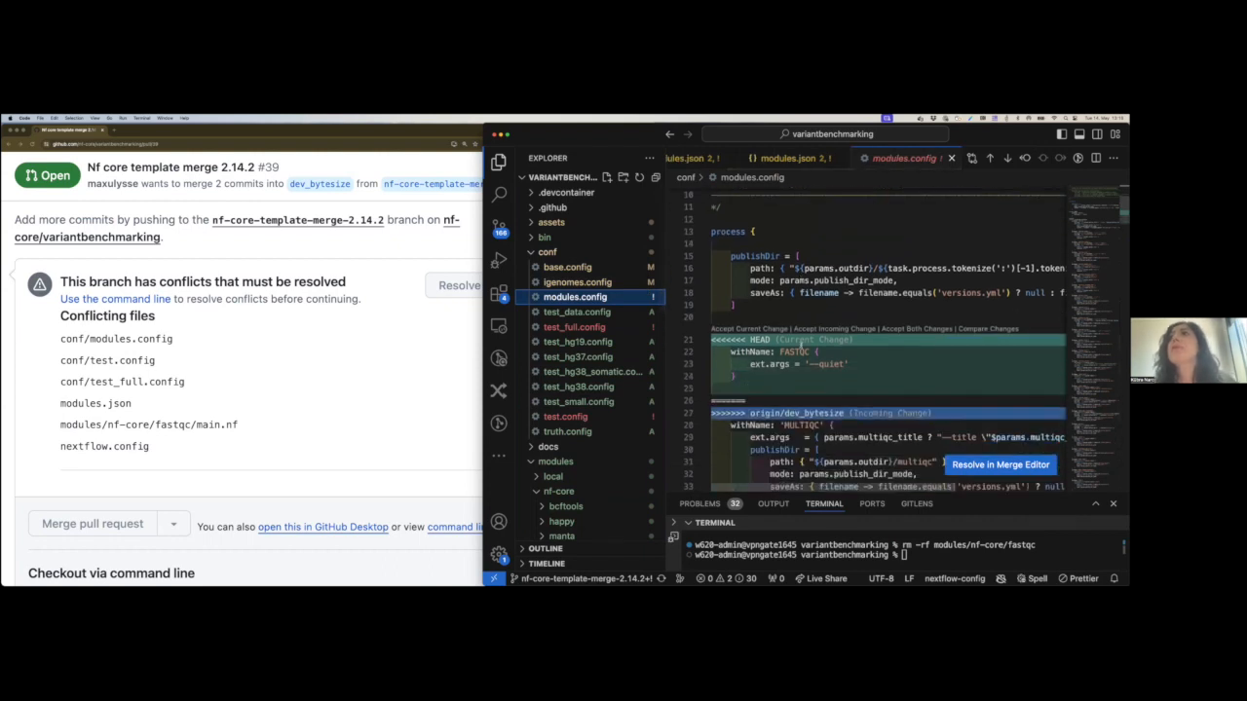
scroll(down, 3)
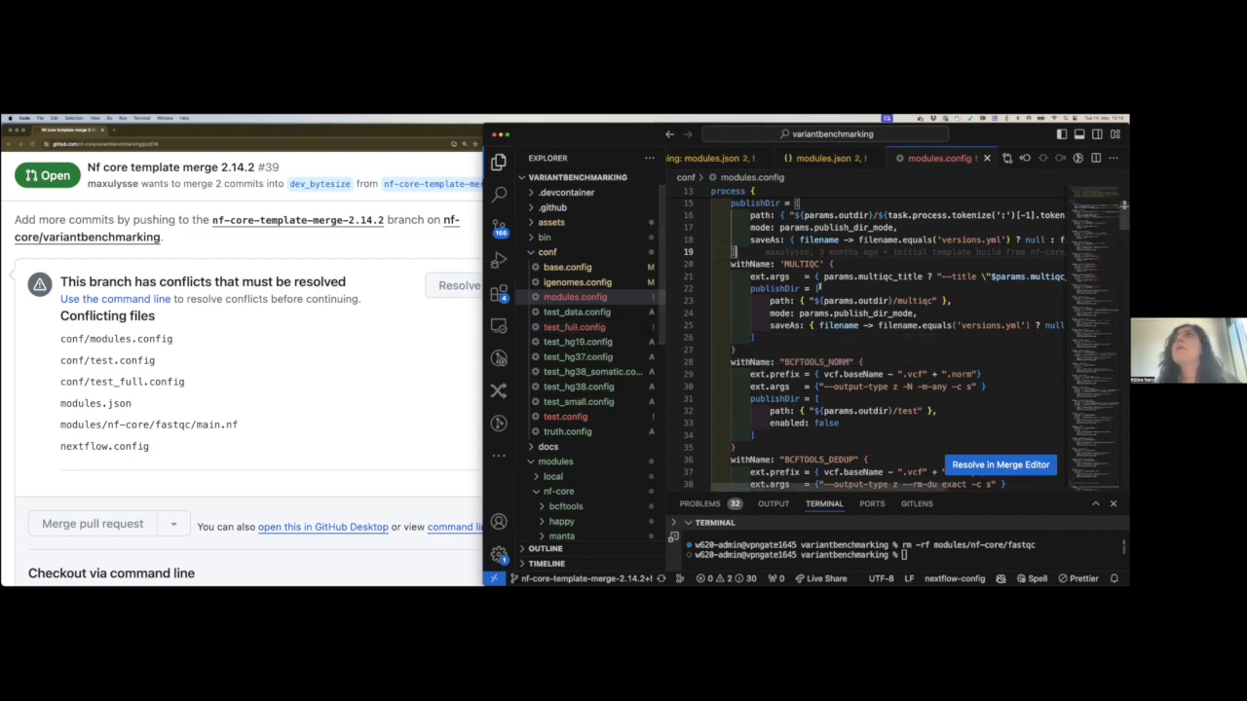
scroll(down, 3)
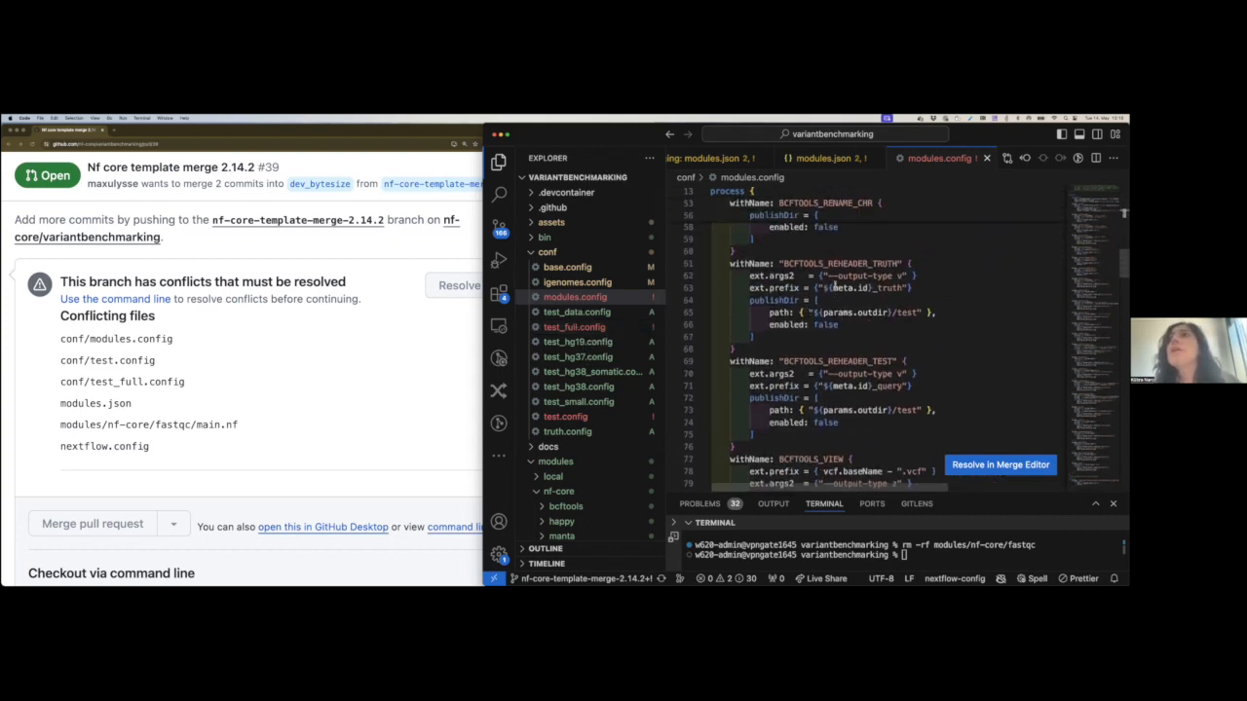
scroll(down, 3)
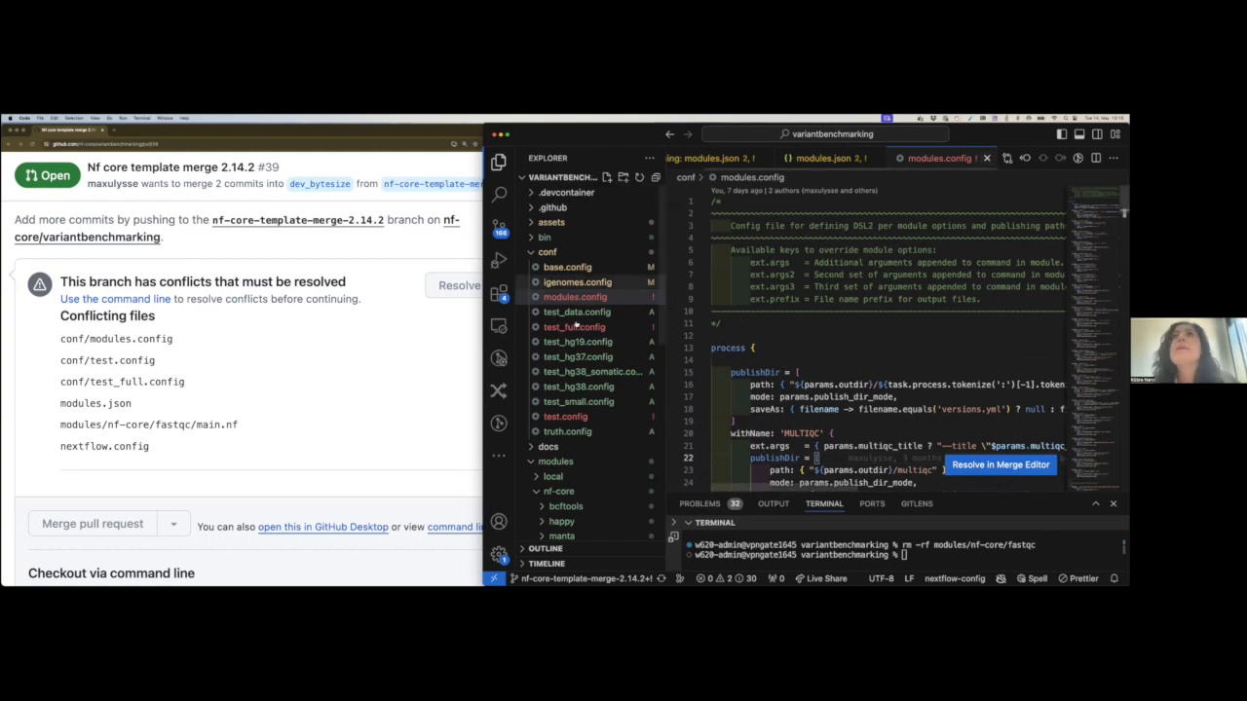
Inspect conf/test_full.config's conflict around the HG002/hg38 input parameters
click(573, 328)
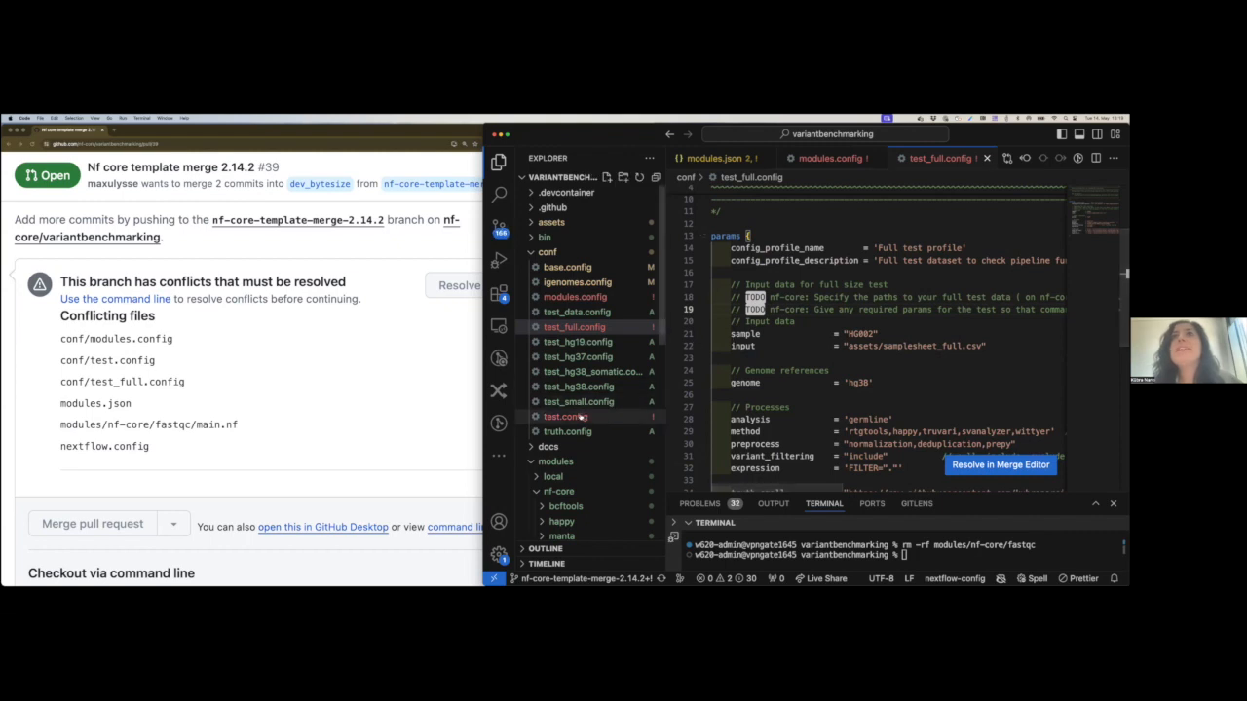
Review test.config, then return via test_full.config to modules.config's BCFTOOLS settings
click(565, 417)
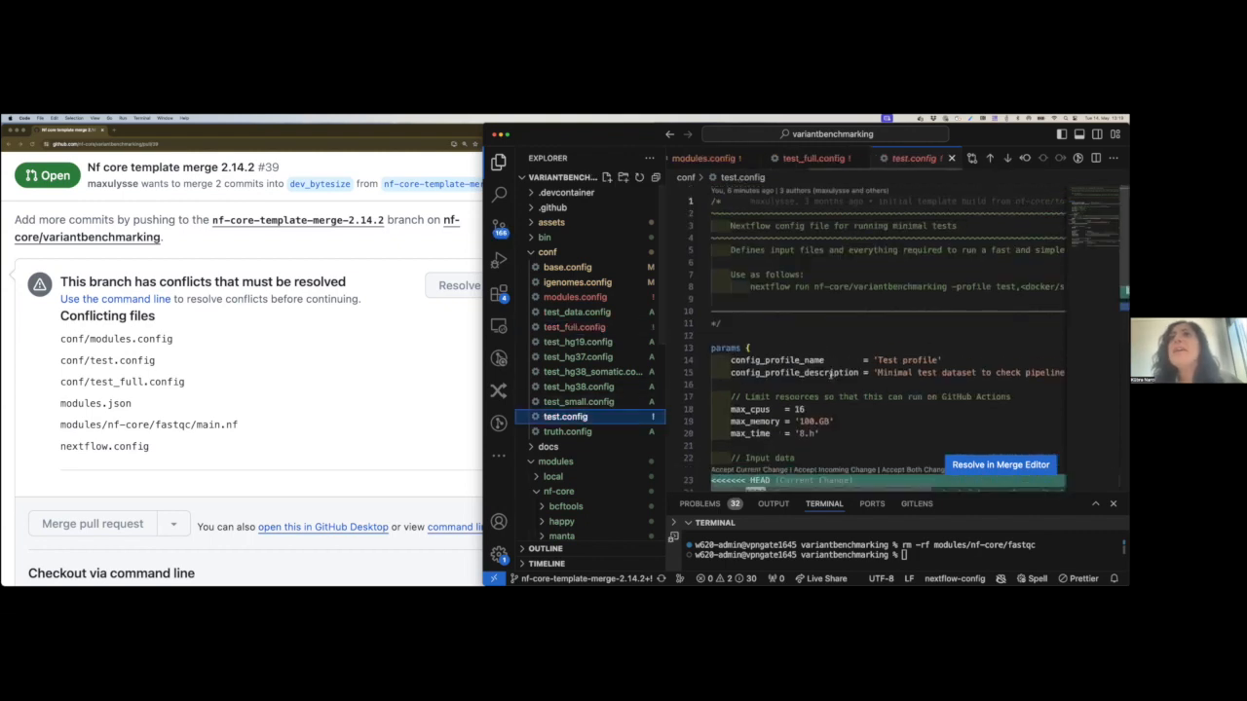
scroll(down, 3)
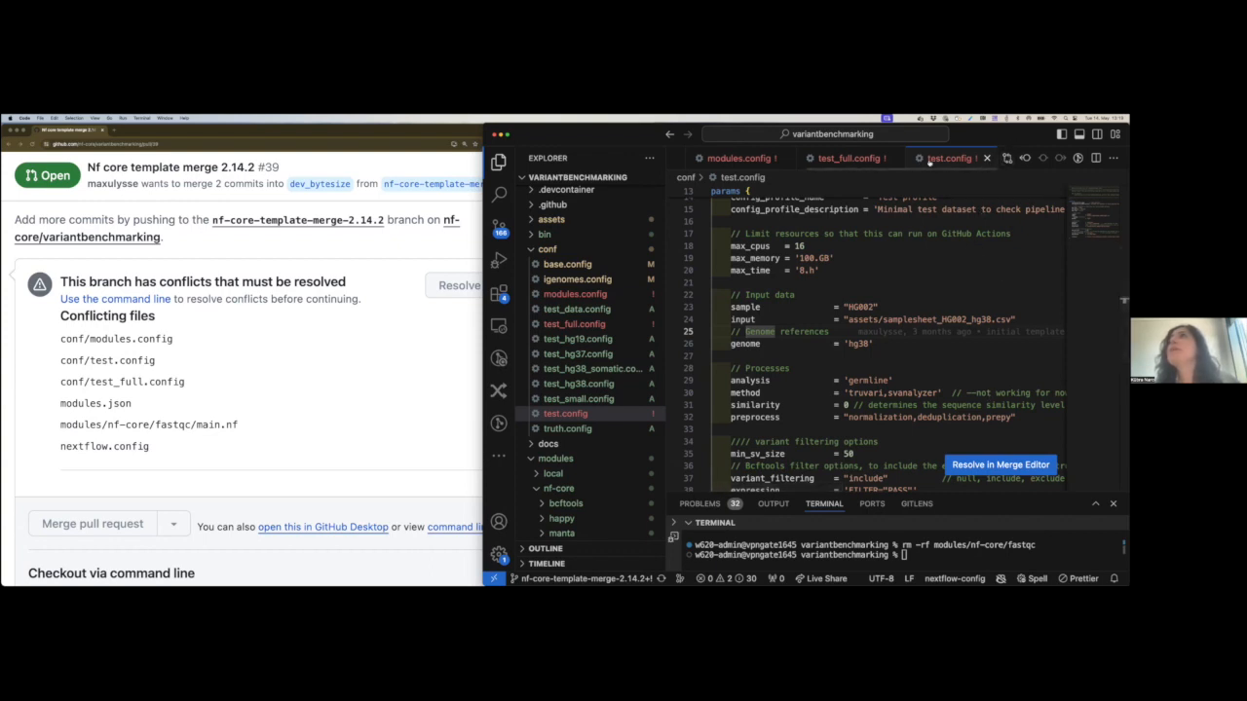
click(845, 158)
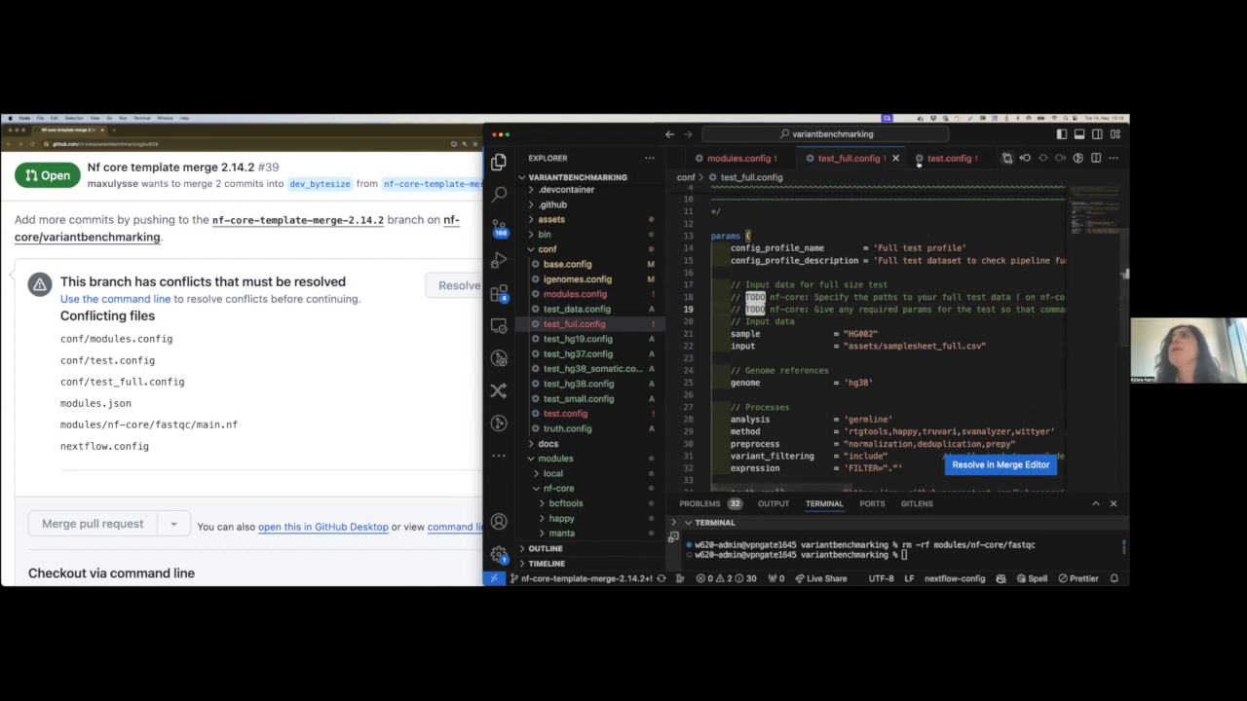
click(738, 157)
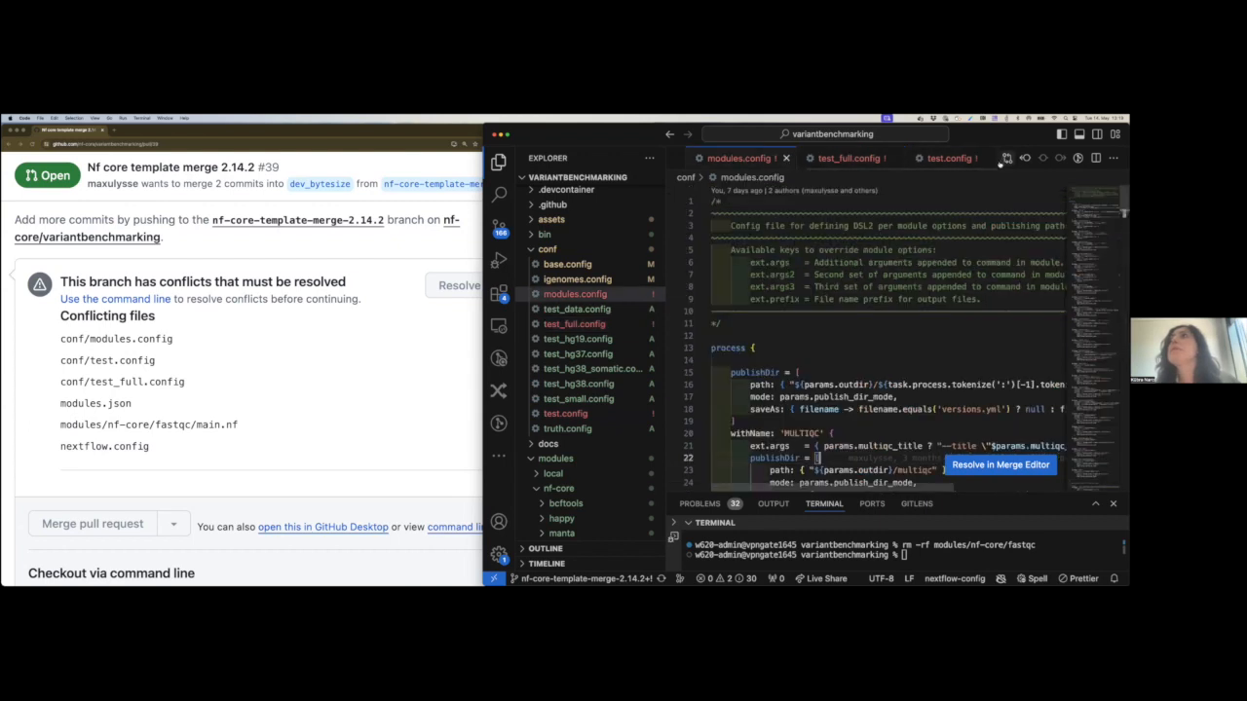
scroll(down, 3)
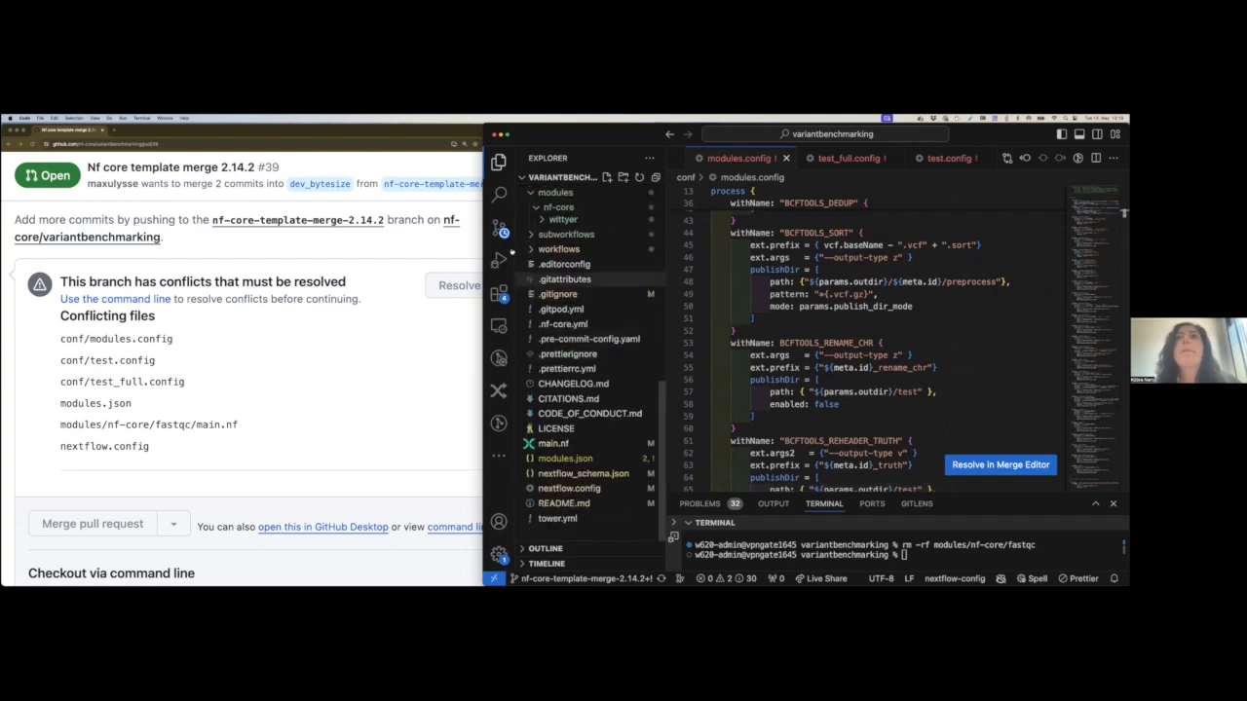
Review the staged merge-resolution changes in Source Control before committing
click(499, 230)
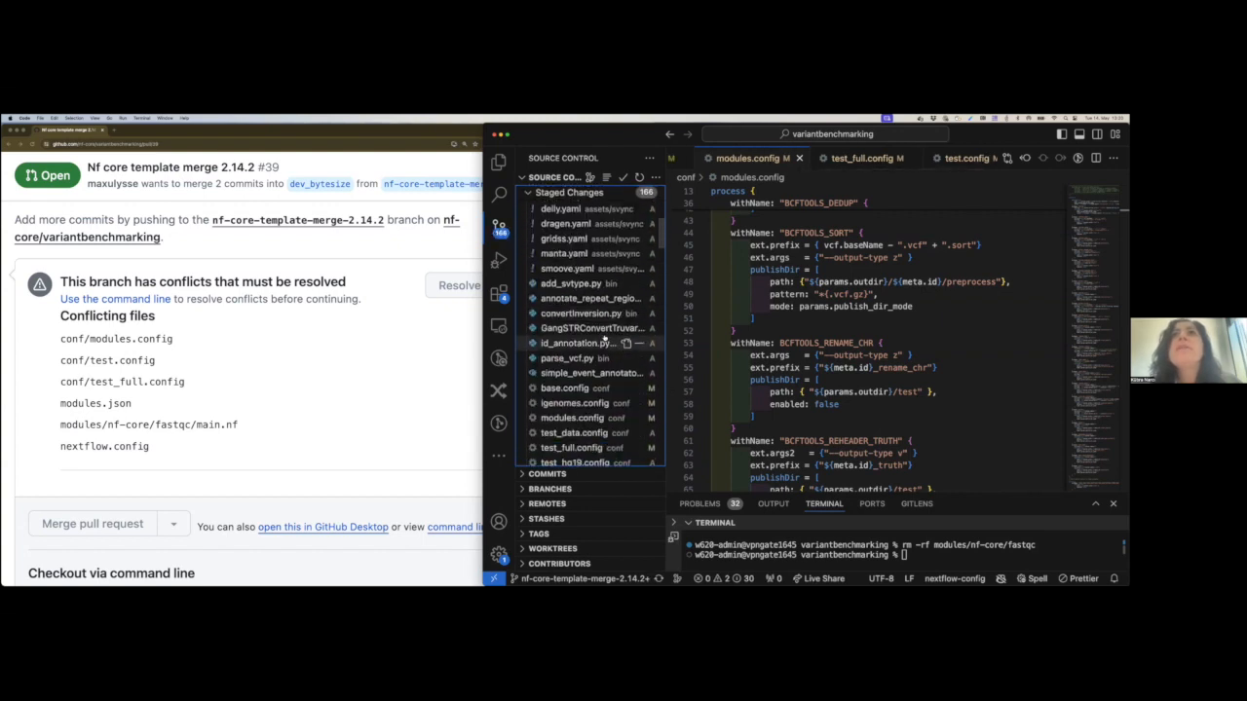
scroll(down, 3)
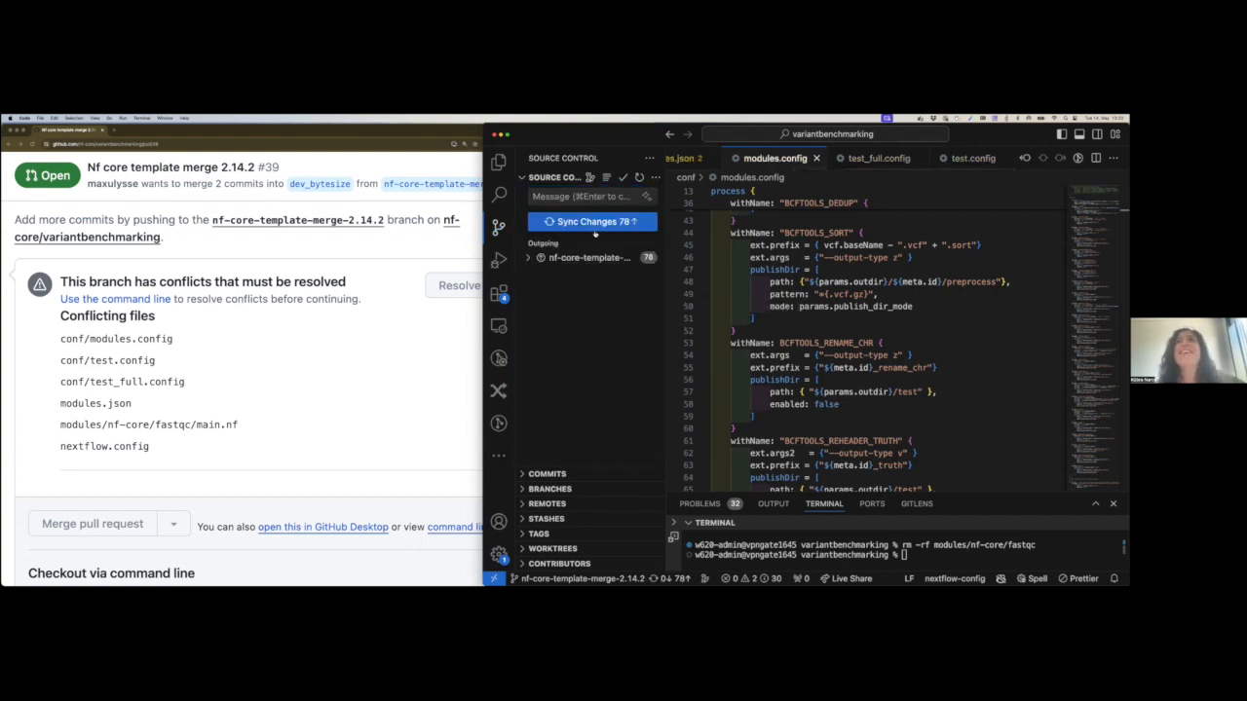
Sync the 78 outgoing commits to the remote, confirming the push and pull
click(592, 222)
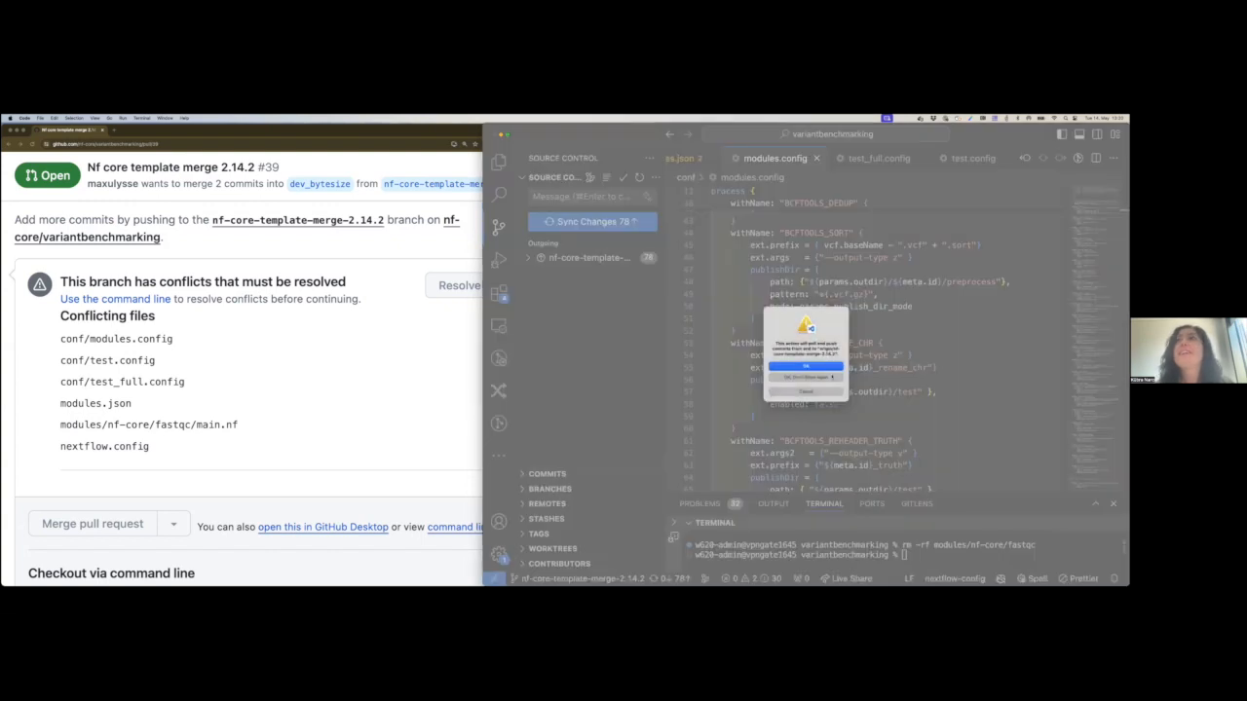
click(807, 366)
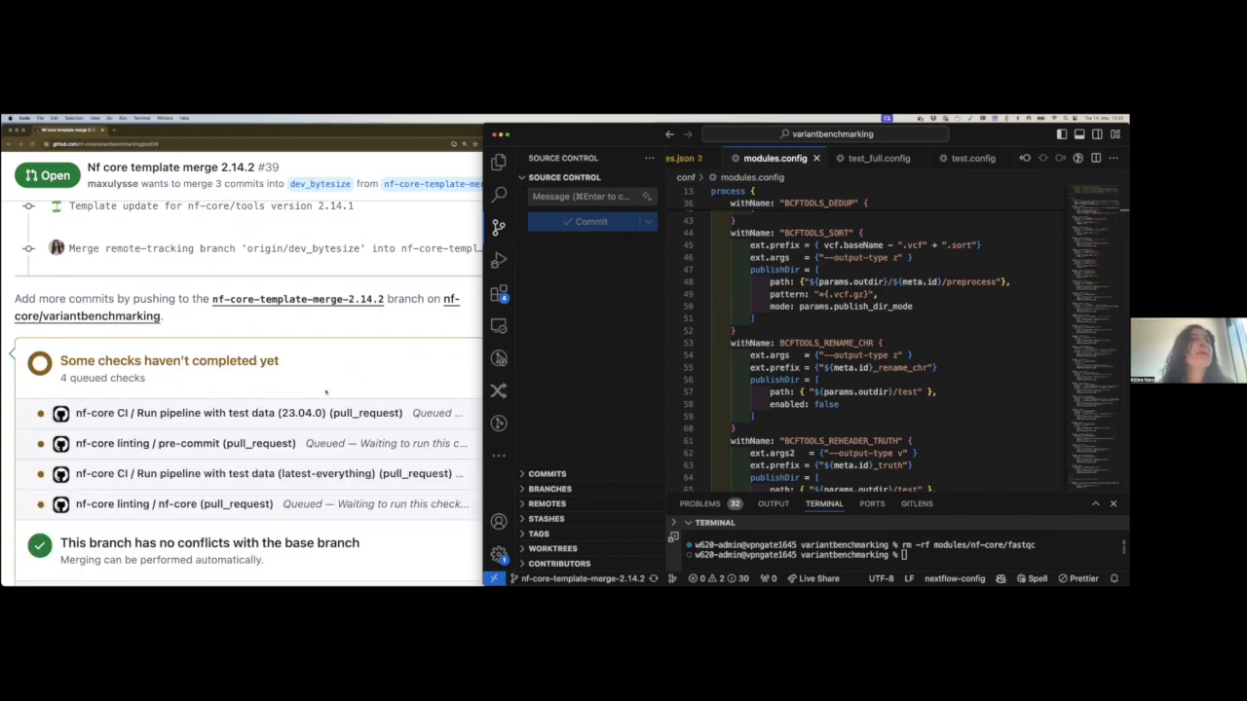
Check the pull request's checks for the succeeded pre-commit job
scroll(down, 3)
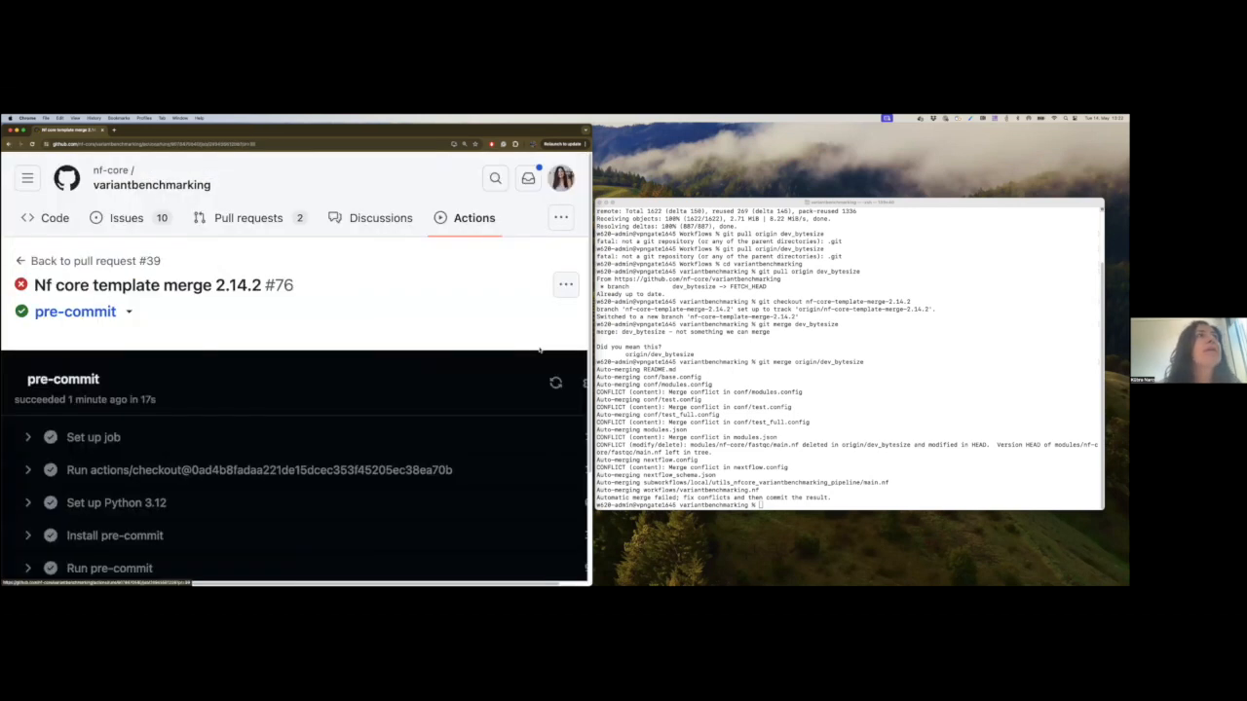
Scroll the nf-core lint log to the failures and select the BCFTOOLS_RENAME_CHR process name
scroll(down, 3)
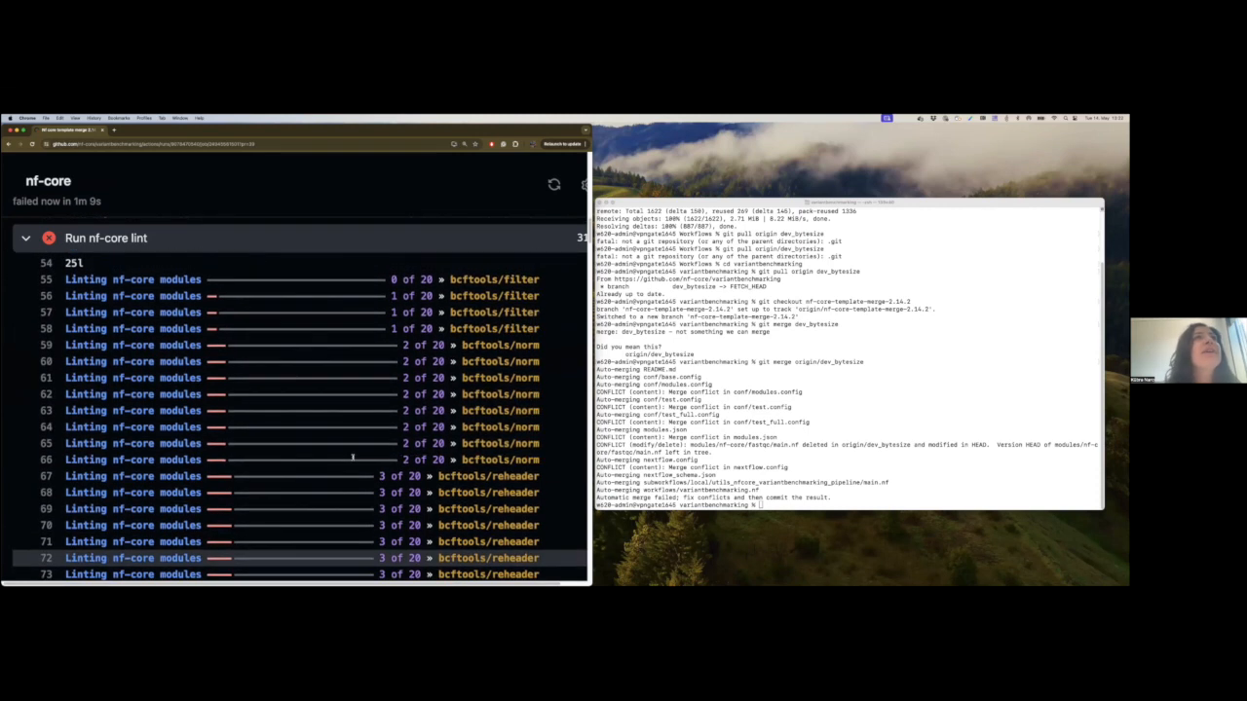
scroll(down, 3)
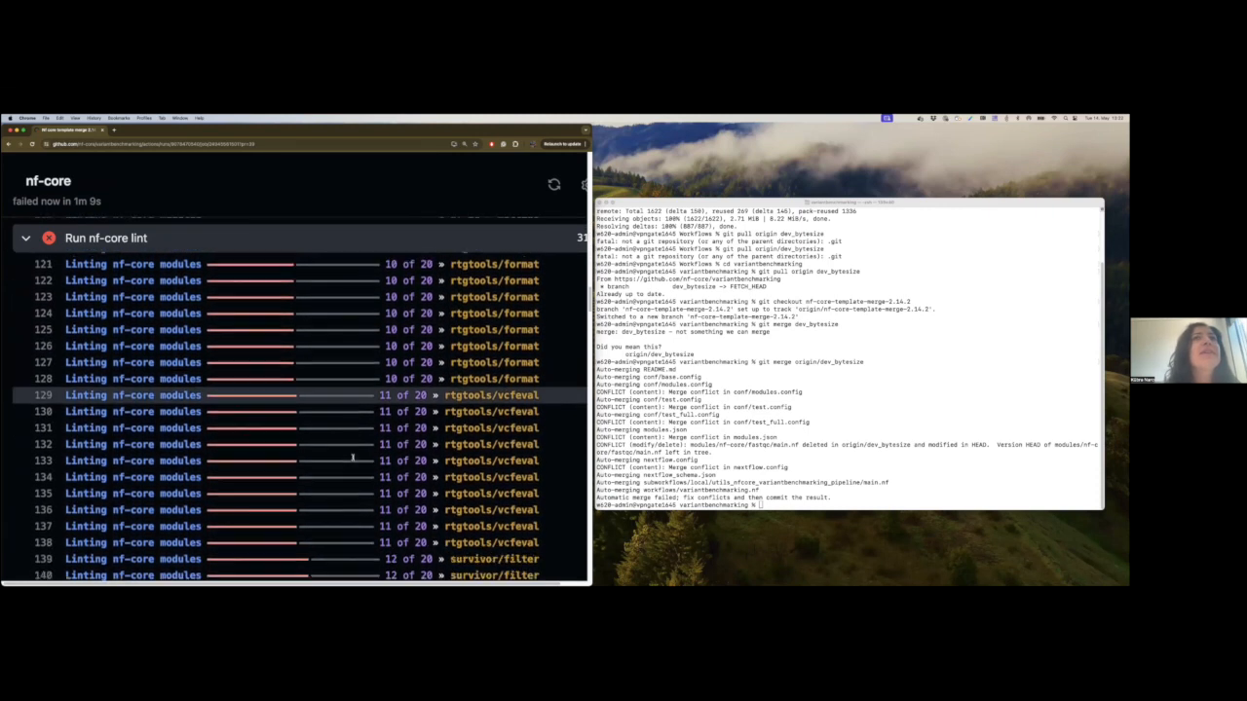
scroll(down, 3)
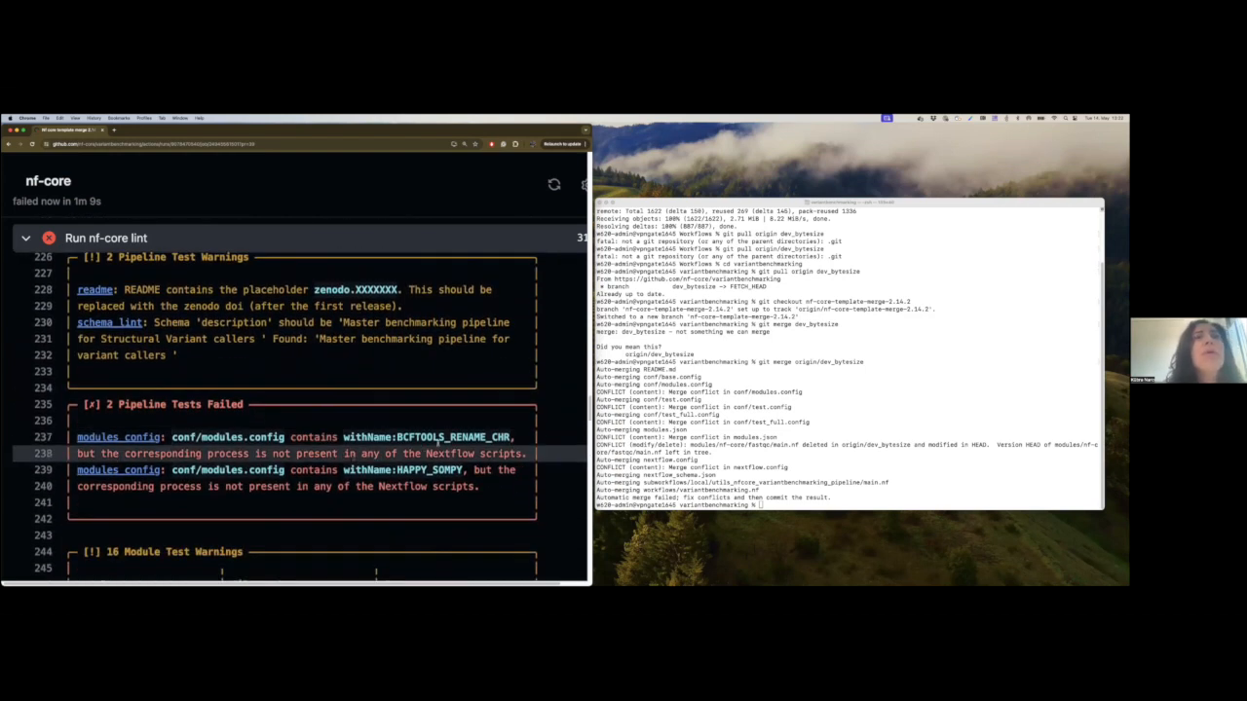
double_click(452, 436)
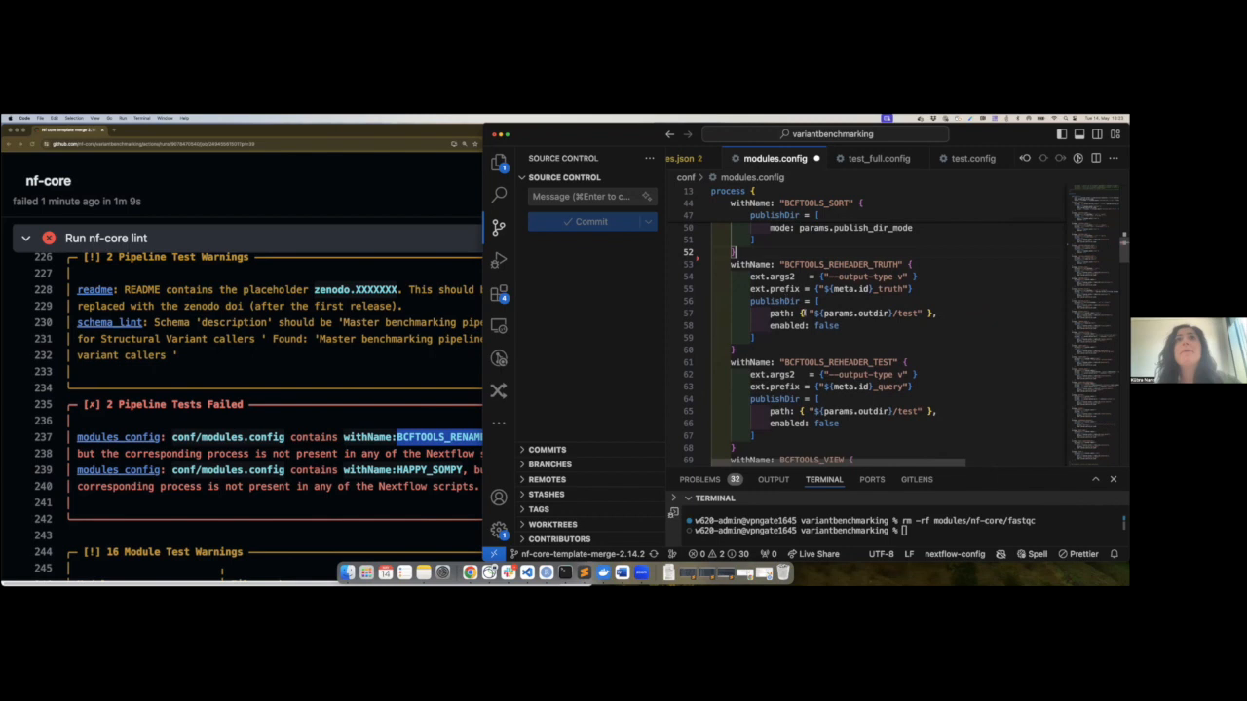
Look through modules.config and search it for 'sompy'
scroll(down, 3)
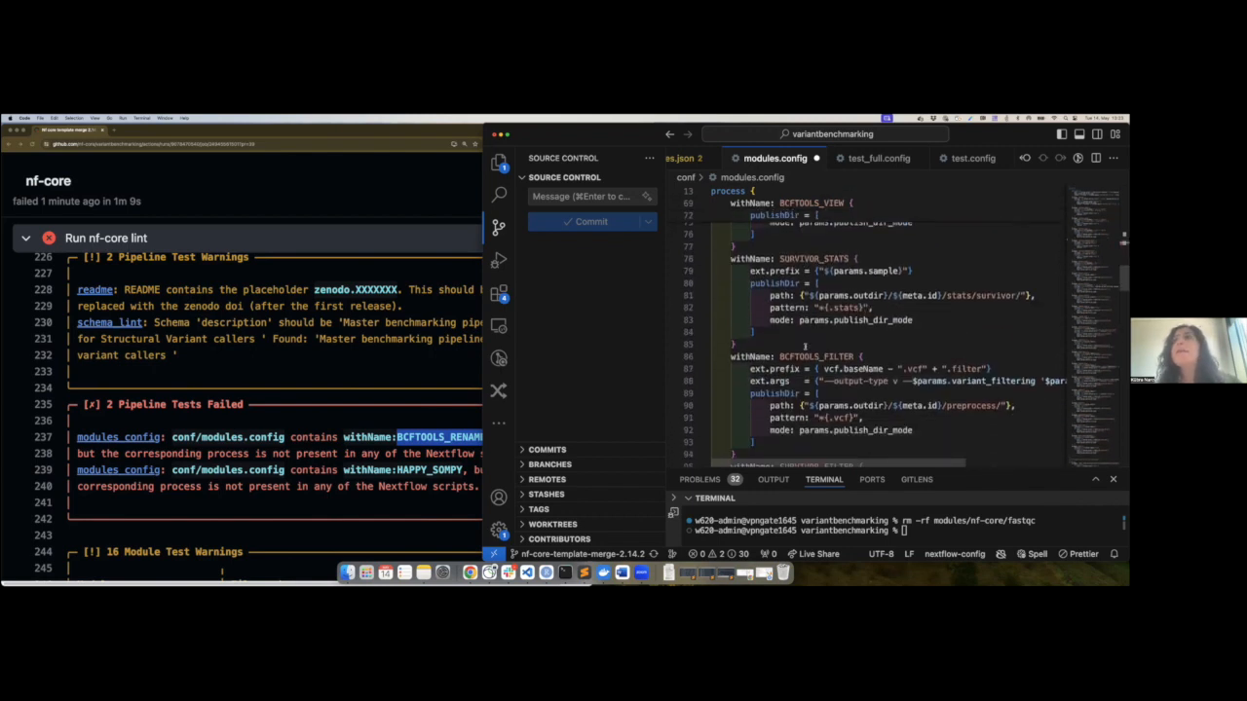
scroll(down, 3)
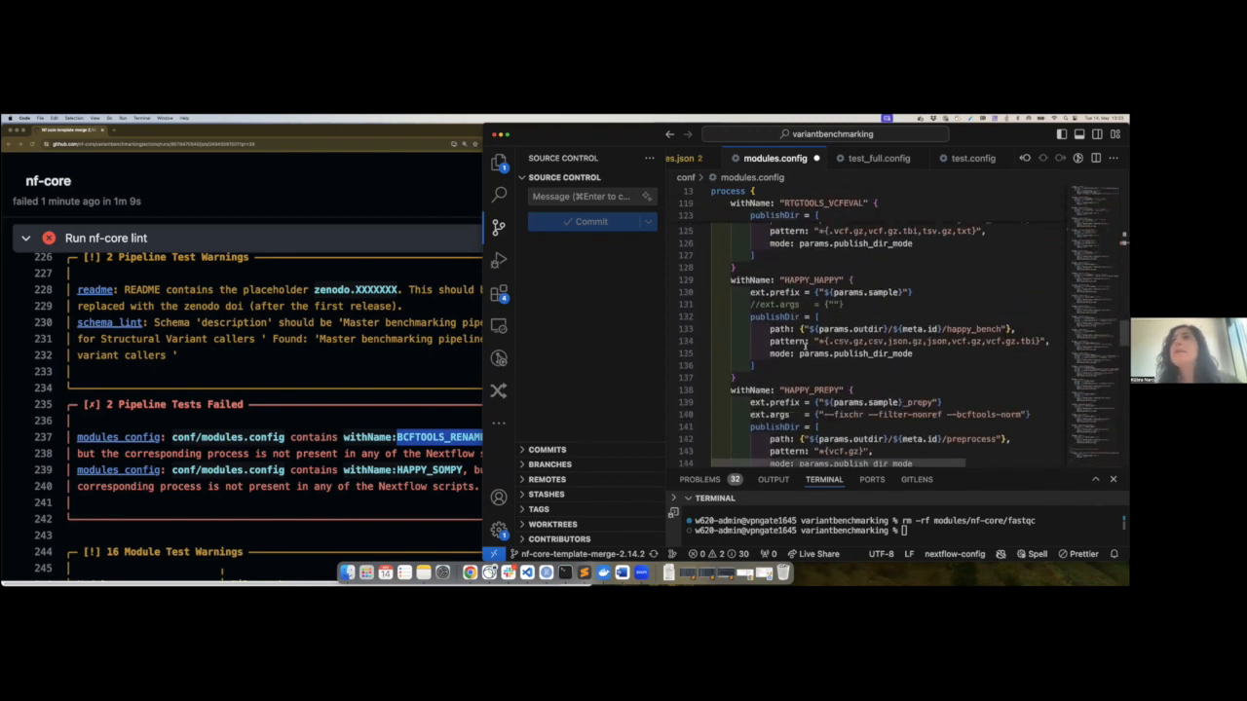
scroll(down, 3)
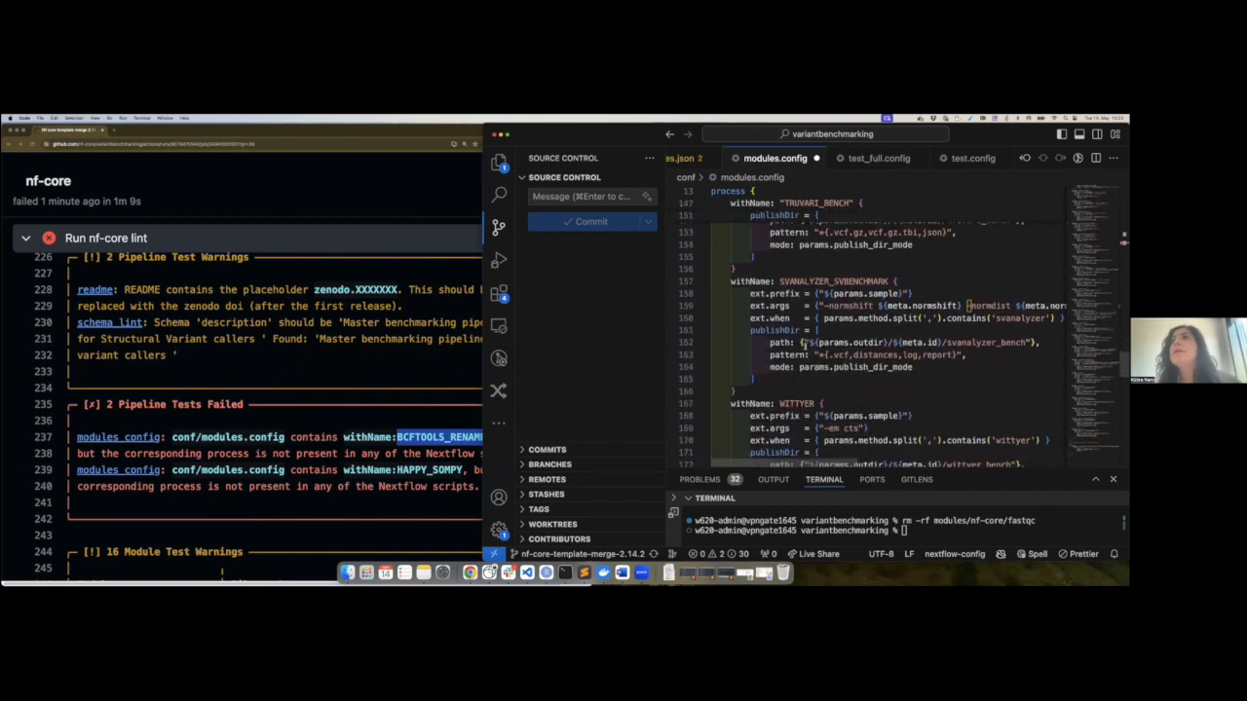
scroll(down, 3)
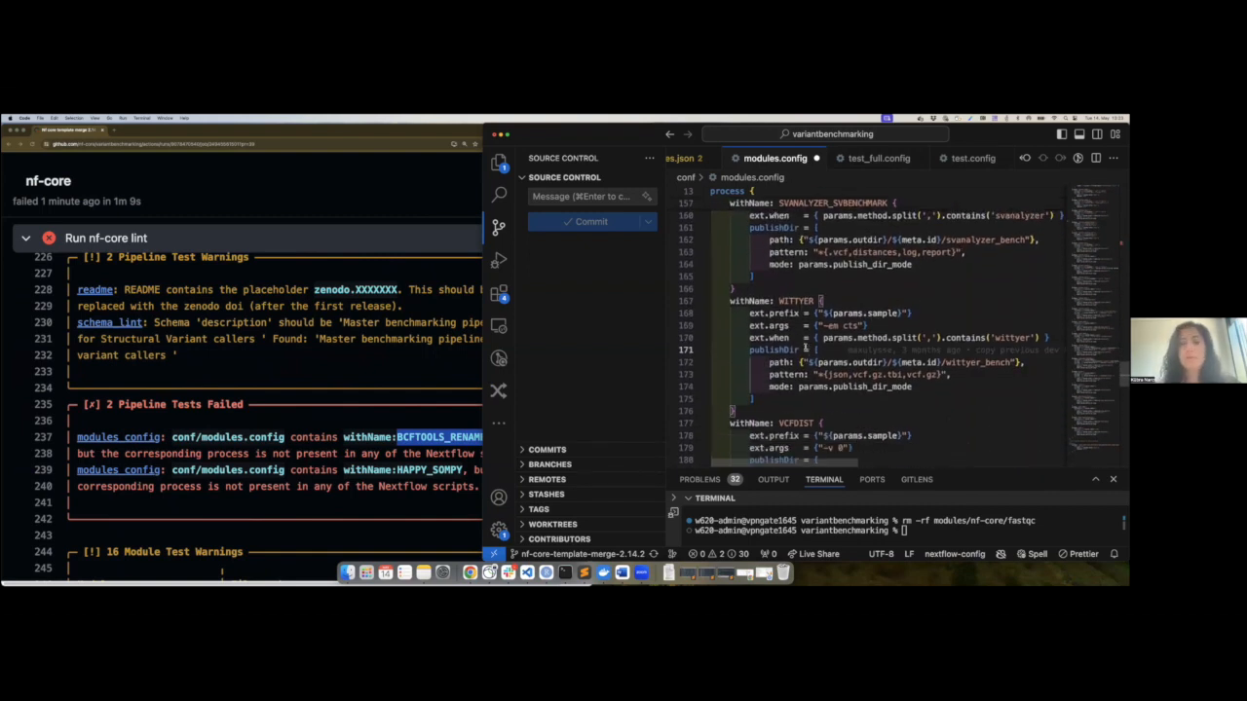
key(Ctrl+f)
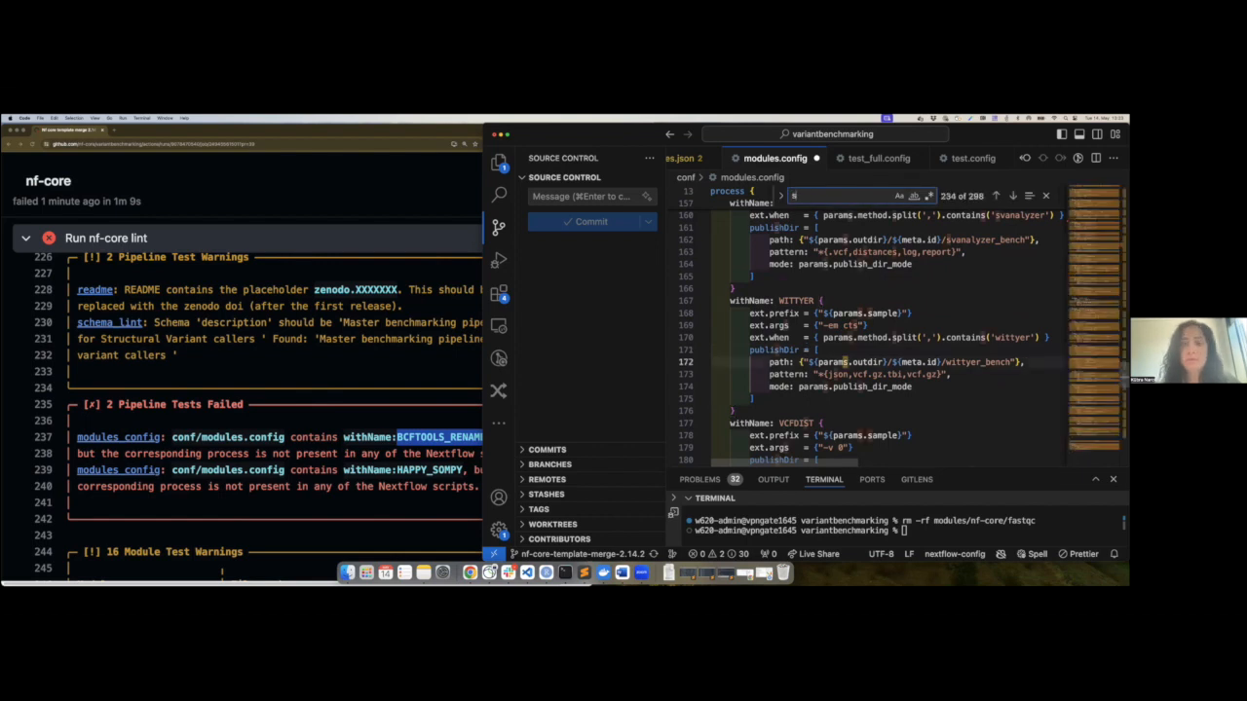
text(sompy)
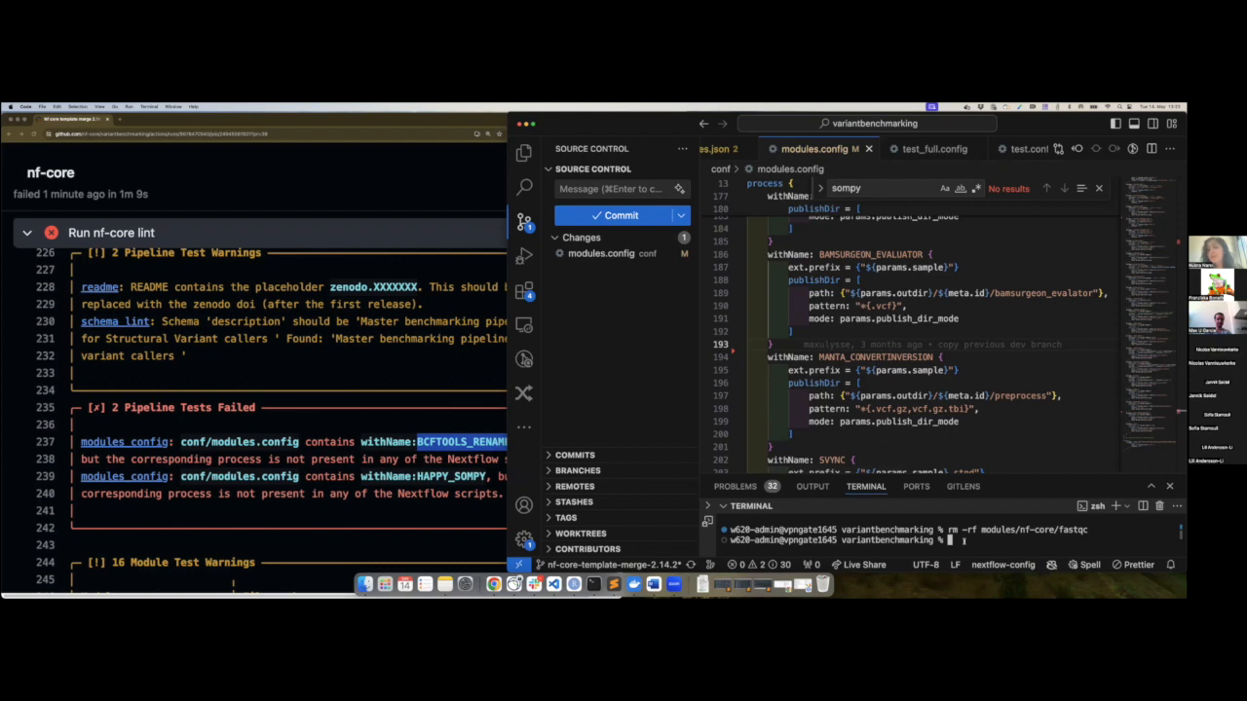
Activate the nf-core conda environment and run nf-core lint locally, reaching the summary
text(conda activate)
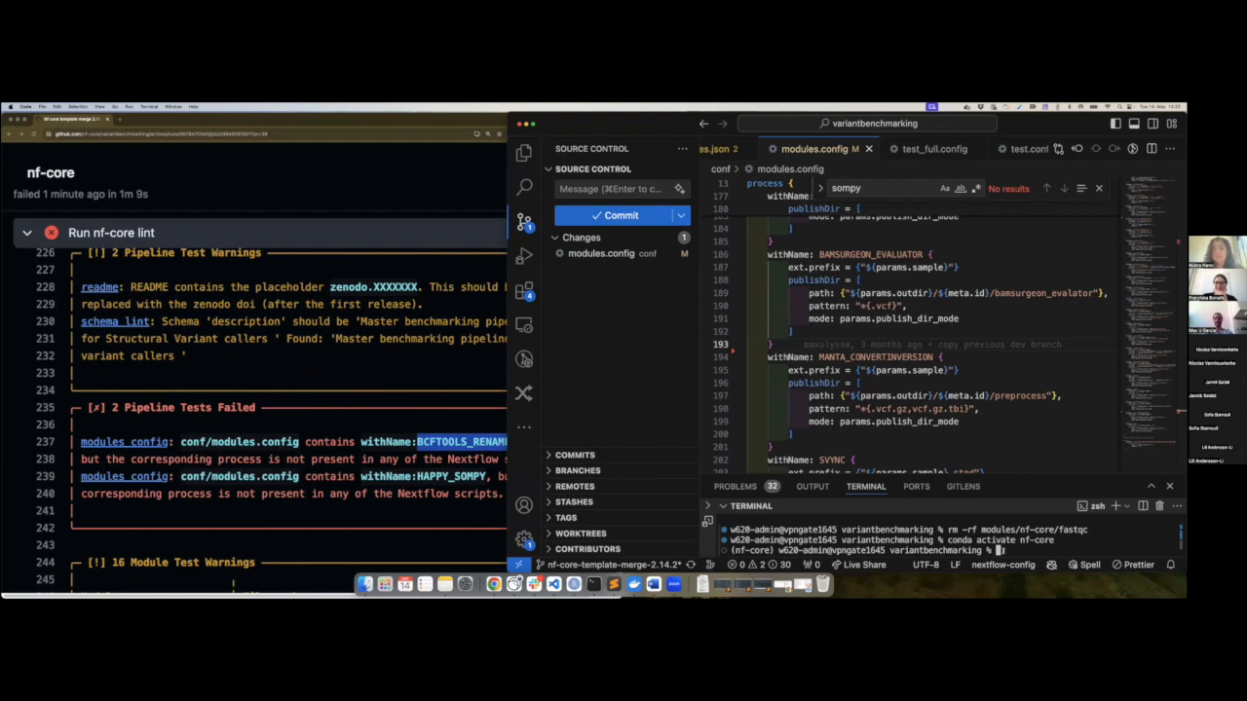
text(nf-core lint)
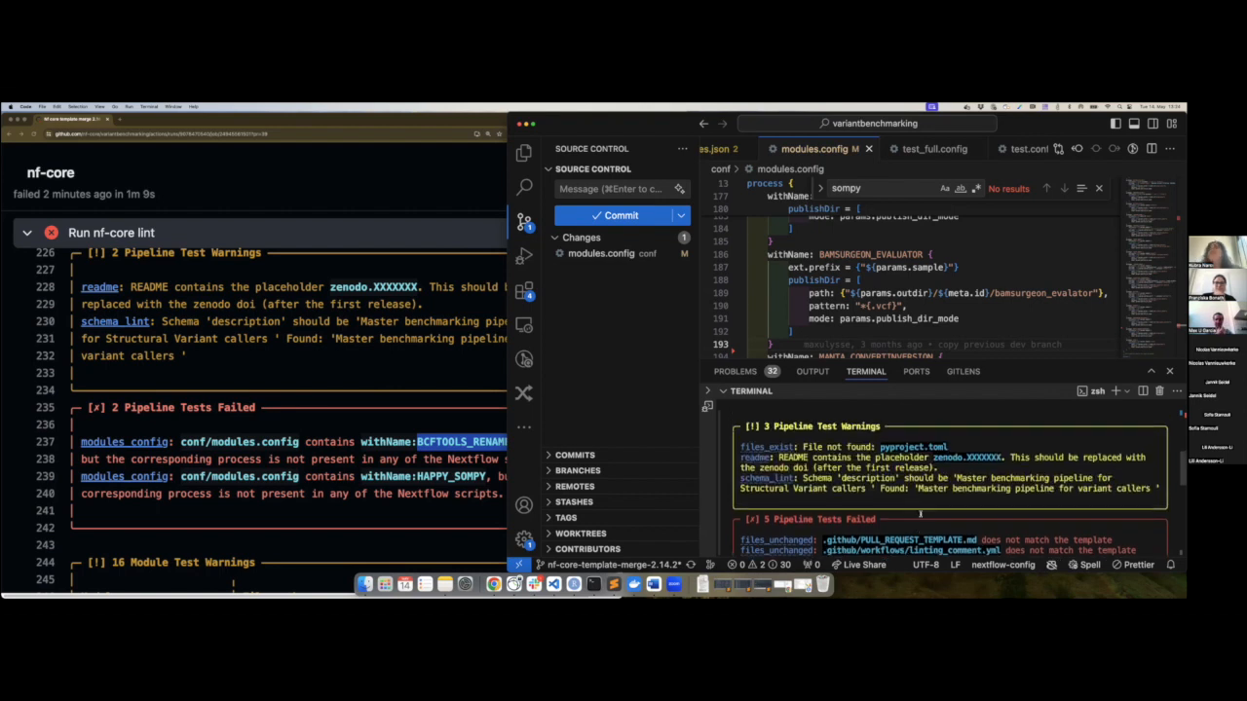
scroll(down, 3)
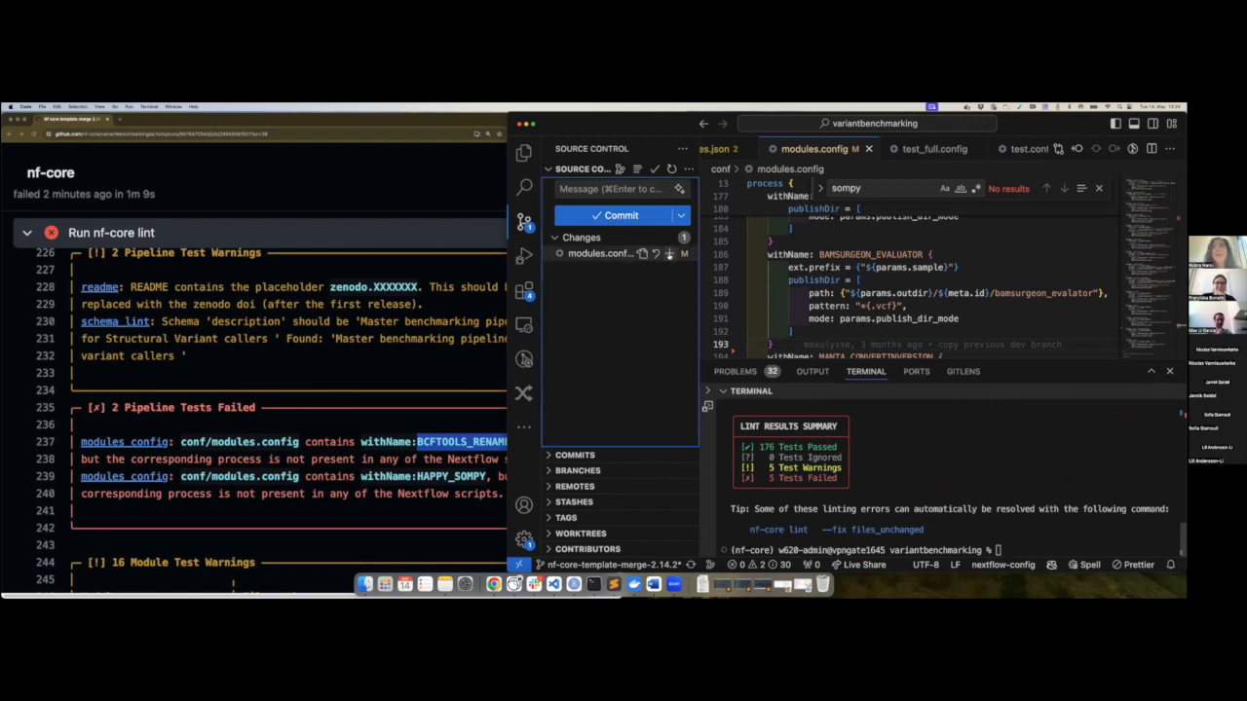
Stage conf/modules.config and begin the commit message about unused modules
click(670, 253)
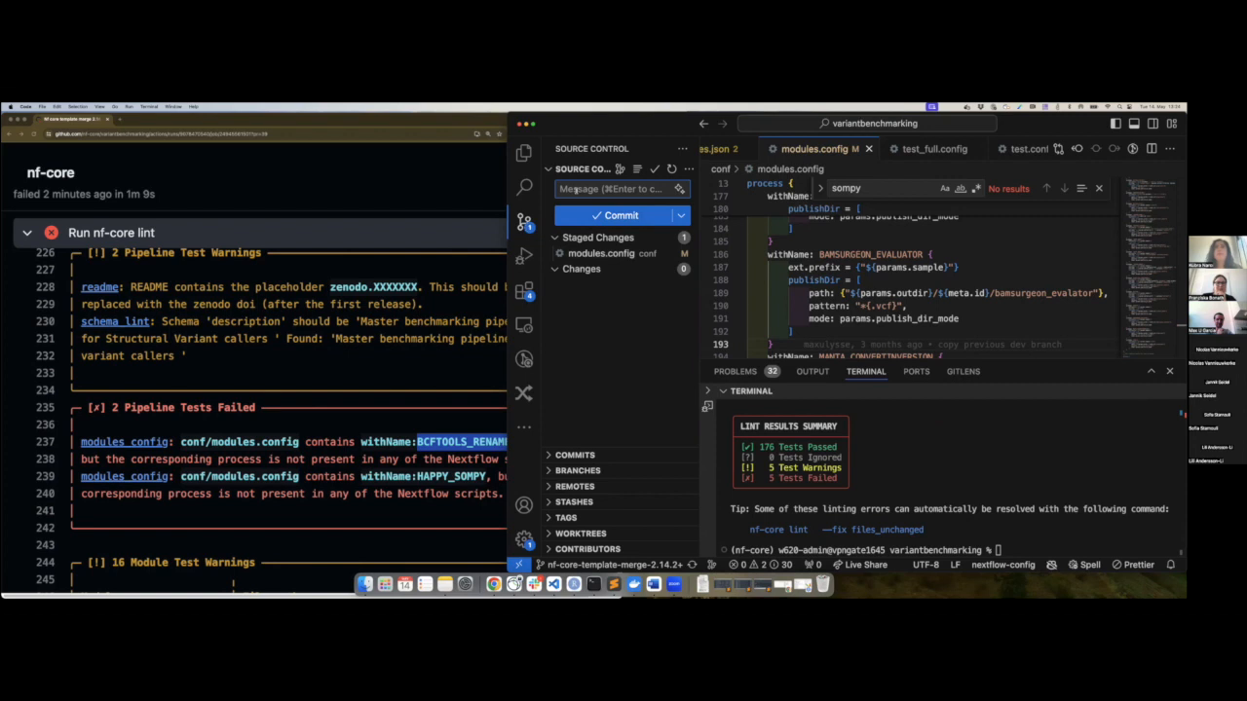
text(unused)
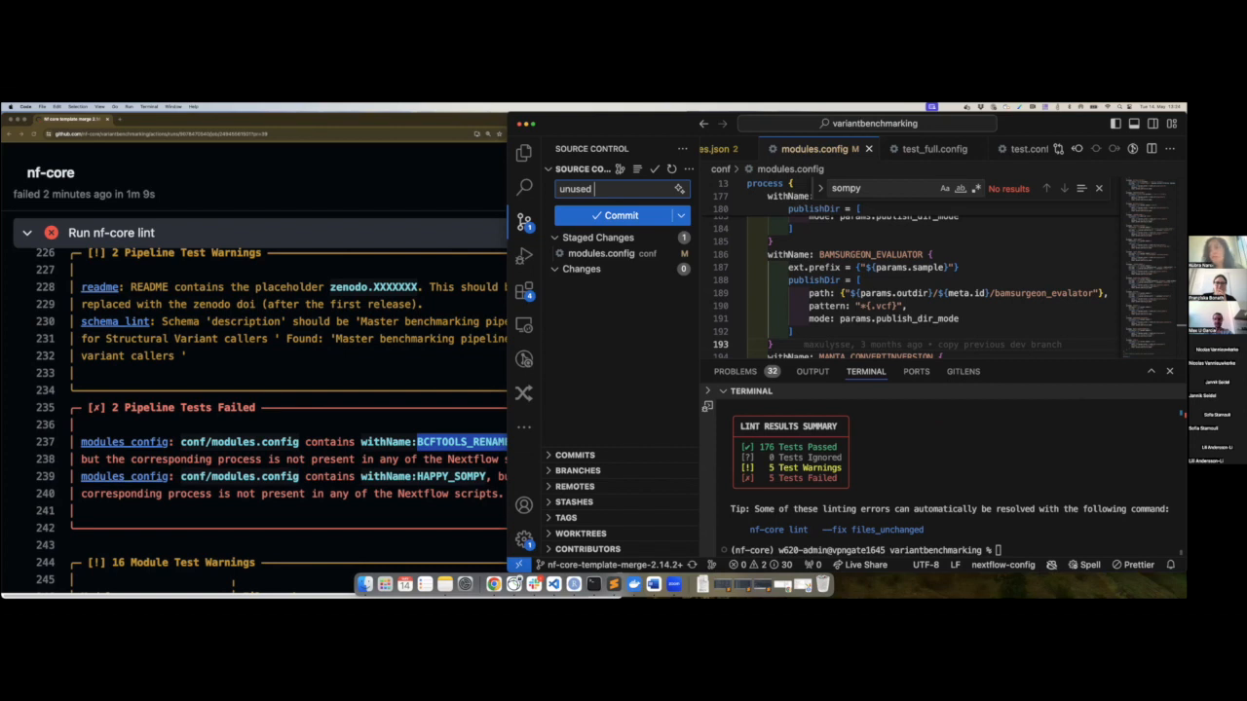
text(module)
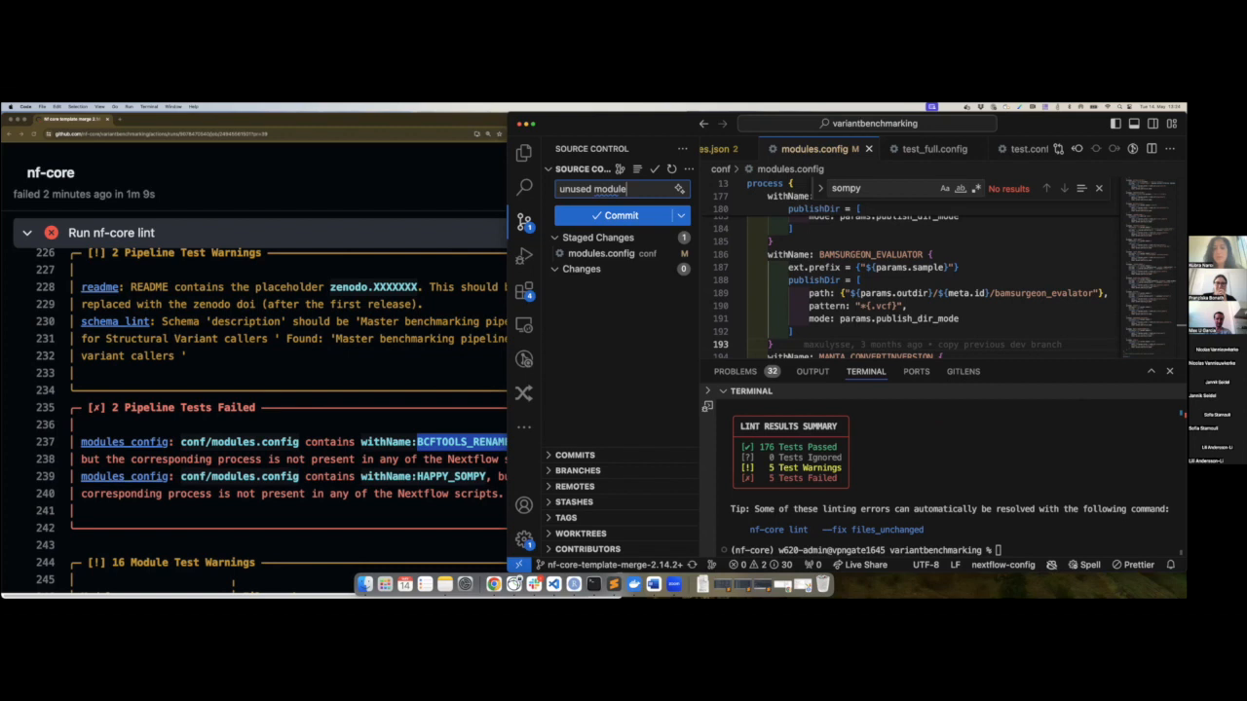